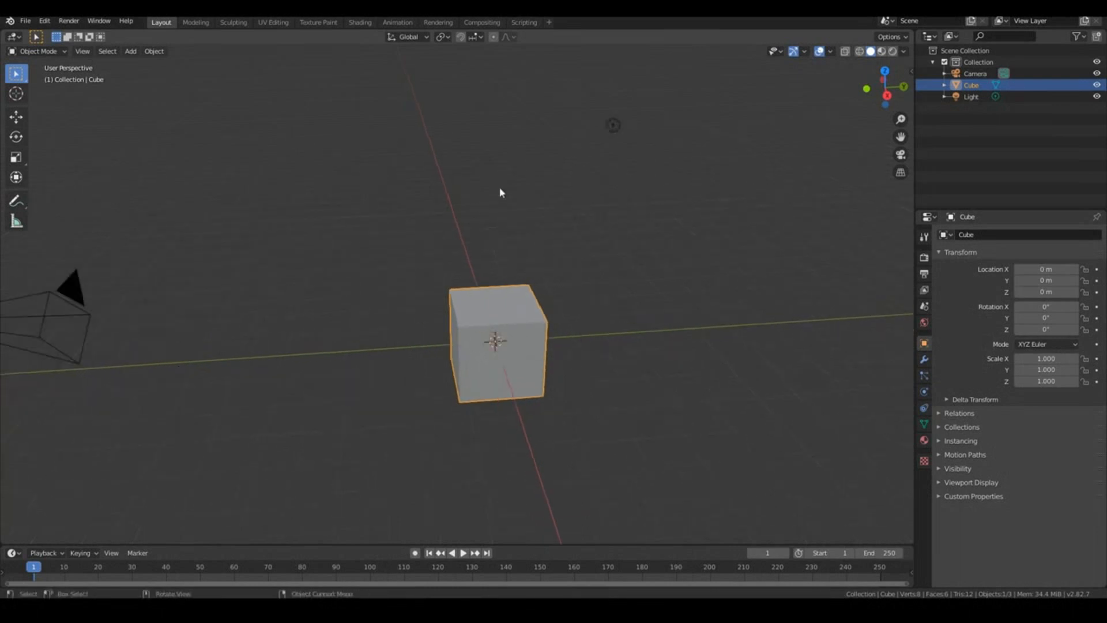
mouse_move(460, 305)
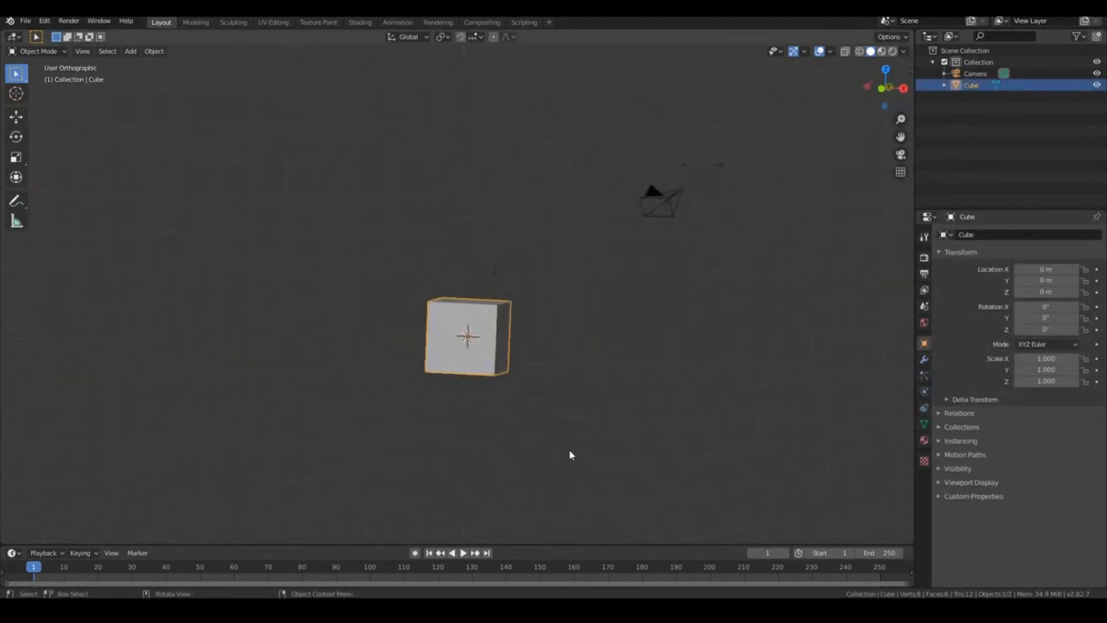
Switch to Front Orthographic view to see the cube straight on.
key("KP_1")
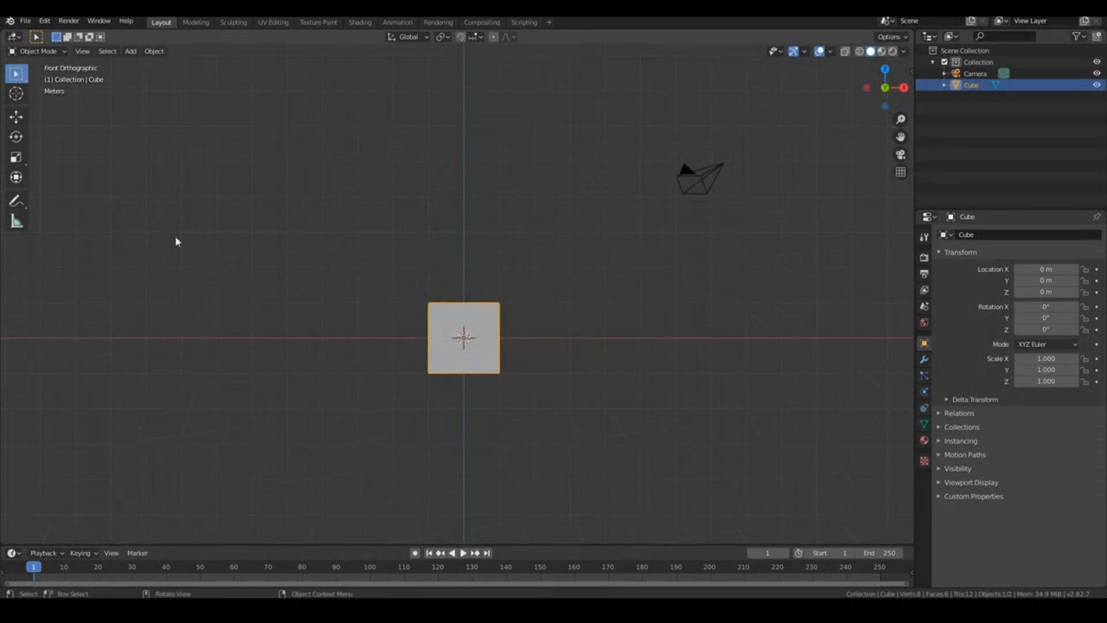
mouse_move(350, 195)
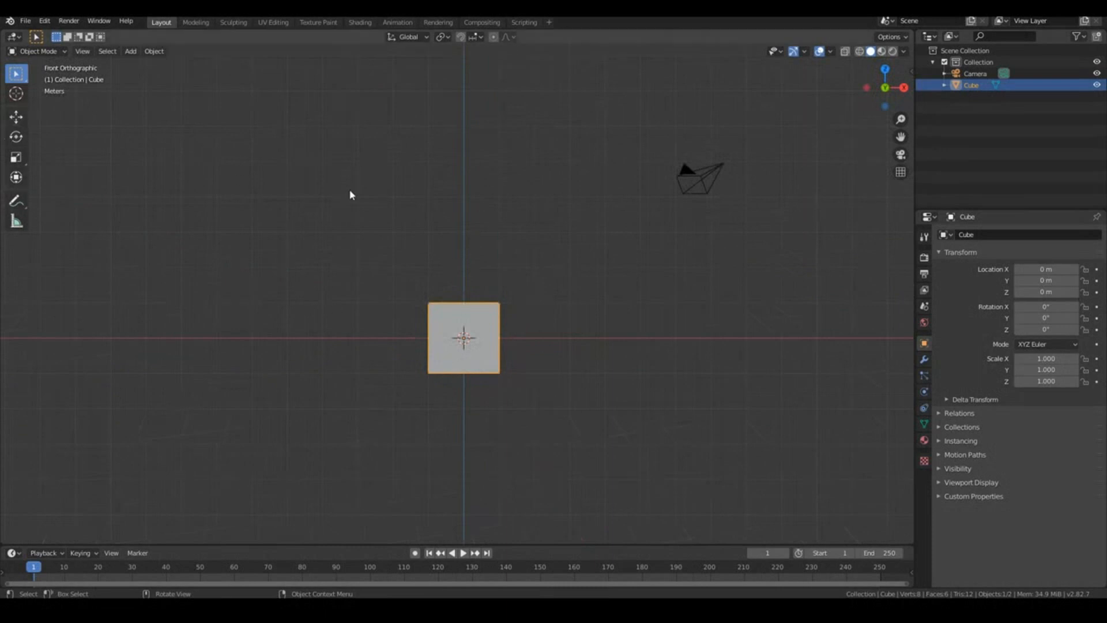
In Edit Mode, raise the cube's top face slightly and orbit to check the height.
key("Tab")
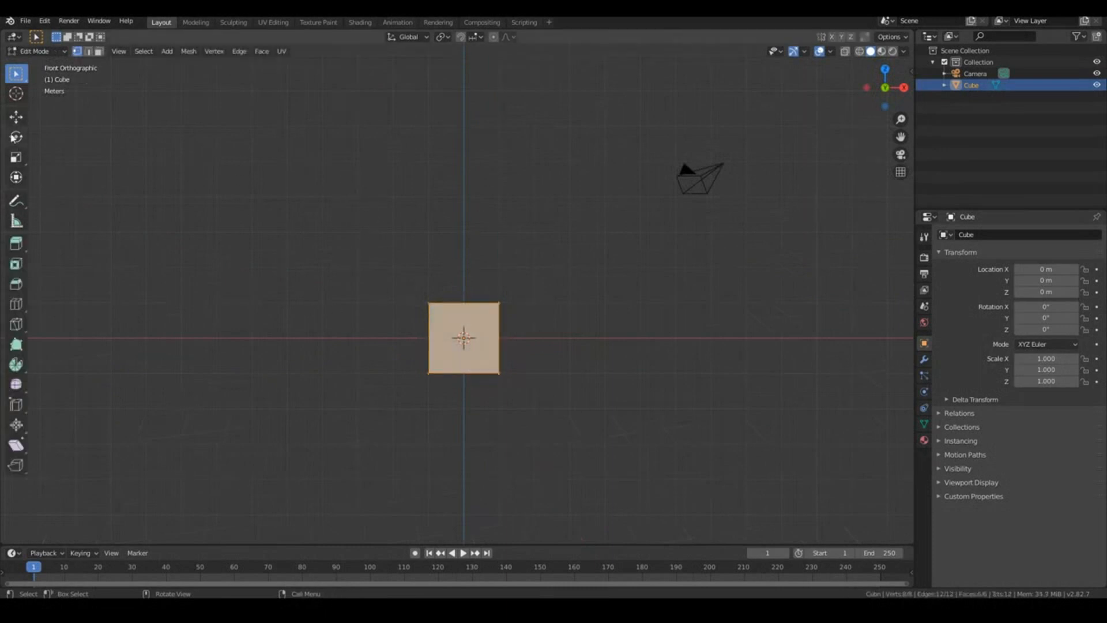
left_click(14, 117)
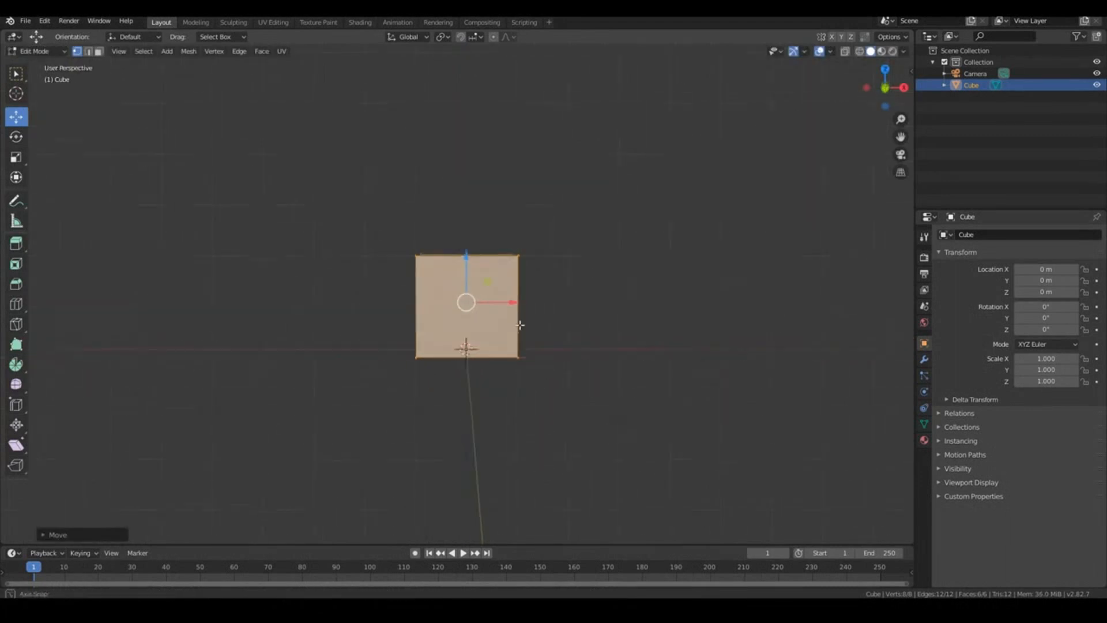
key("KP_1")
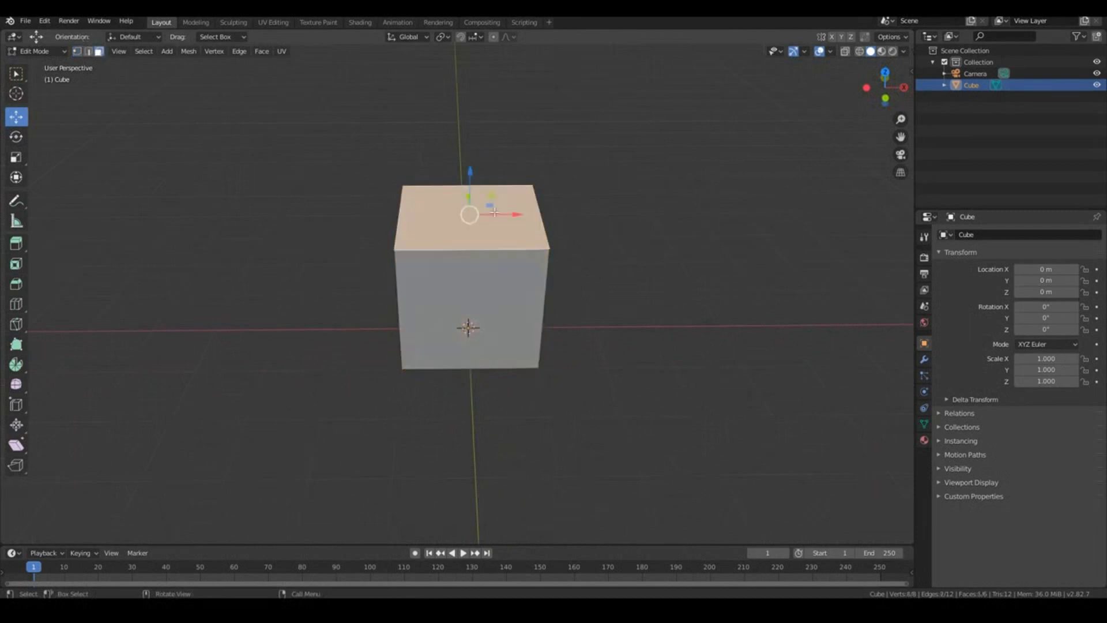
key("1")
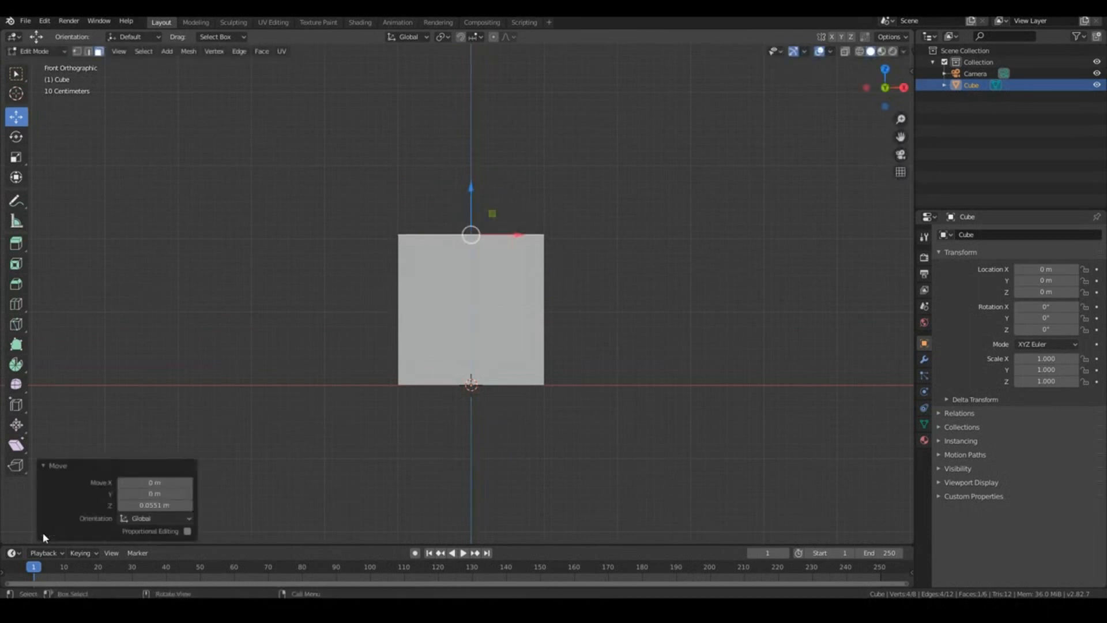
left_click(154, 504)
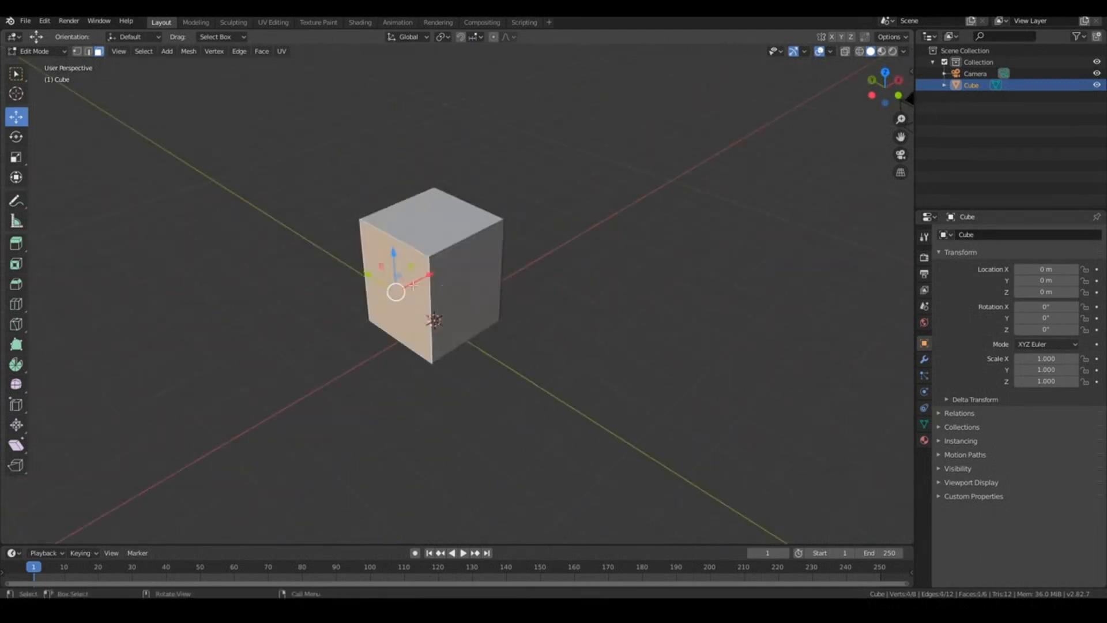
left_click_drag(409, 283, 563, 328)
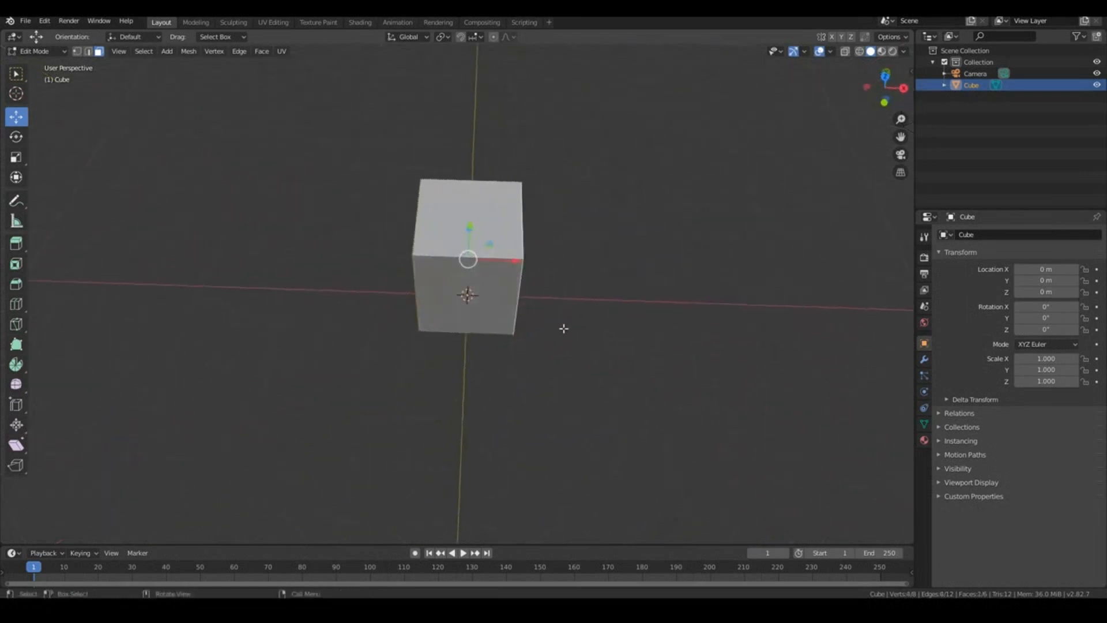
mouse_move(614, 346)
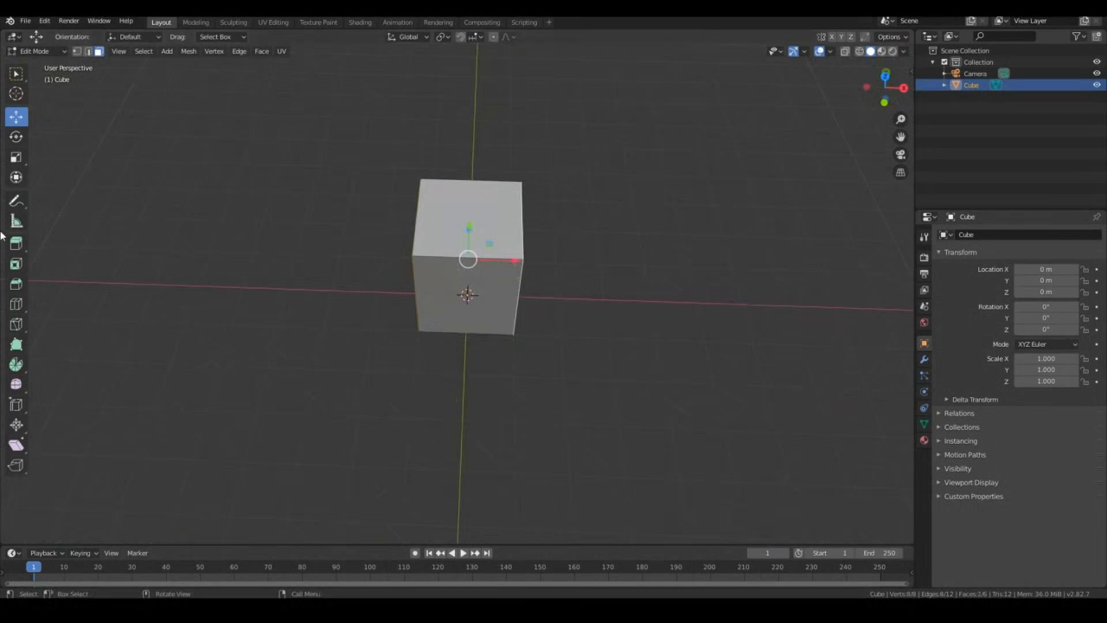
Scale the box 2.5 times along X, then scale it along a second axis.
left_click(16, 157)
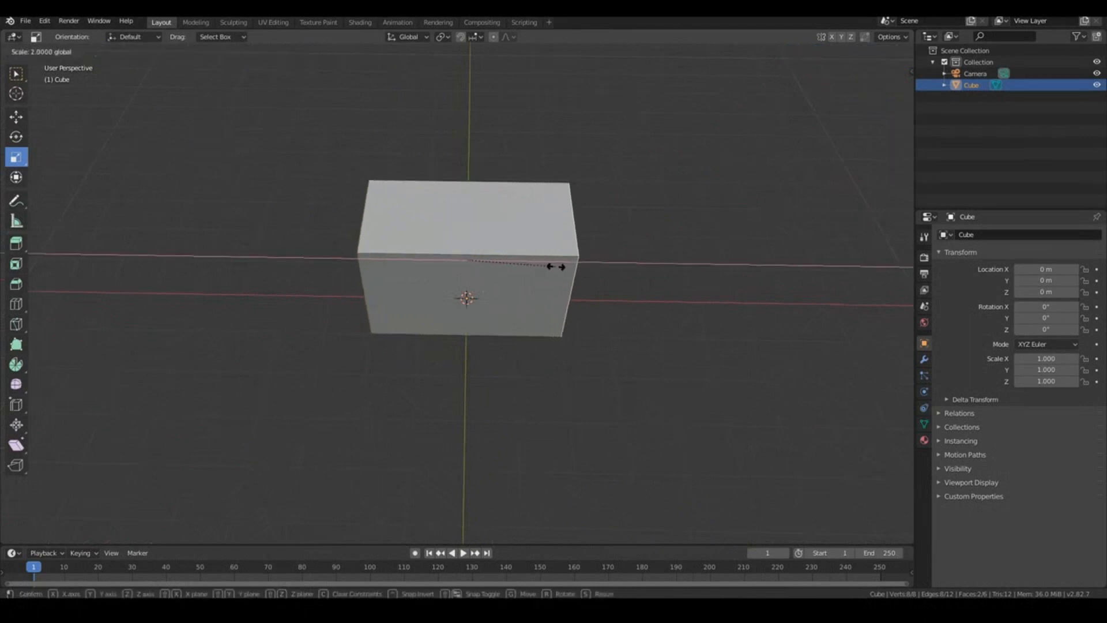
left_click_drag(554, 267, 588, 270)
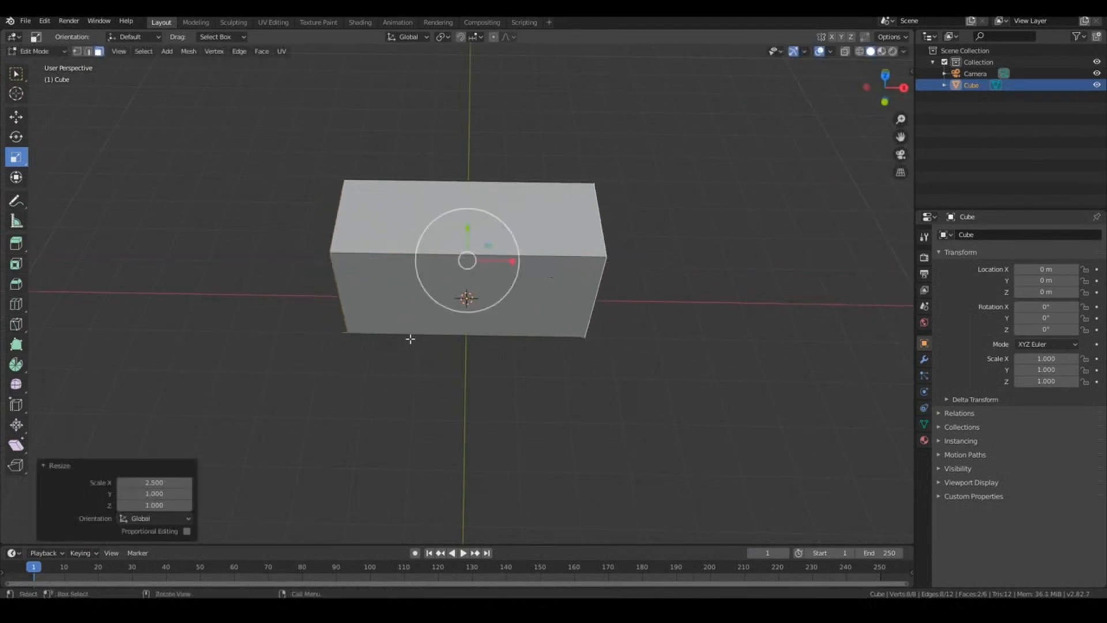
mouse_move(313, 331)
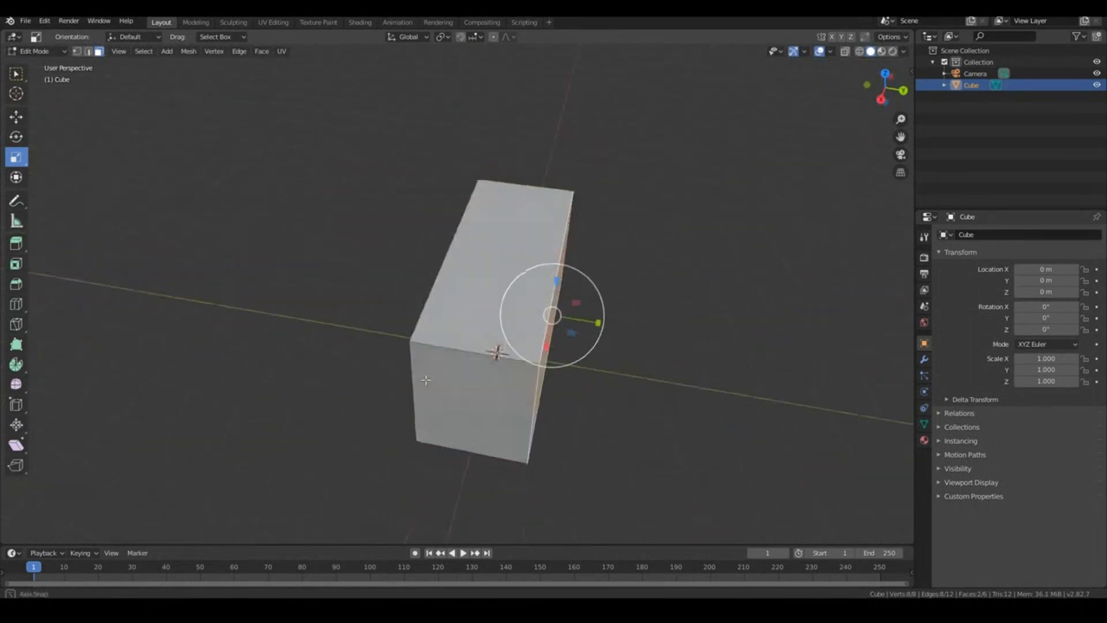
left_click_drag(550, 314, 501, 299)
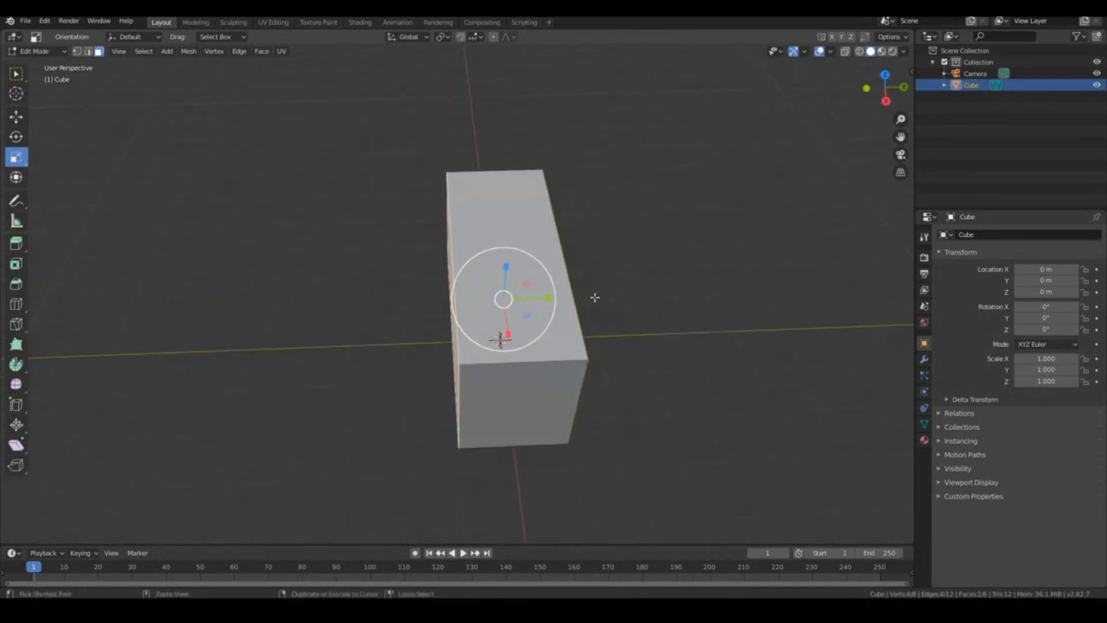
key("s")
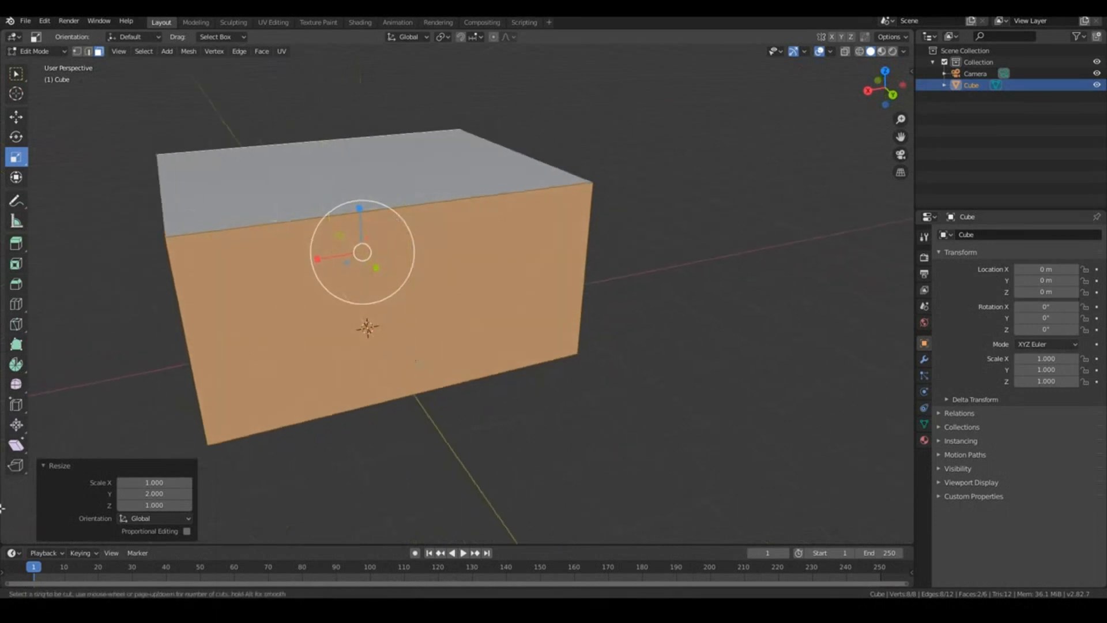
Add loop cuts around the box with the cut count set to 2.
left_click(16, 304)
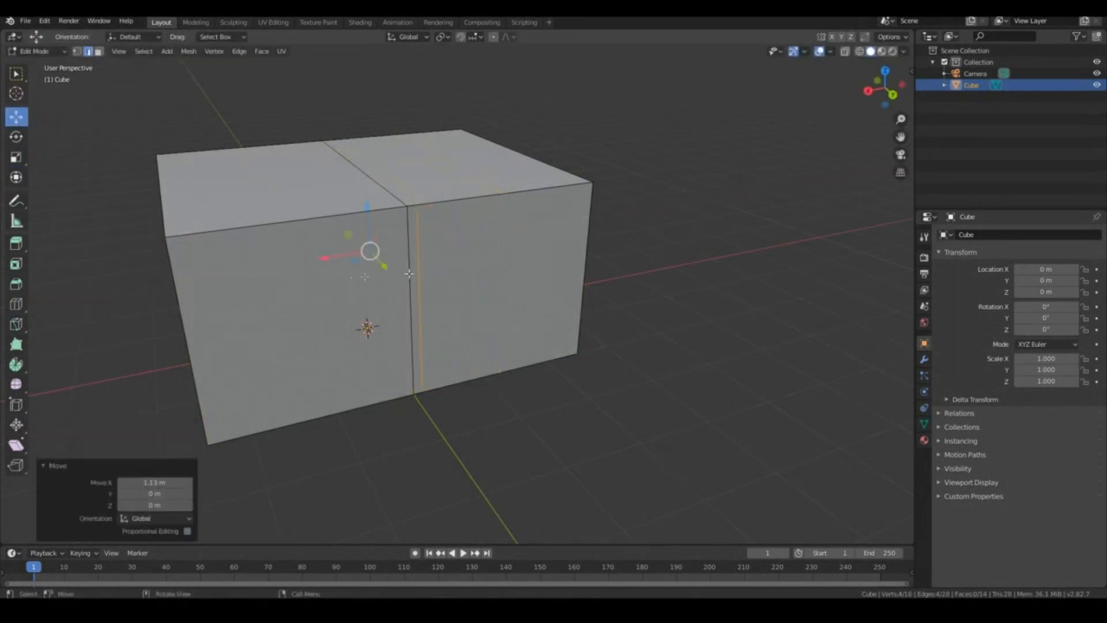
left_click_drag(409, 274, 586, 287)
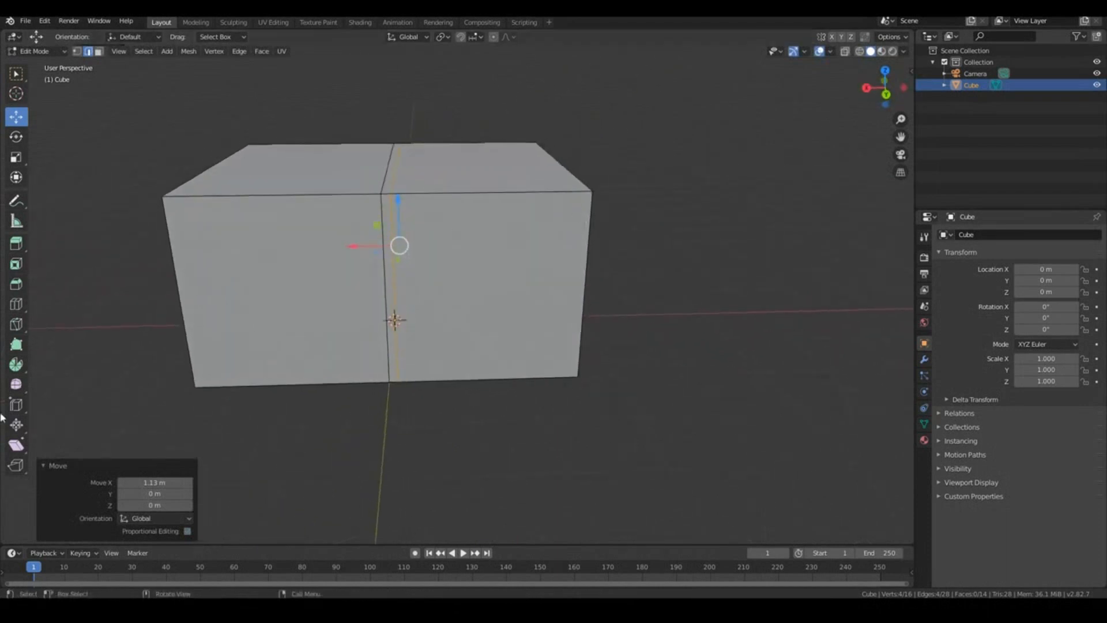
left_click(15, 303)
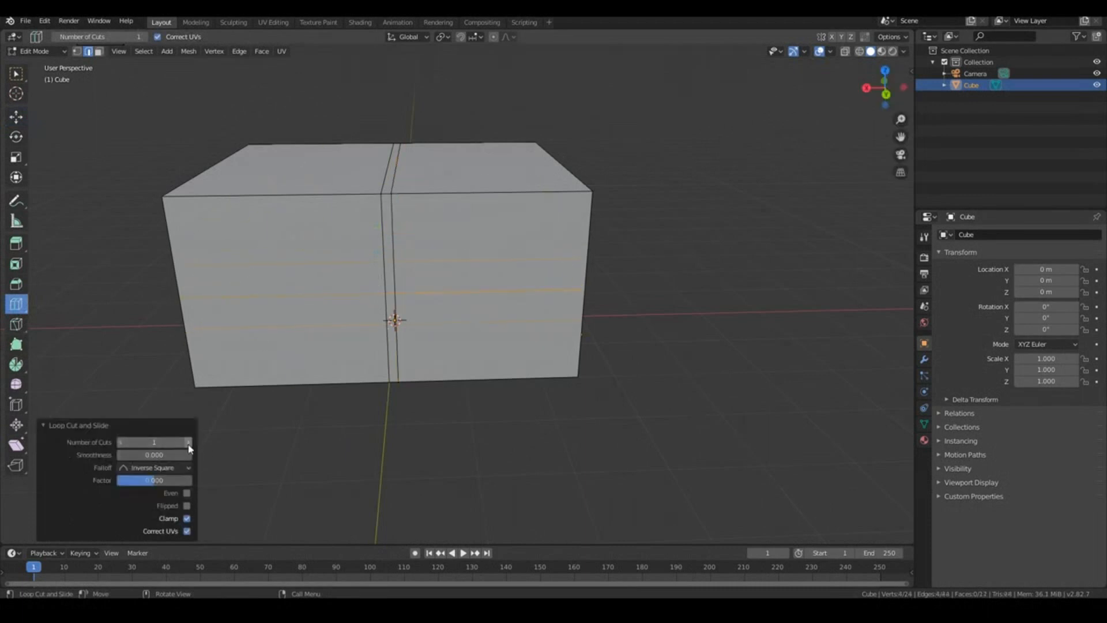
left_click(188, 441)
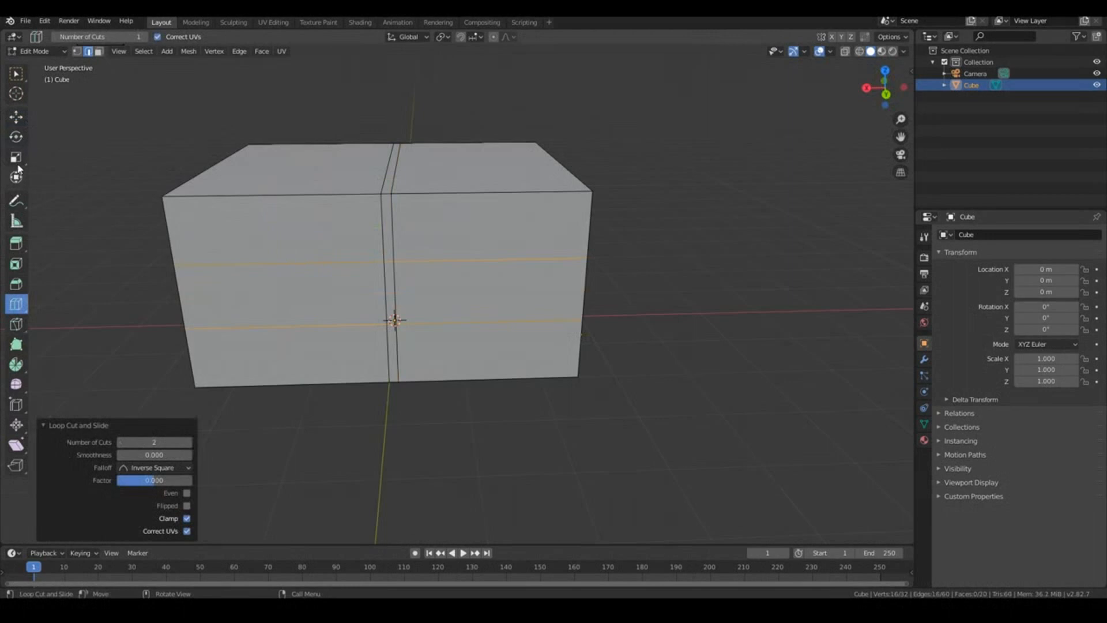
Scale the horizontal loops apart and resize the left vertical edge loop.
left_click(16, 156)
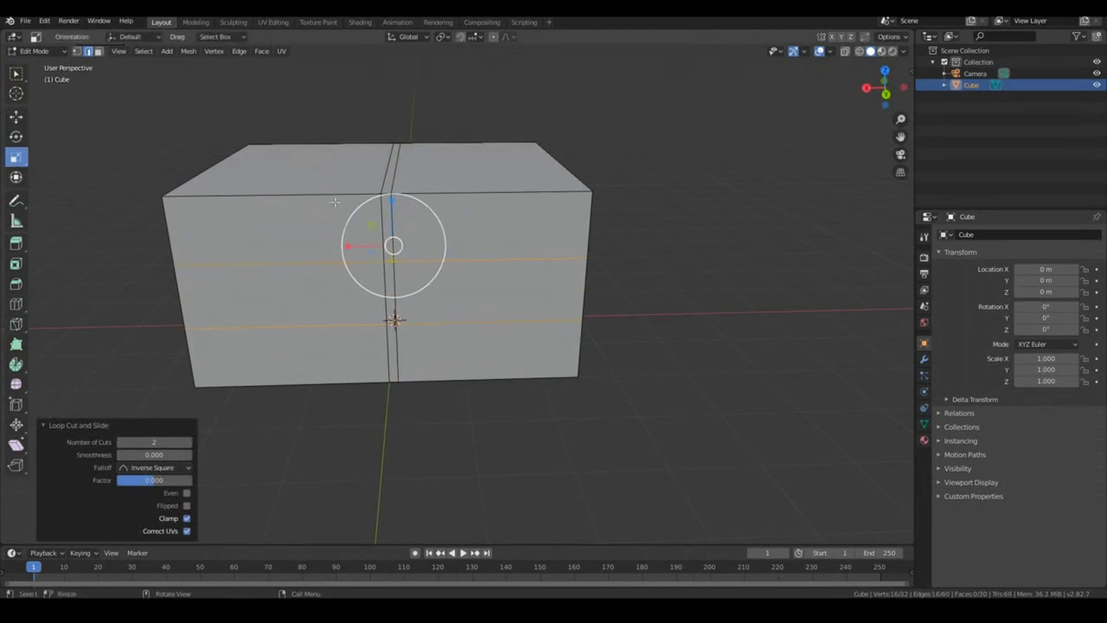
key("s")
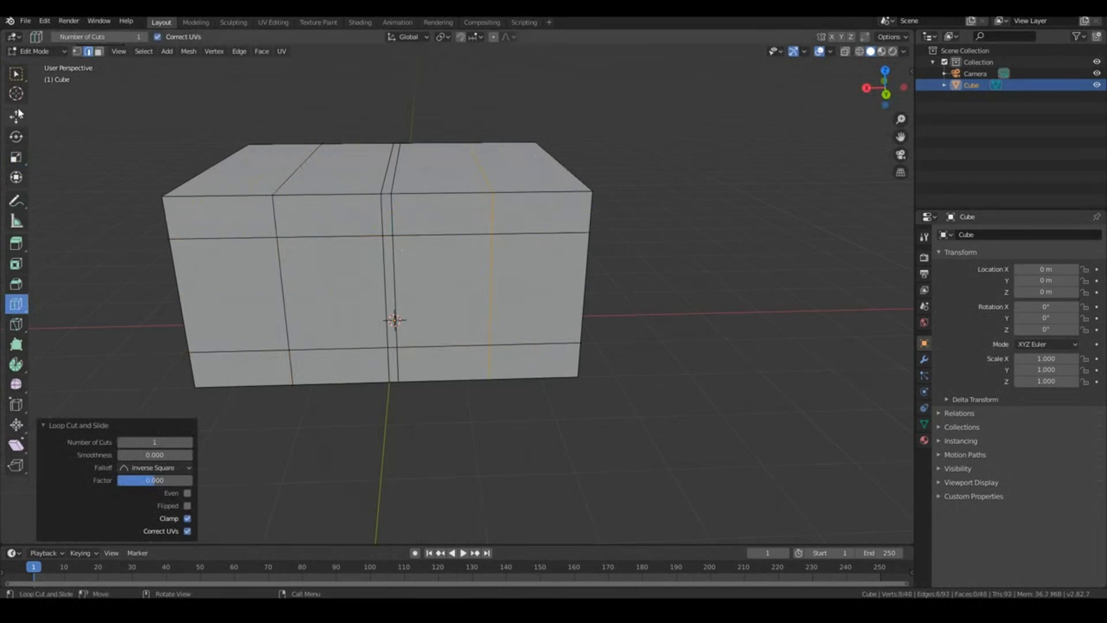
left_click(16, 75)
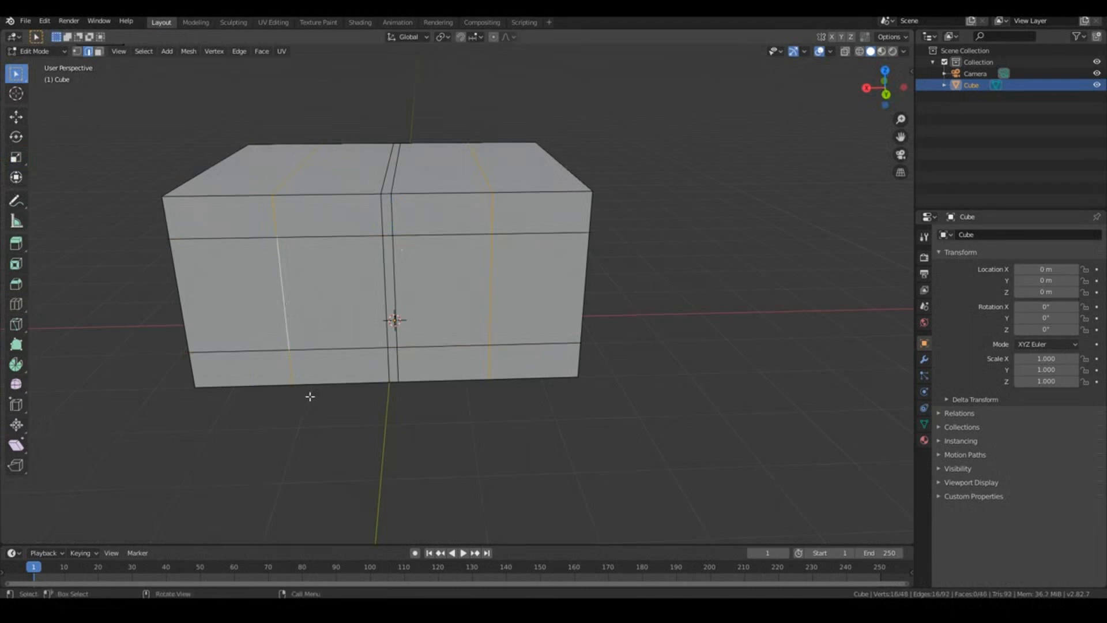
left_click(15, 157)
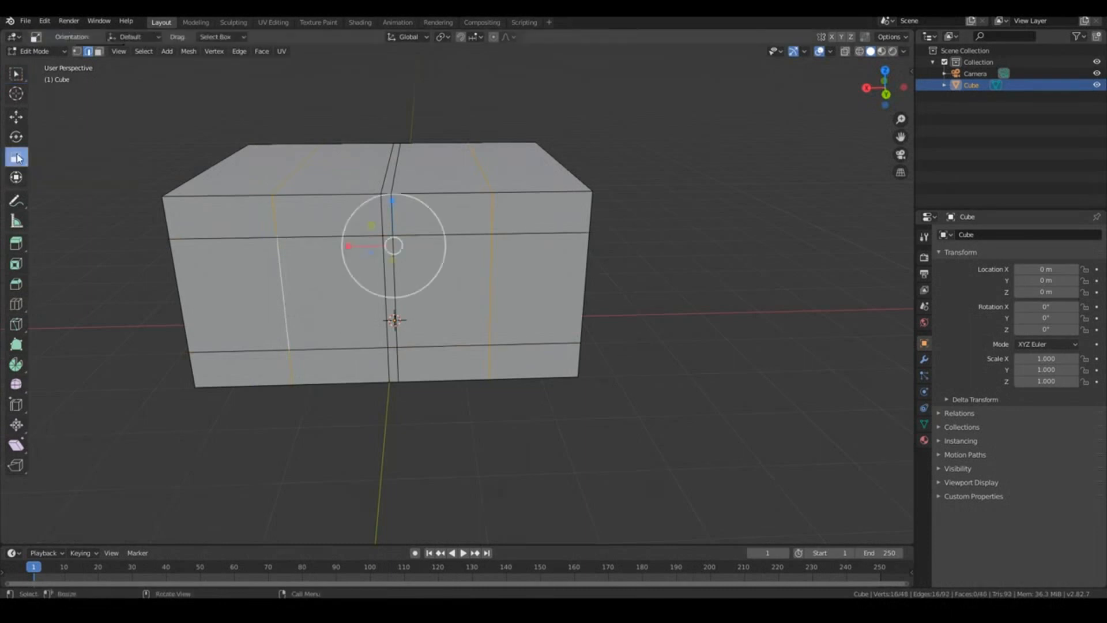
key("s")
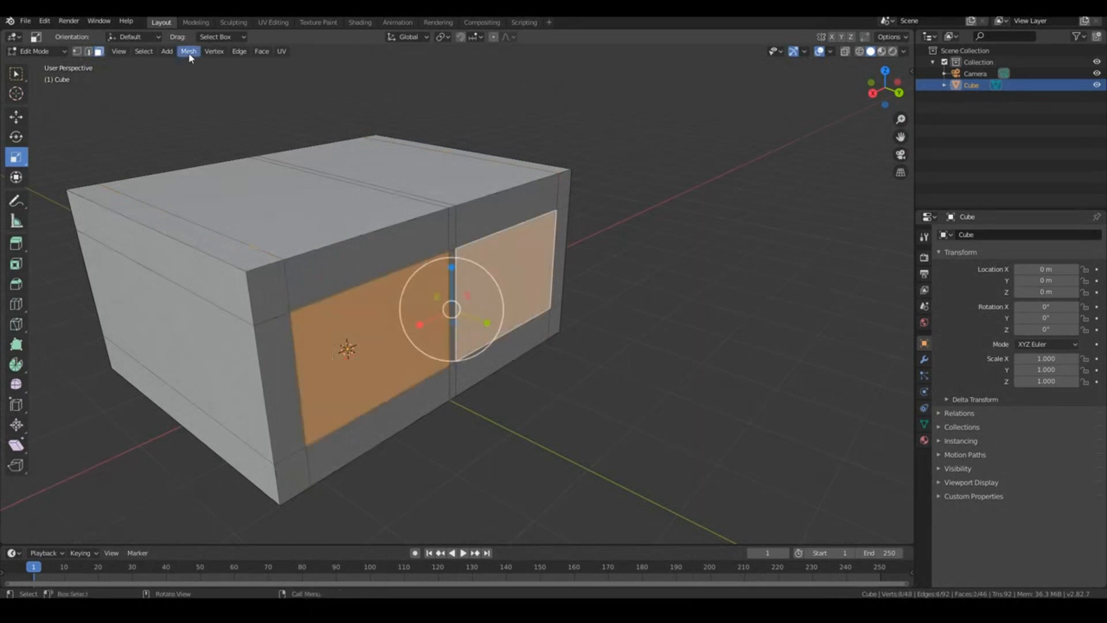
Delete the two selected front panel faces via Mesh > Delete > Faces.
left_click(185, 50)
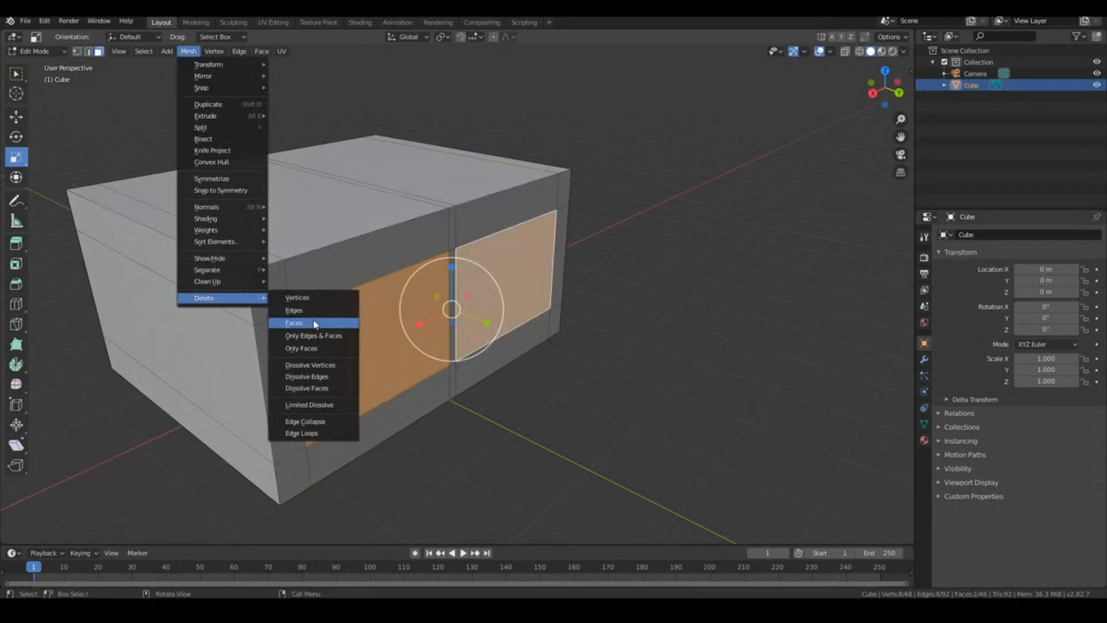
left_click(295, 323)
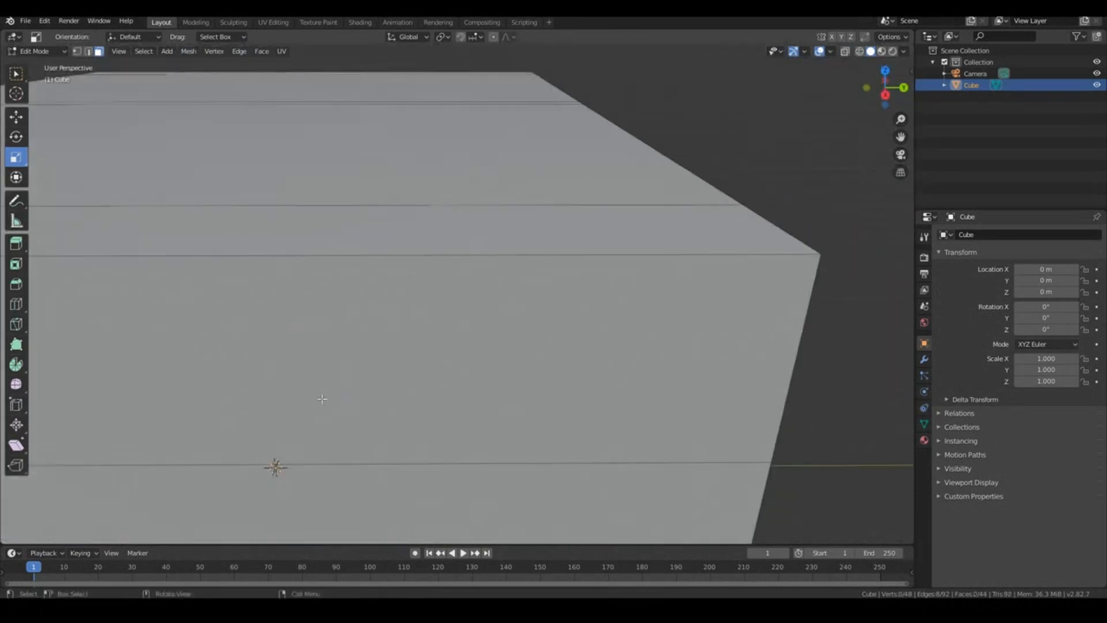
left_click_drag(321, 398, 451, 401)
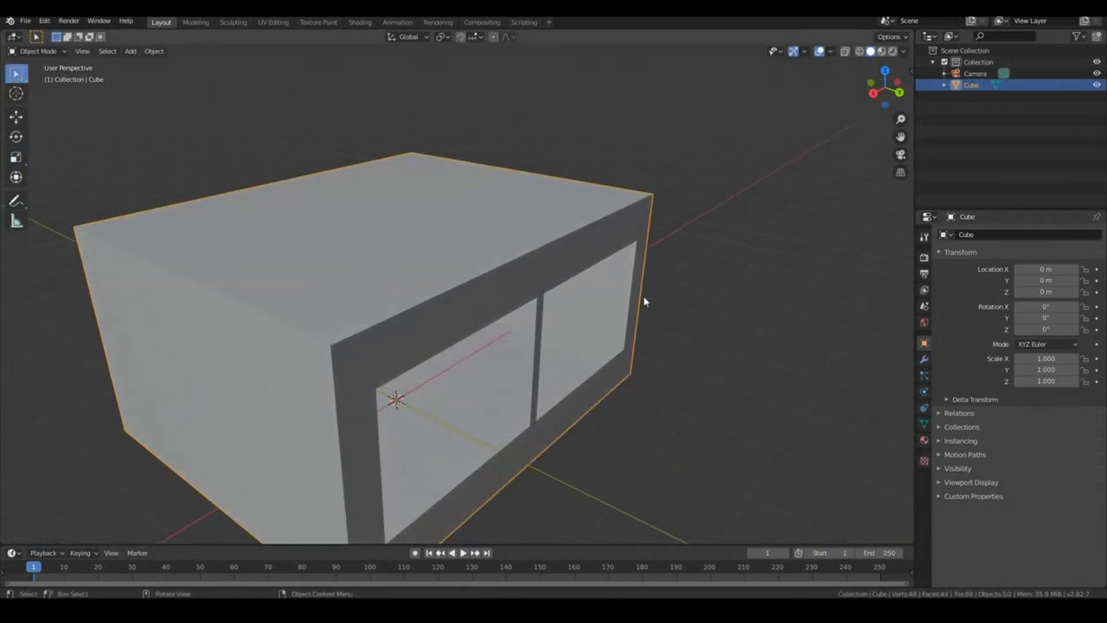
Add a Solidify modifier: thickness -0.13 m, offset -1, Even Thickness and Fill Rim on.
left_click(924, 359)
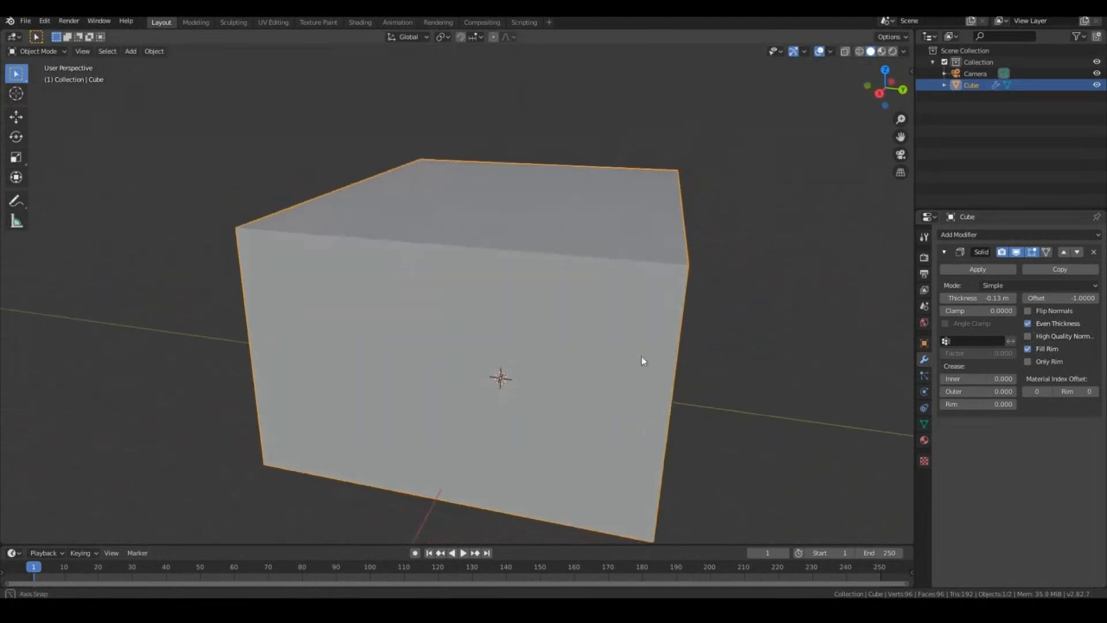
left_click_drag(642, 360, 826, 214)
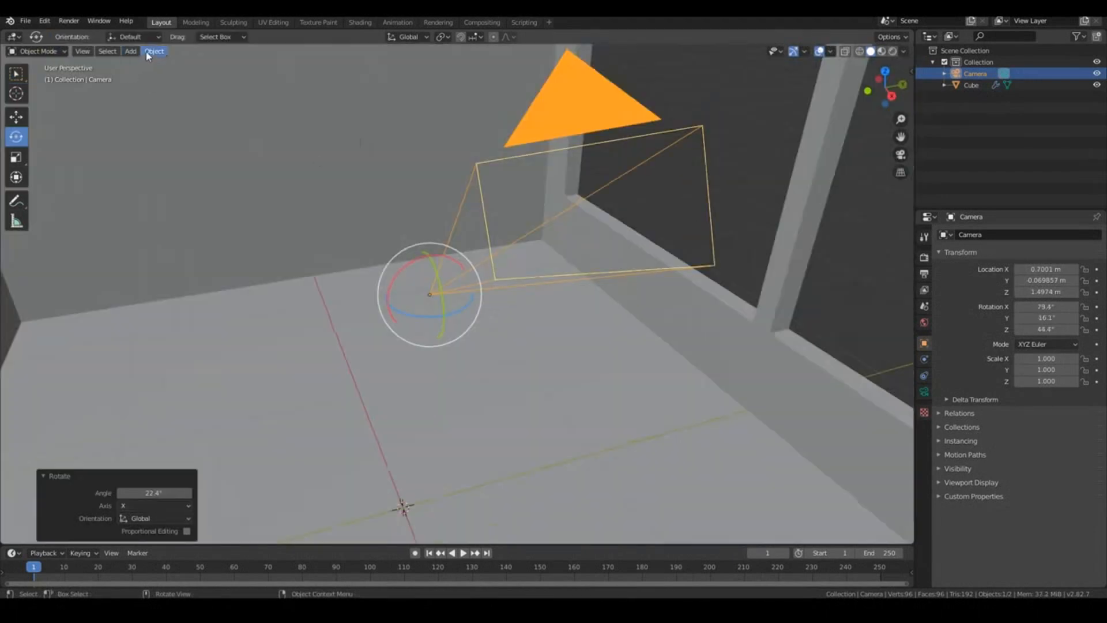
Clear the camera's rotation and rotate it 90° on X and Z.
left_click(154, 52)
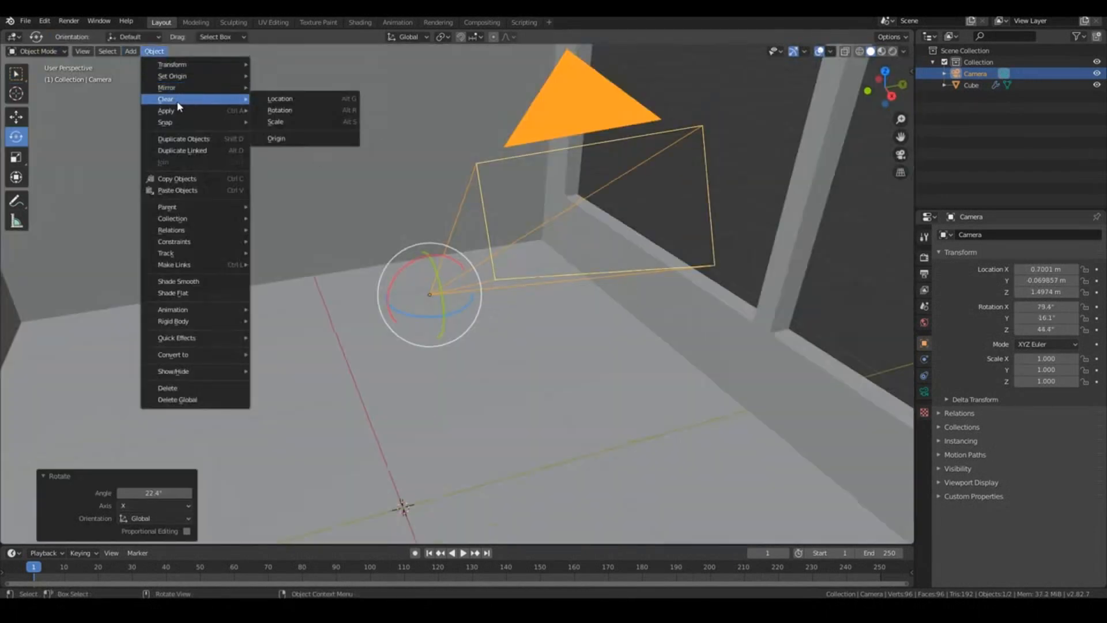
left_click(280, 110)
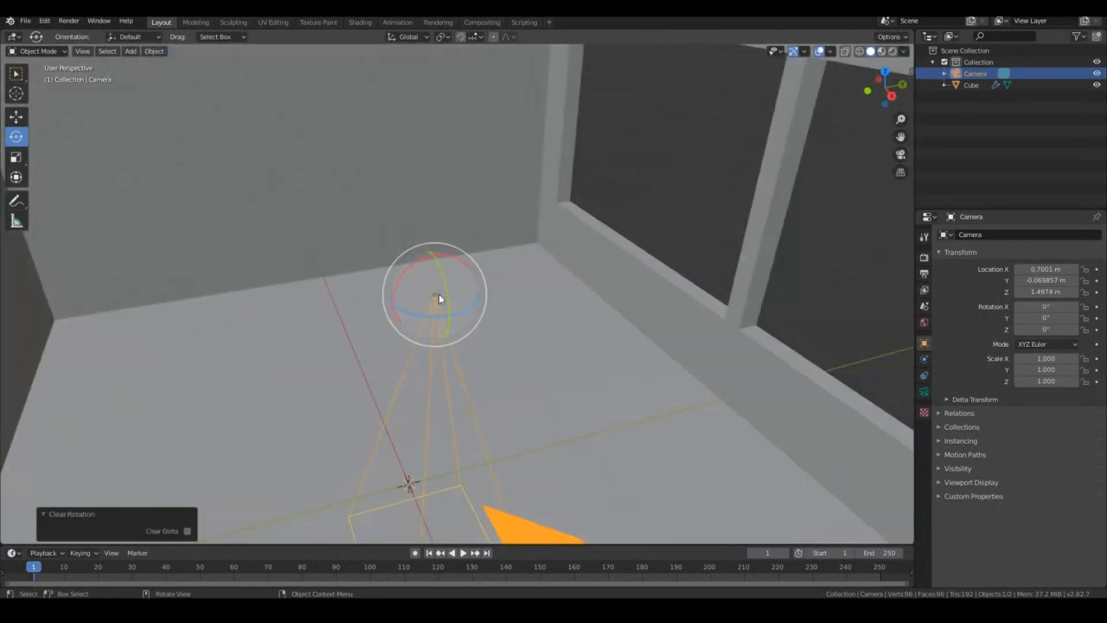
mouse_move(456, 261)
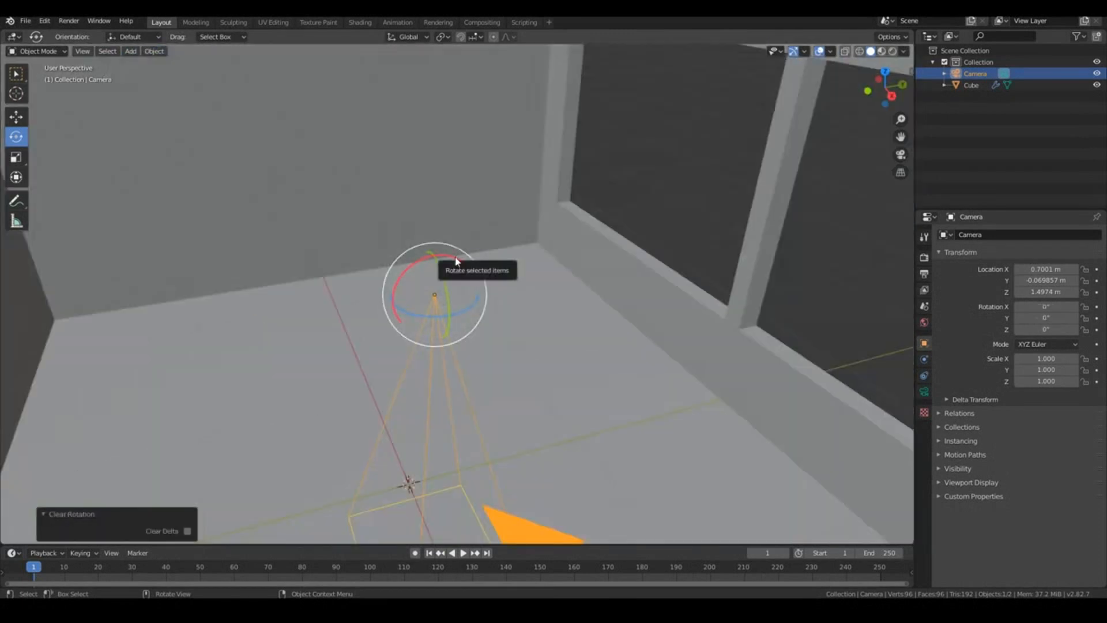
left_click_drag(456, 261, 434, 317)
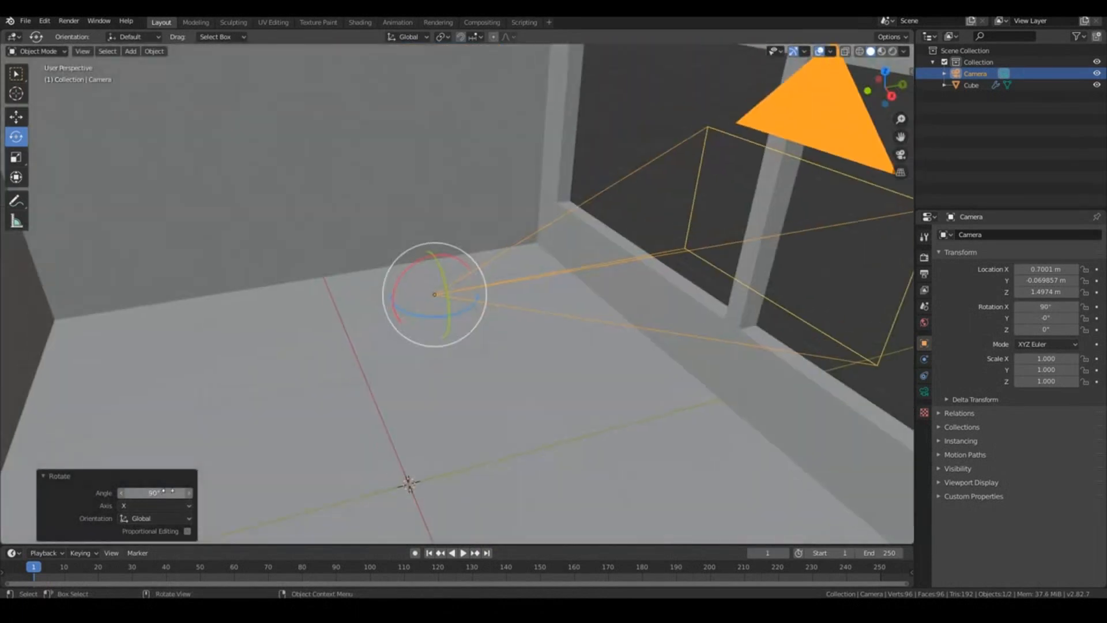
mouse_move(419, 316)
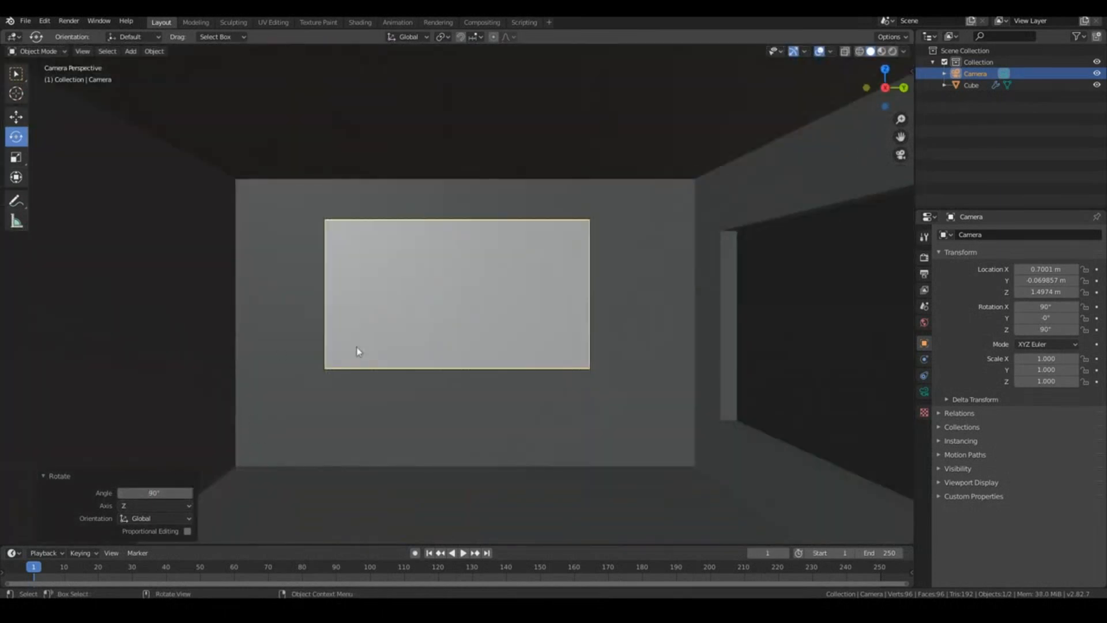
mouse_move(463, 325)
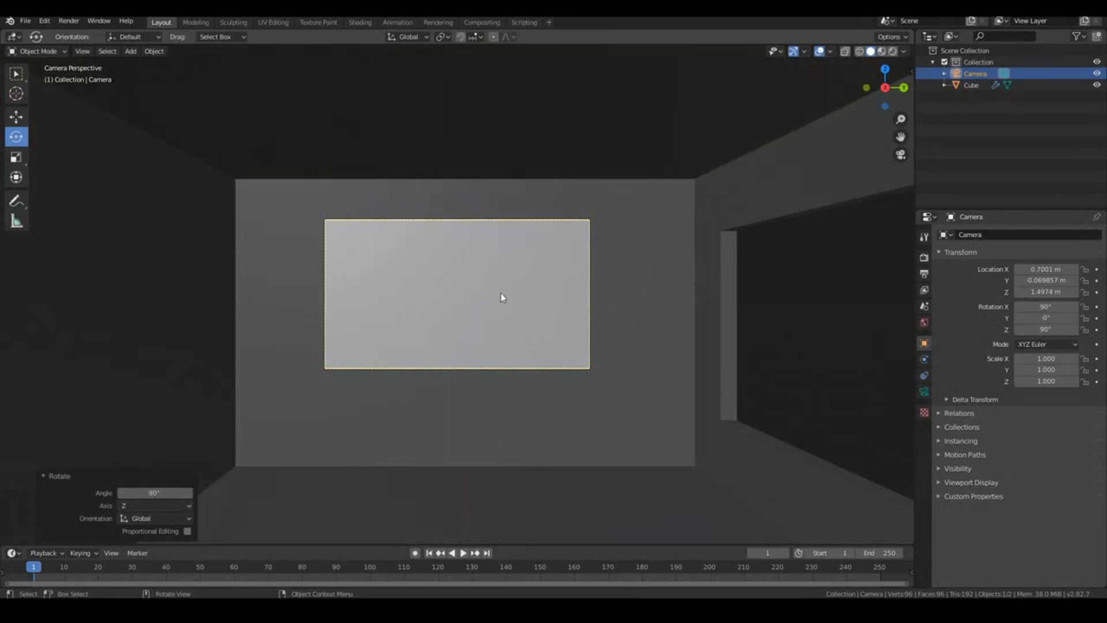
Move the camera back along its local Z axis across the room.
key("g")
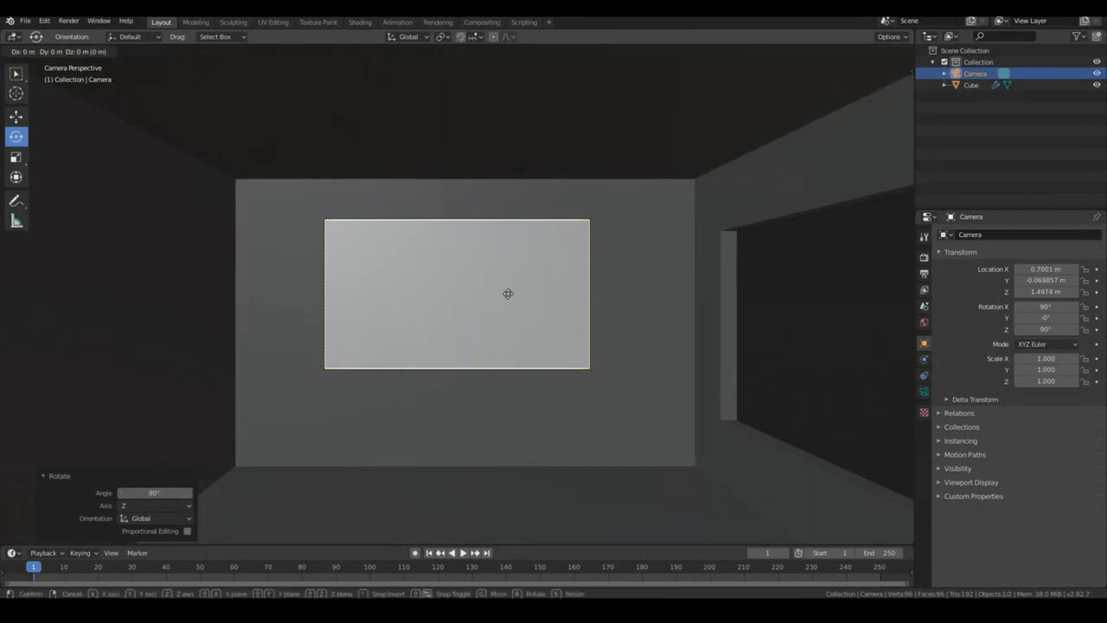
left_click_drag(507, 293, 514, 313)
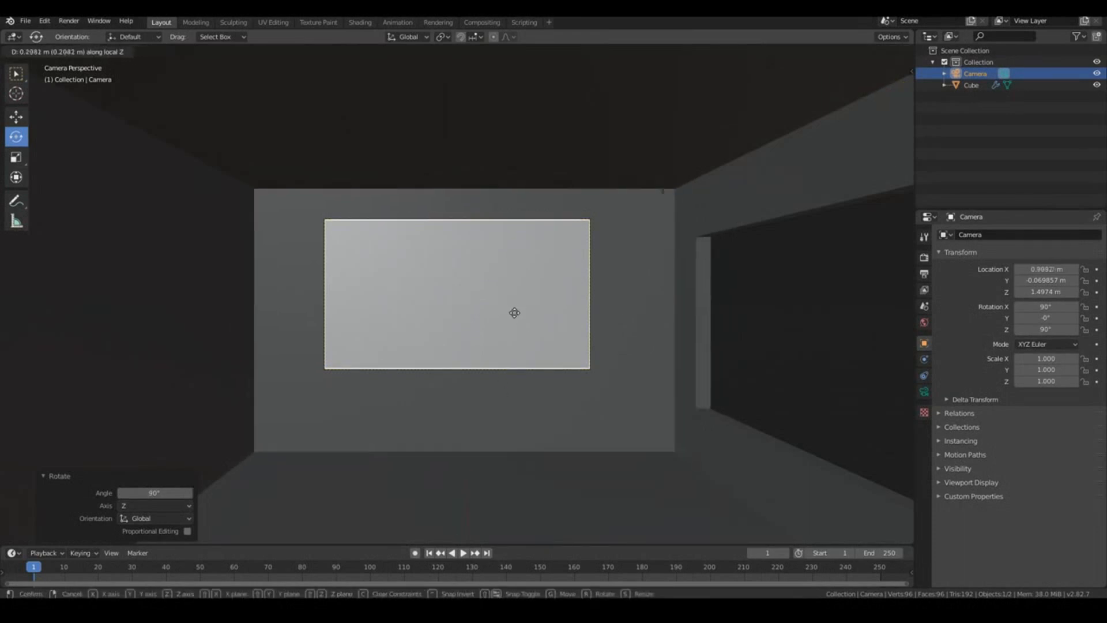
left_click_drag(514, 312, 520, 331)
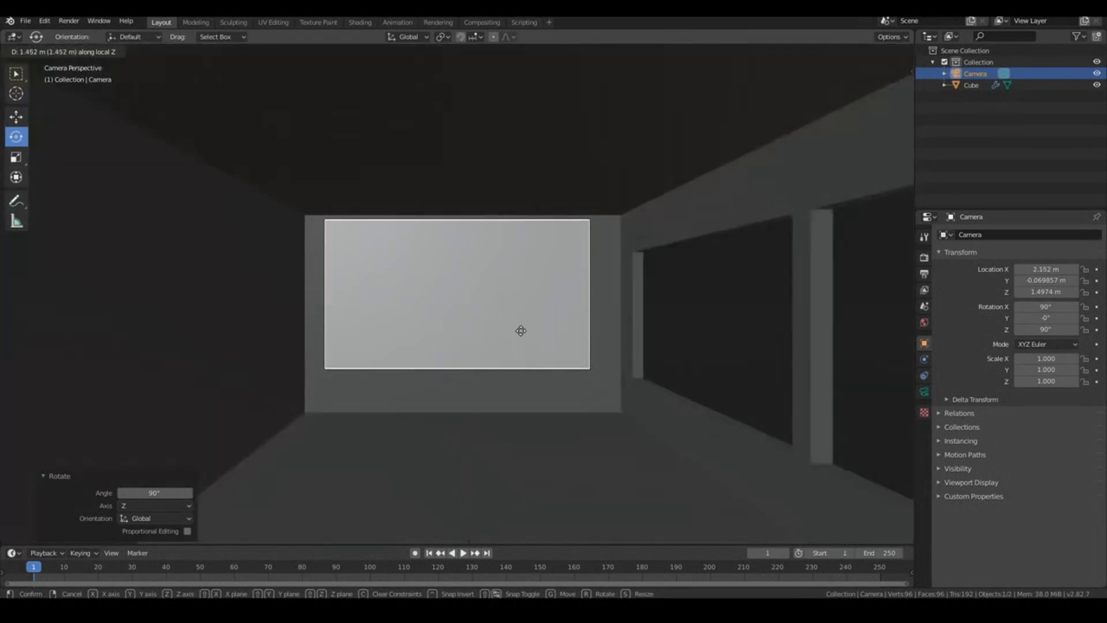
left_click(520, 331)
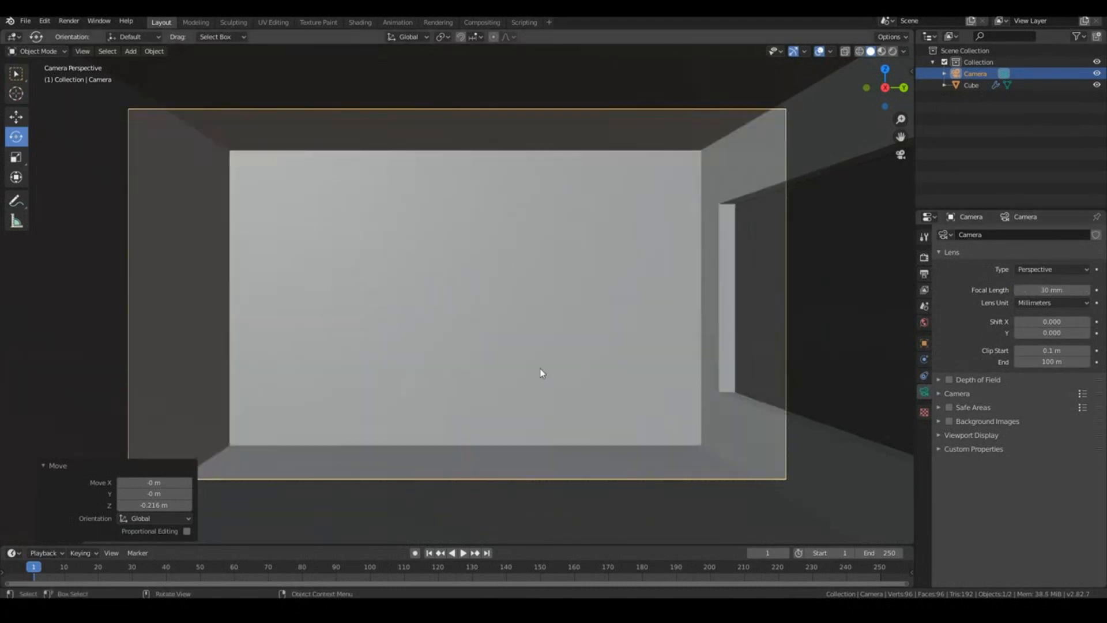
mouse_move(147, 184)
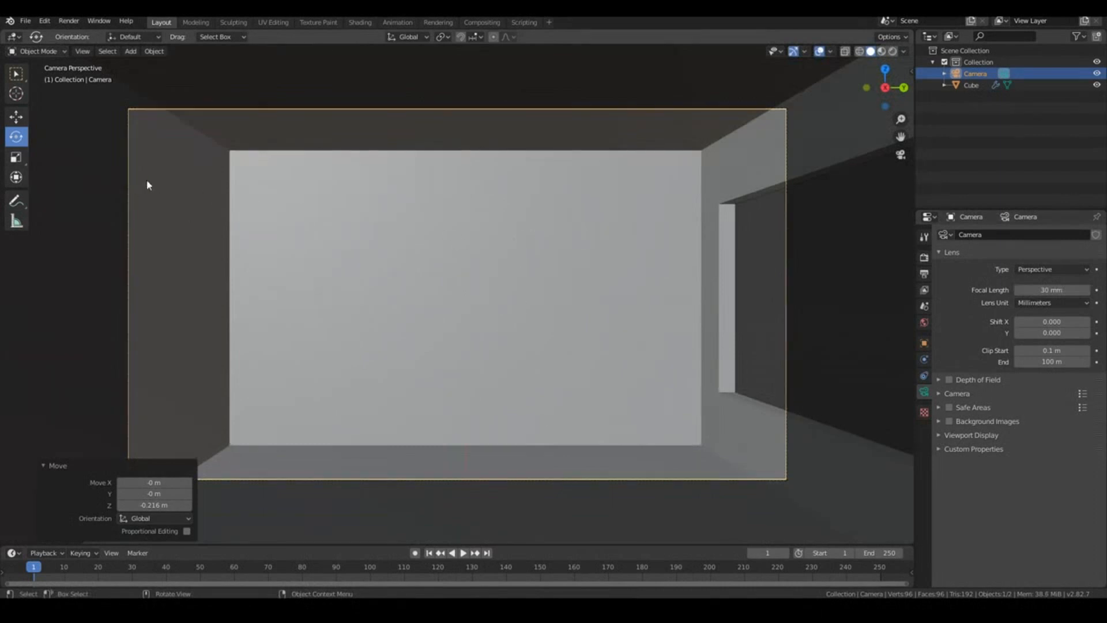
mouse_move(383, 277)
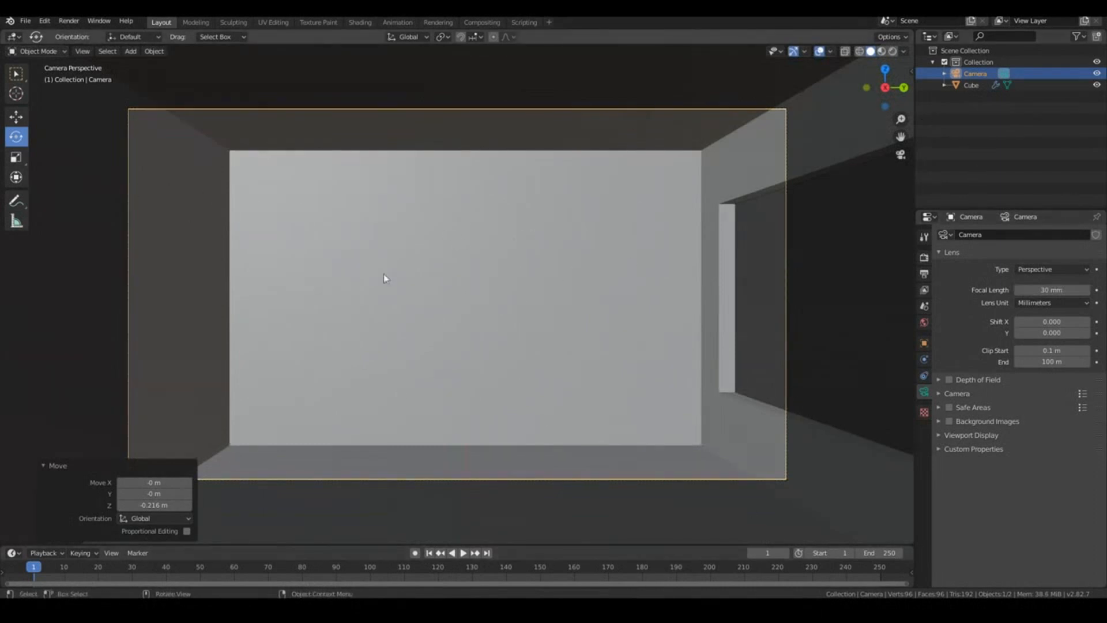
mouse_move(181, 321)
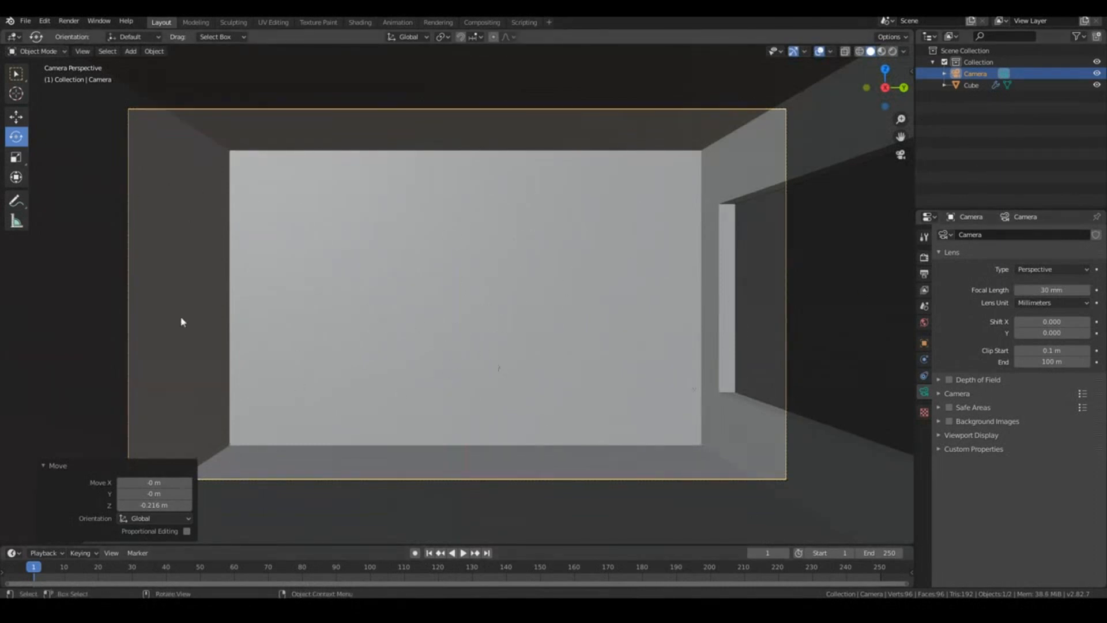
mouse_move(442, 212)
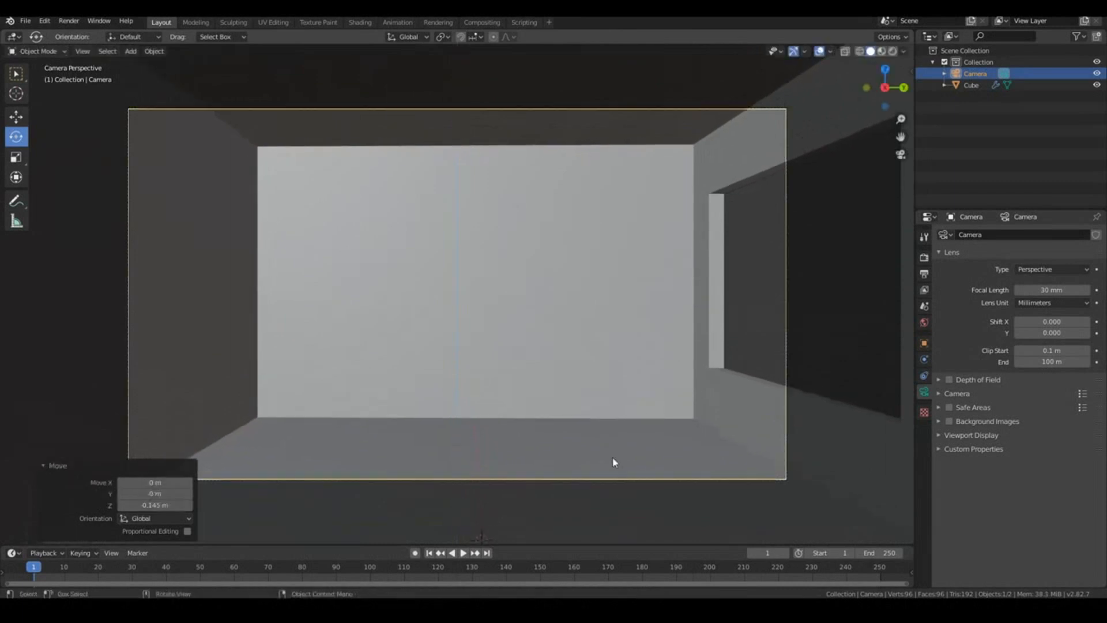
mouse_move(495, 375)
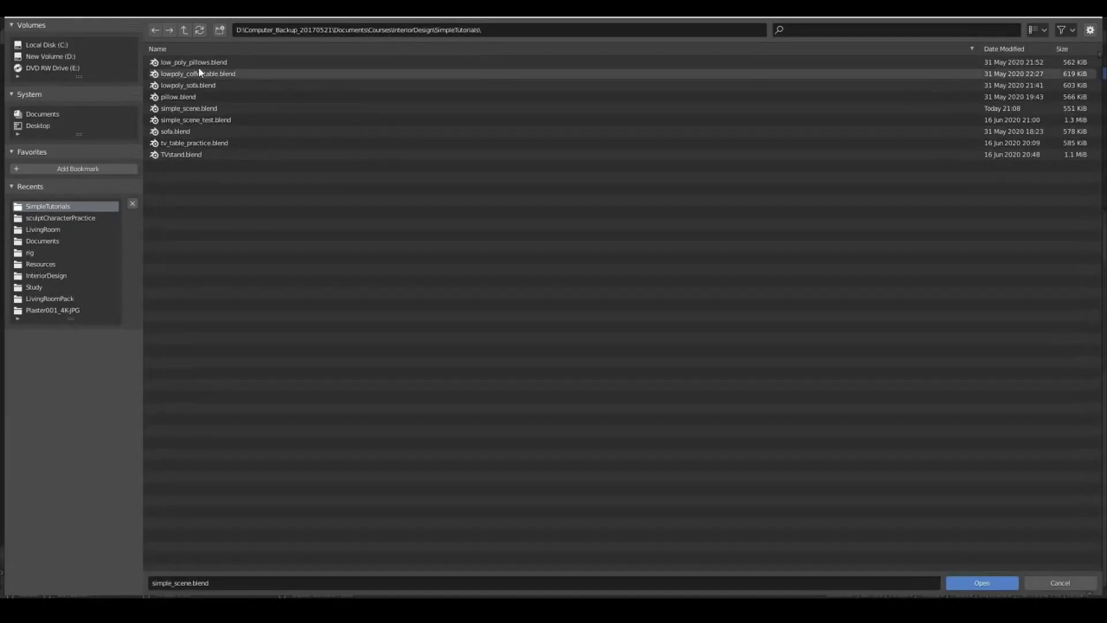
Rename the pillow cube to 'Pillow', save, and move coffee table pieces into Collection.
left_click(982, 582)
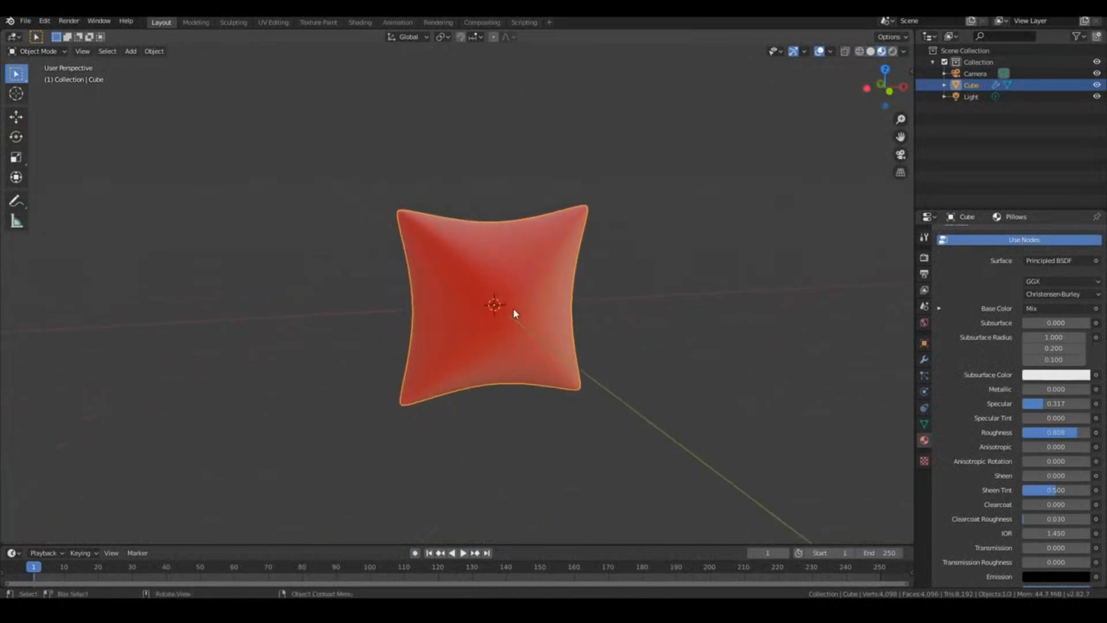
double_click(970, 85)
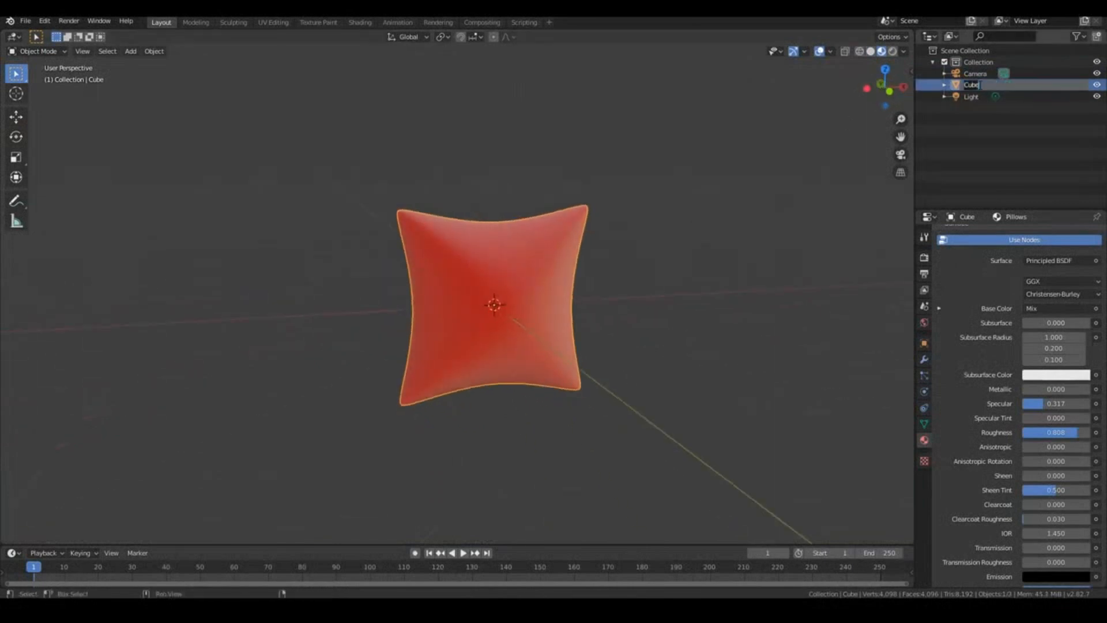
type("Pillow")
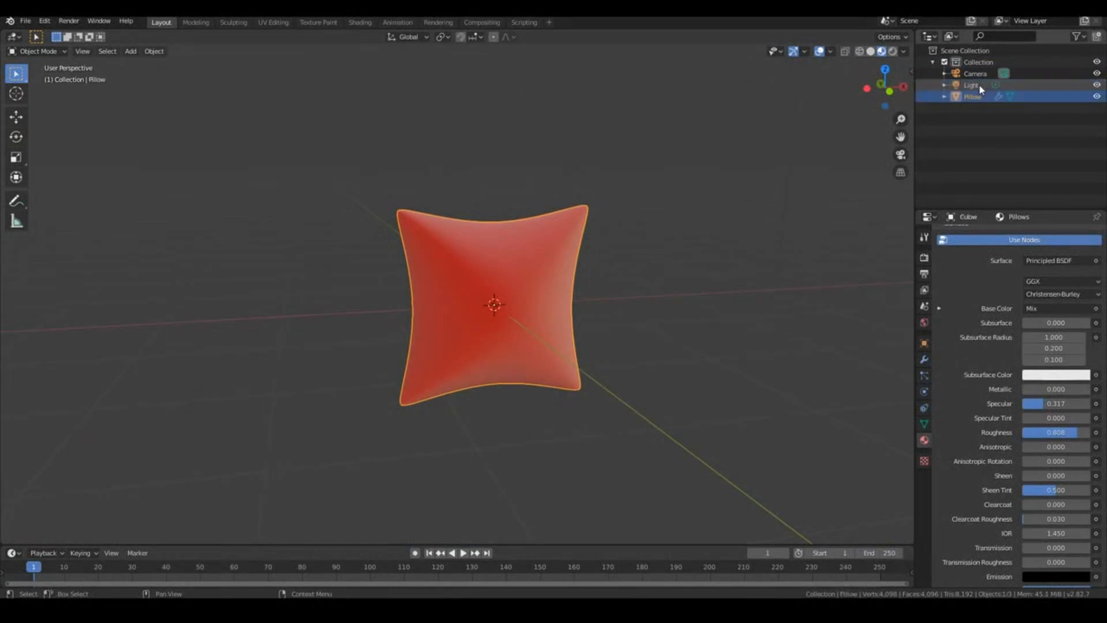
left_click(28, 20)
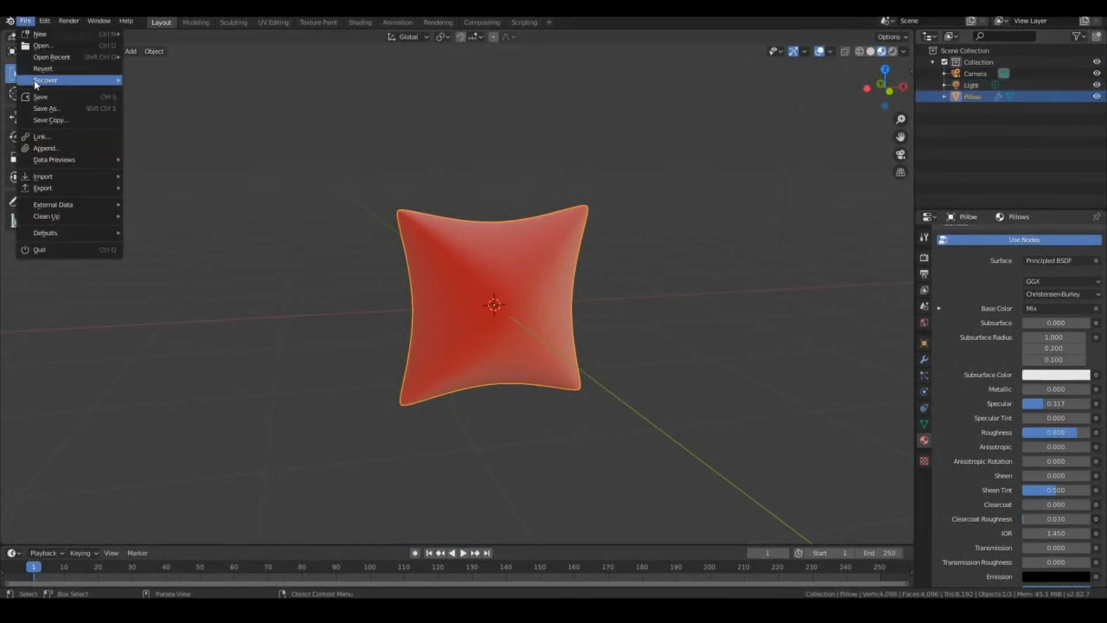
mouse_move(41, 34)
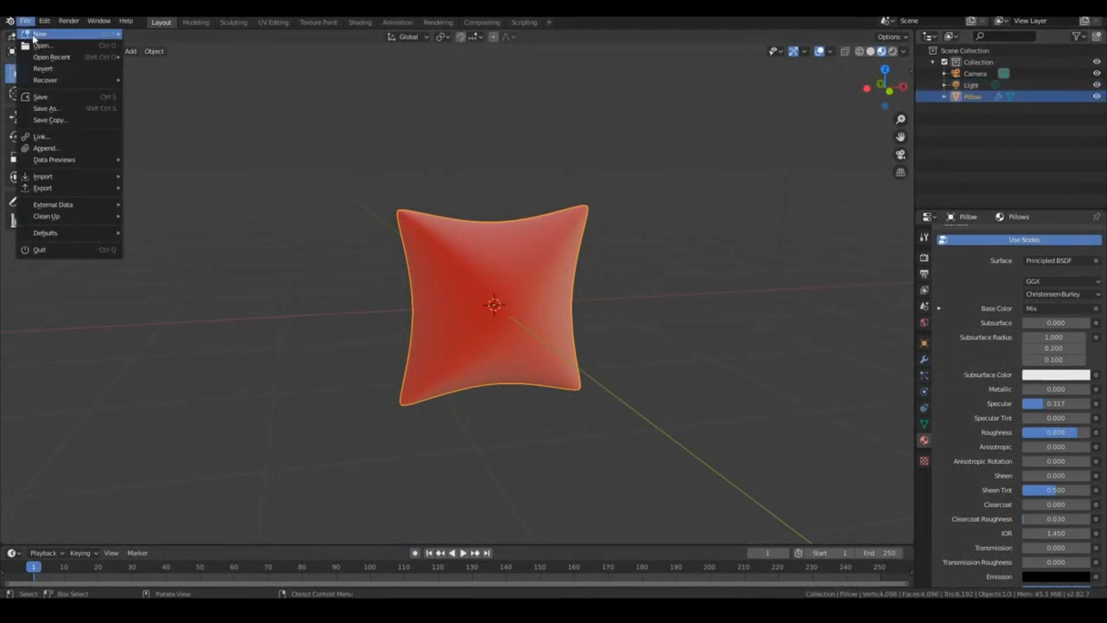
mouse_move(67, 46)
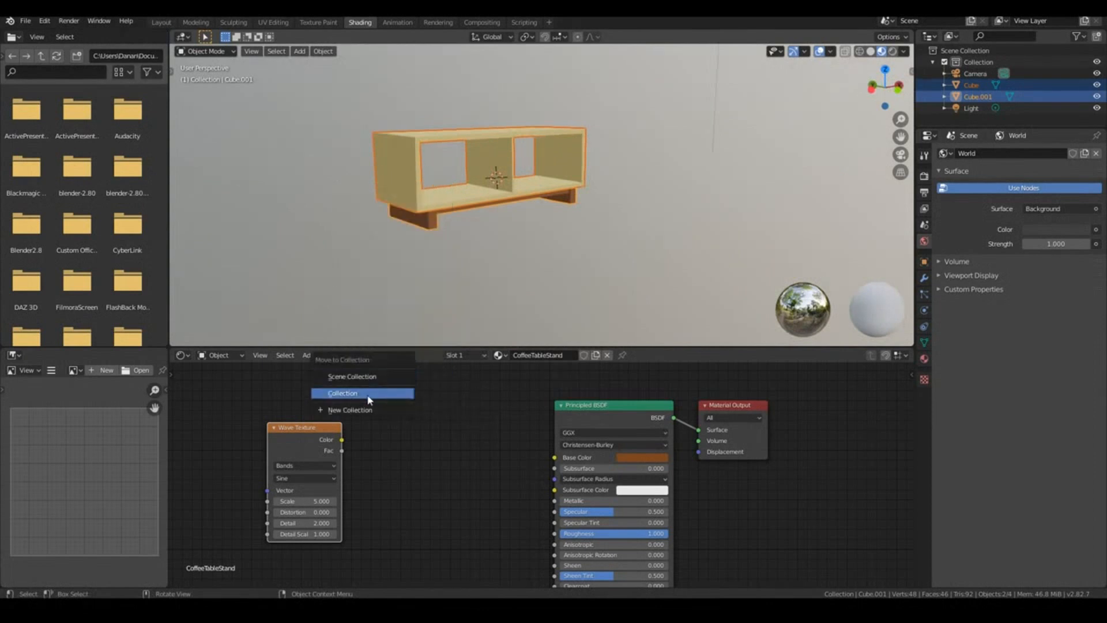
left_click(350, 409)
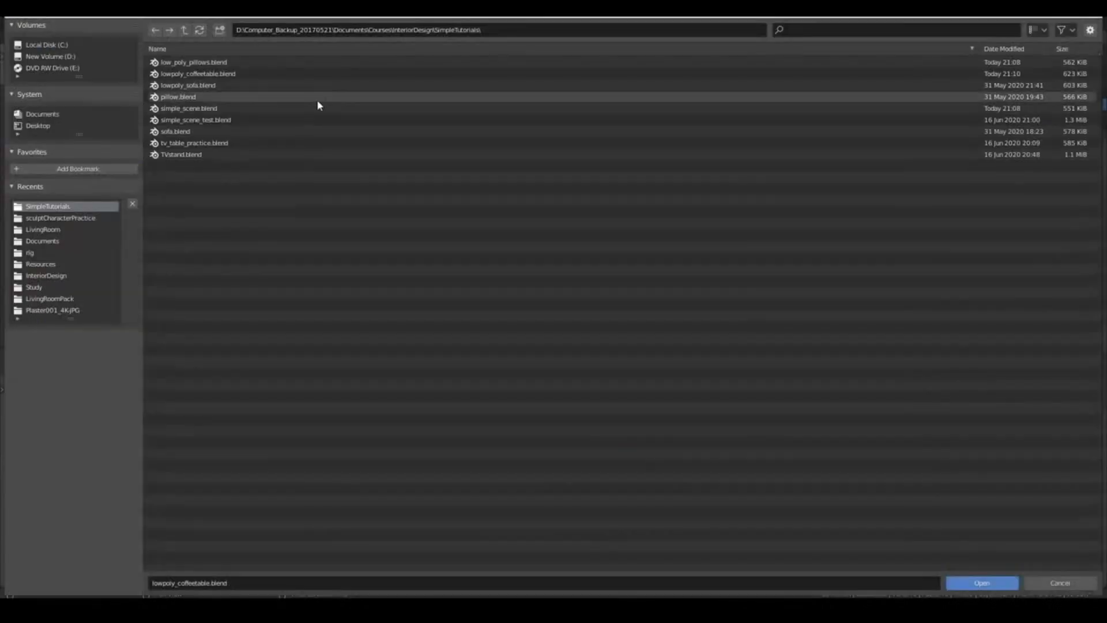
Open the sofa file and move its body and back cushions into a new 'Sofa' collection.
left_click(984, 583)
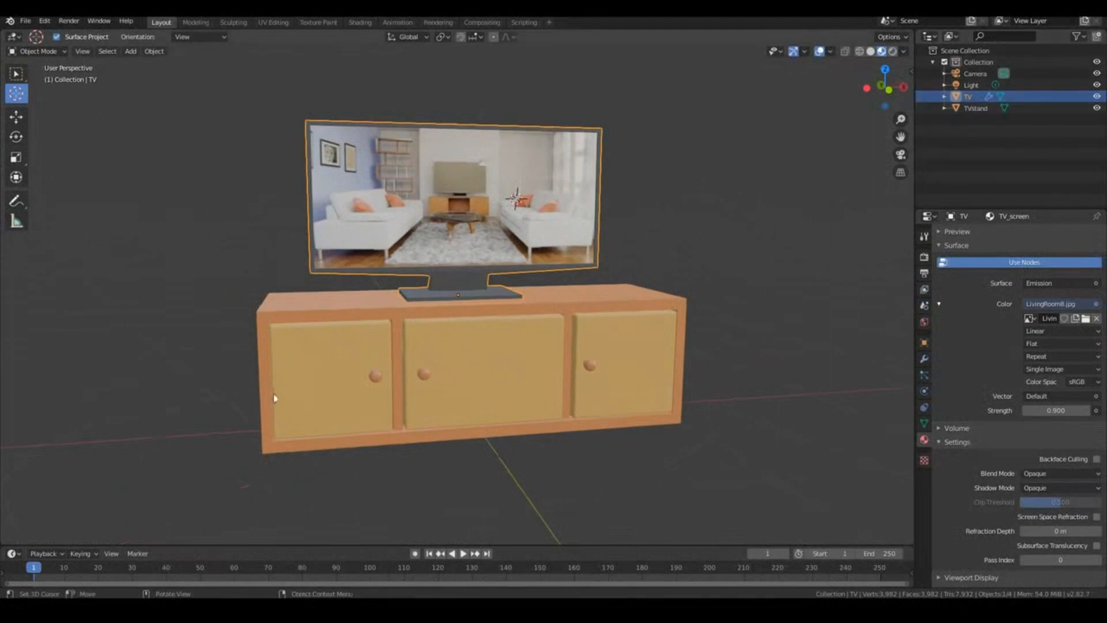
mouse_move(277, 397)
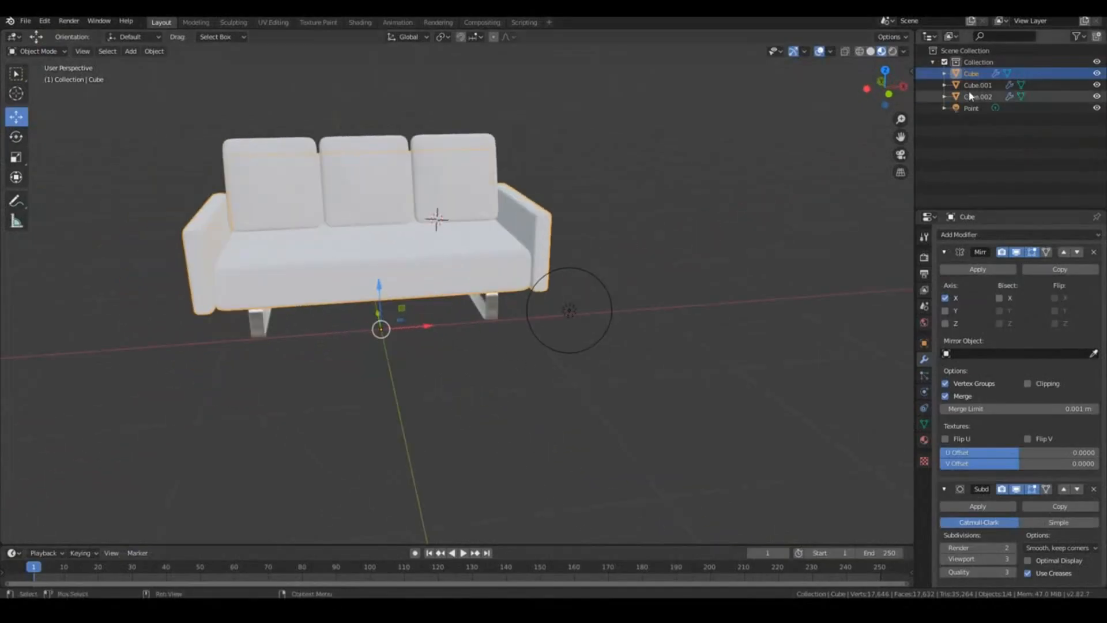
left_click(975, 85)
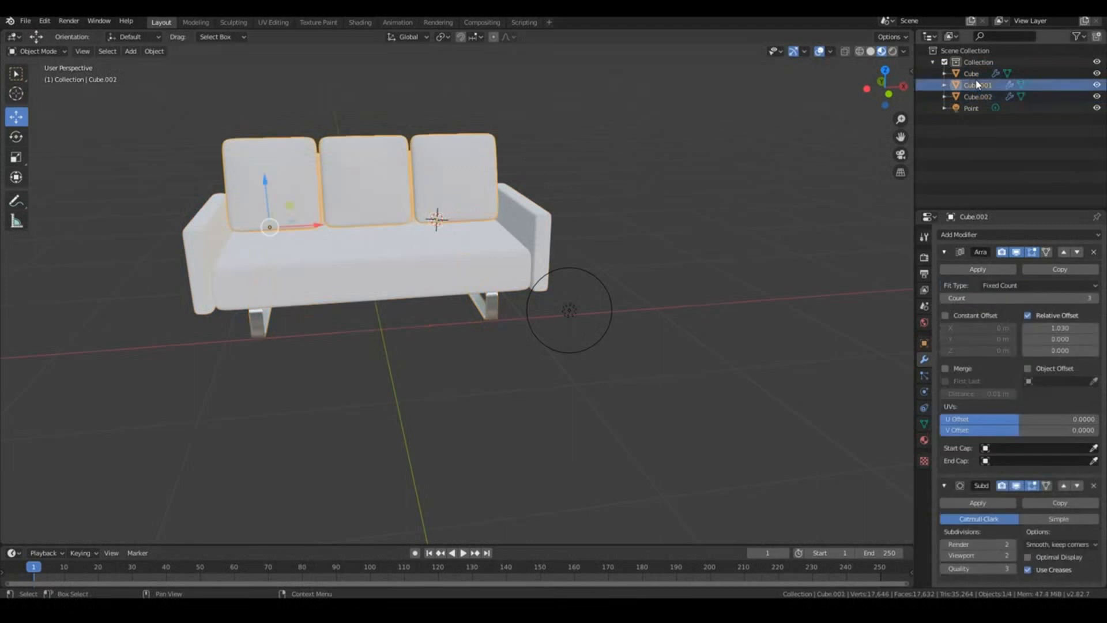
left_click(967, 74)
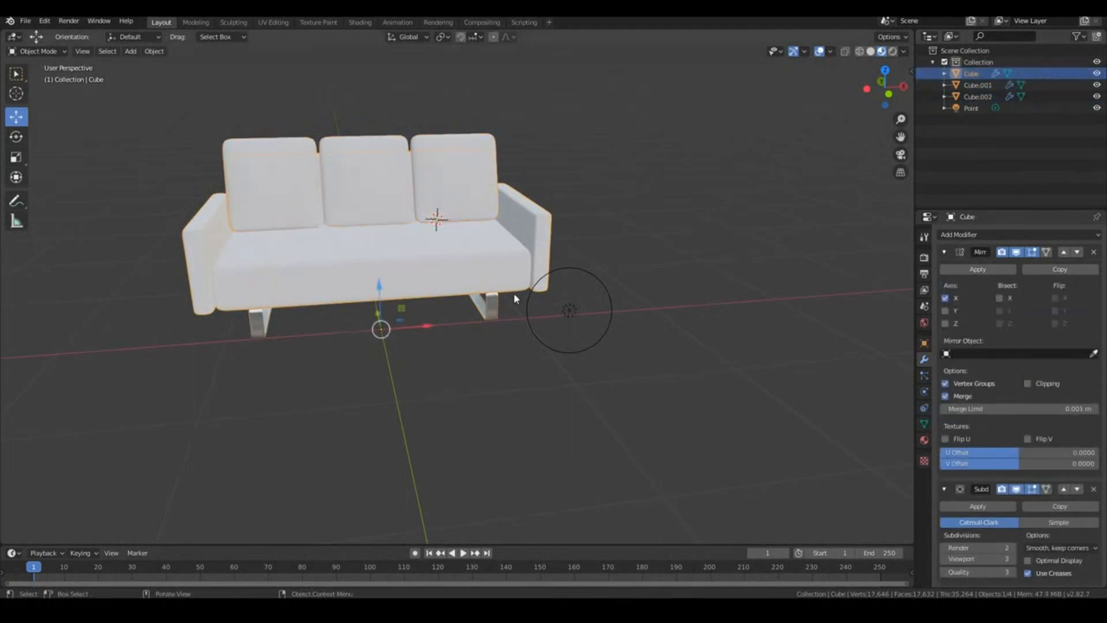
left_click_drag(514, 298, 392, 301)
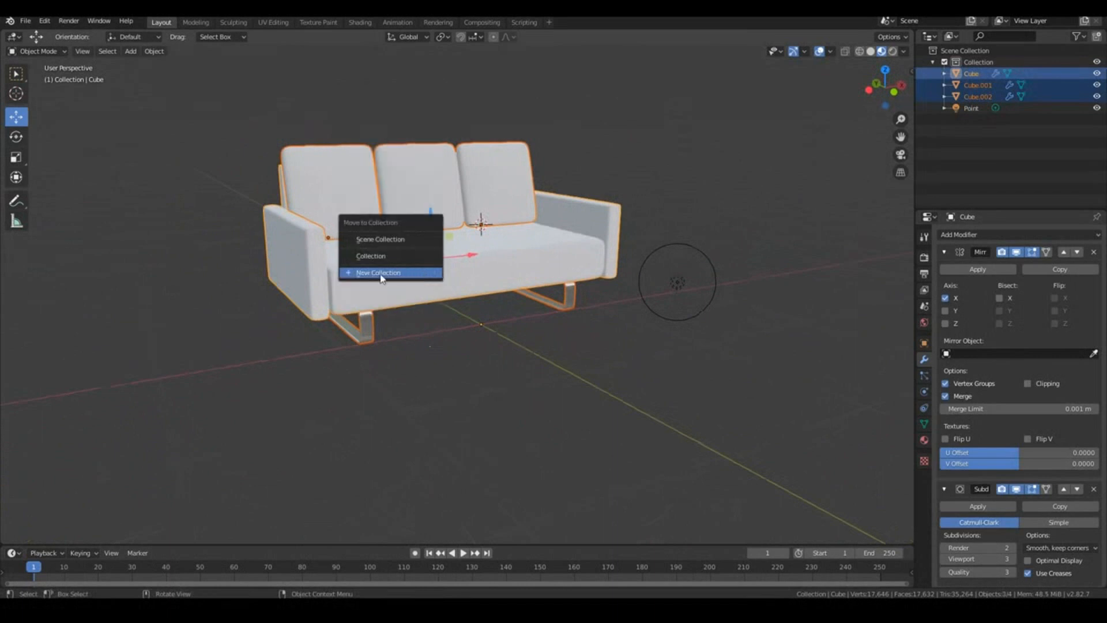
left_click(382, 272)
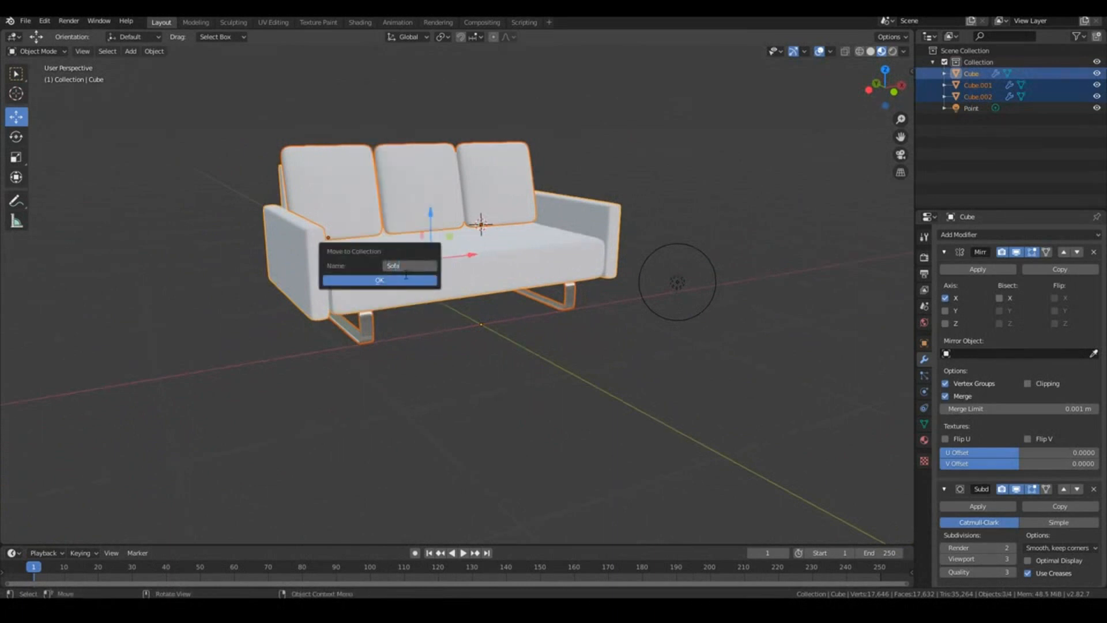
left_click(380, 279)
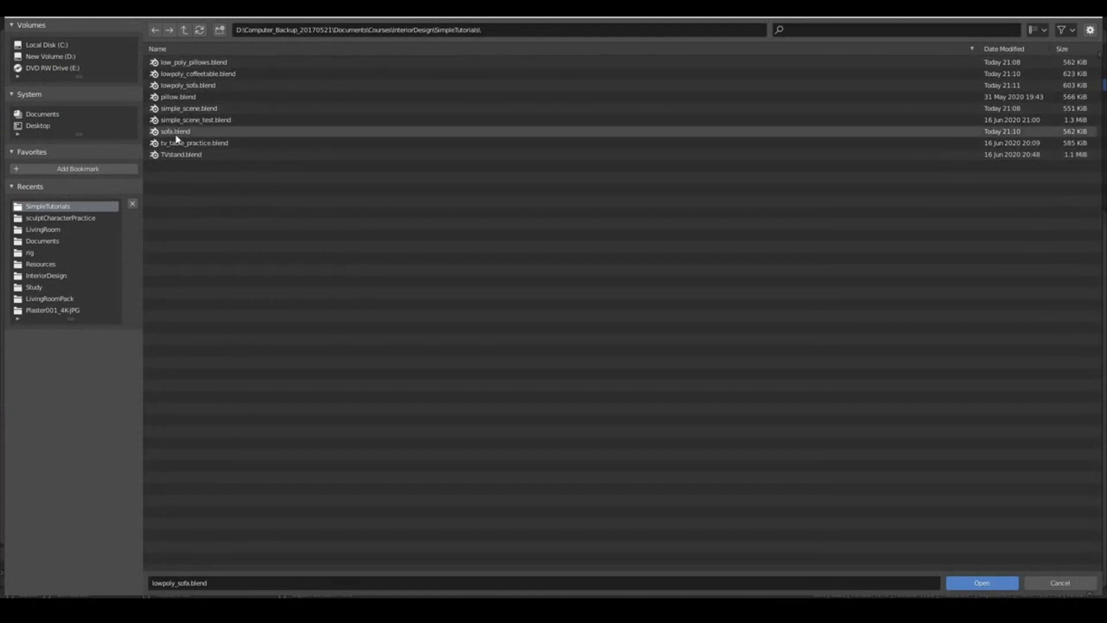
Open simple_scene.blend from the recent files list.
left_click(982, 583)
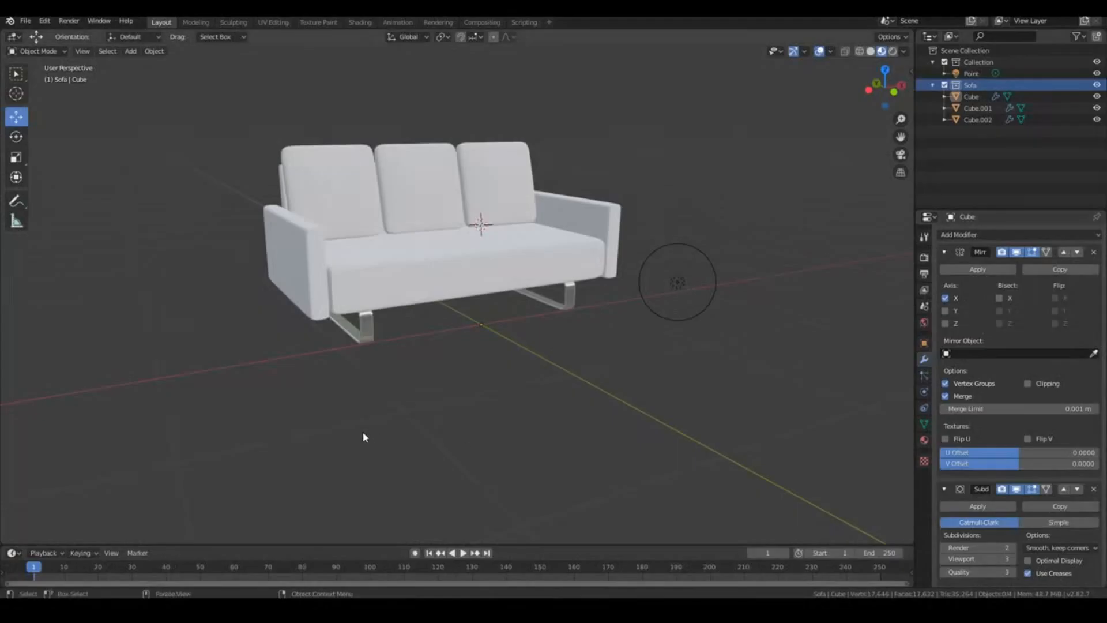
left_click(25, 22)
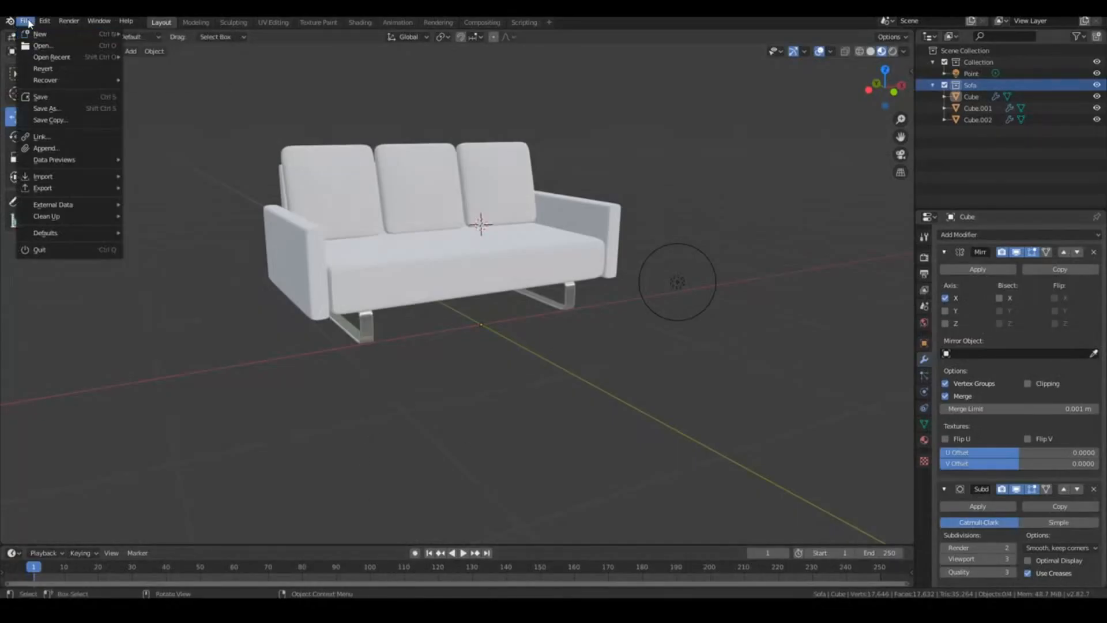
left_click(53, 57)
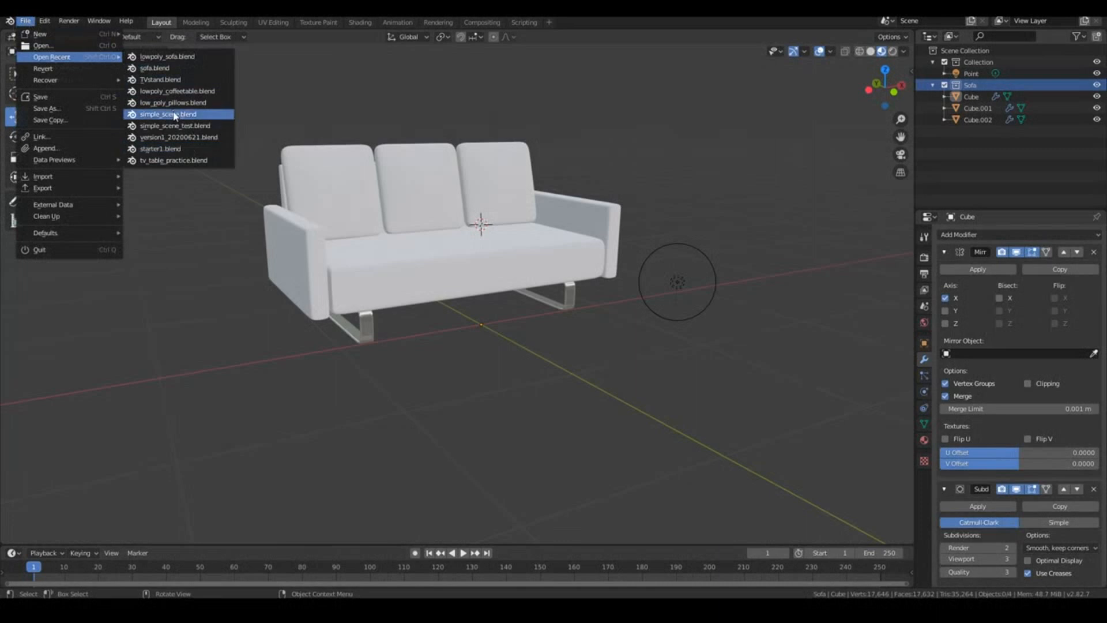
left_click(173, 114)
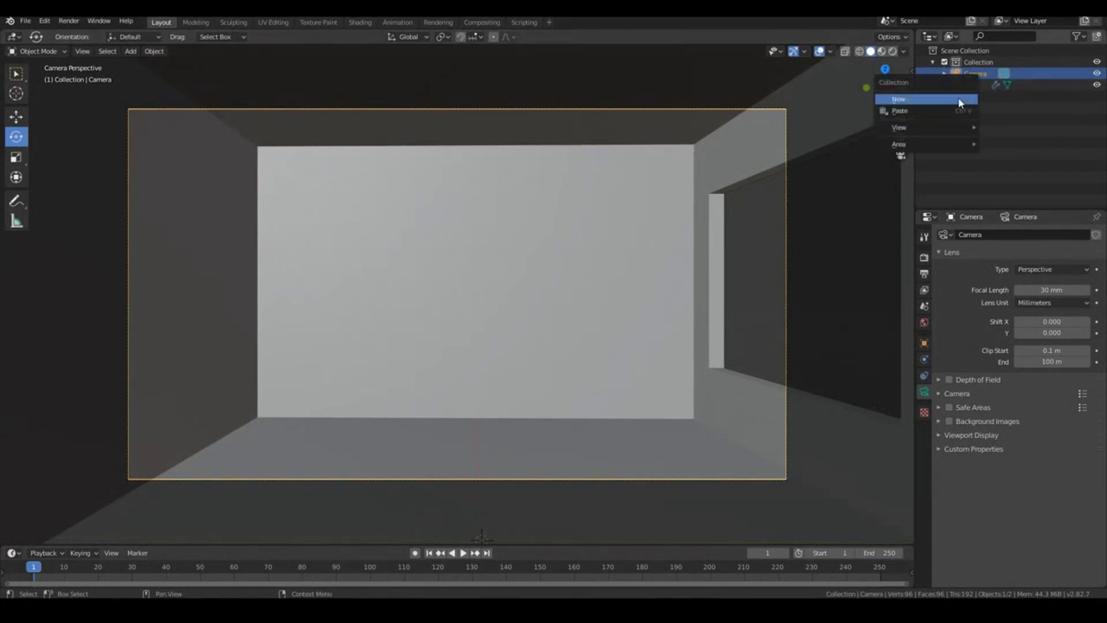
Add a new collection in the Outliner and rename it 'Assets'.
left_click(899, 99)
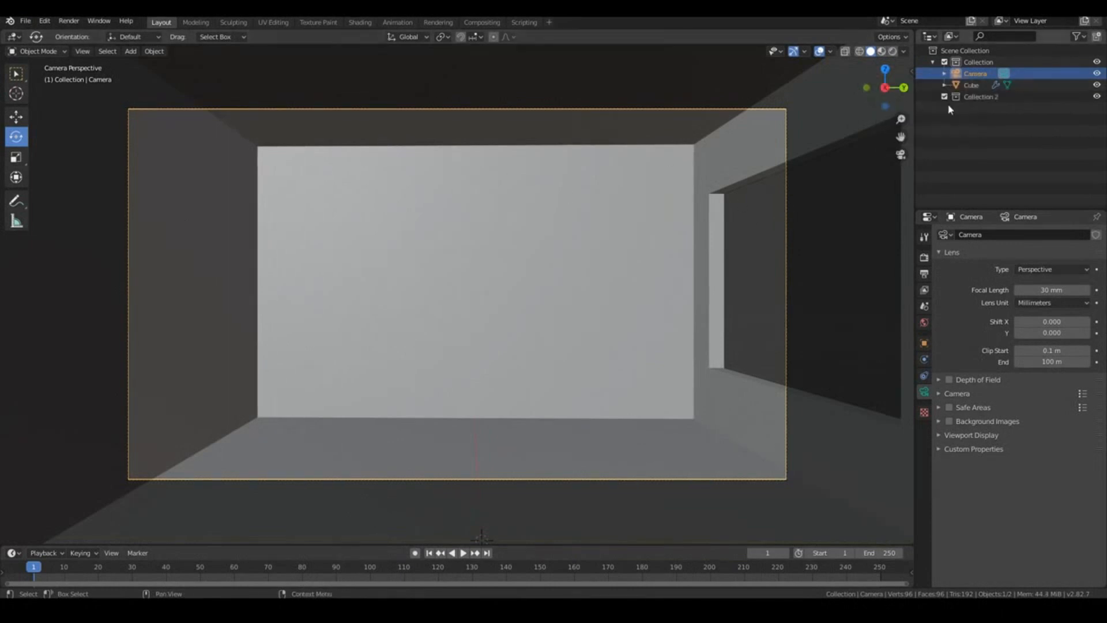
double_click(982, 97)
type("Assets")
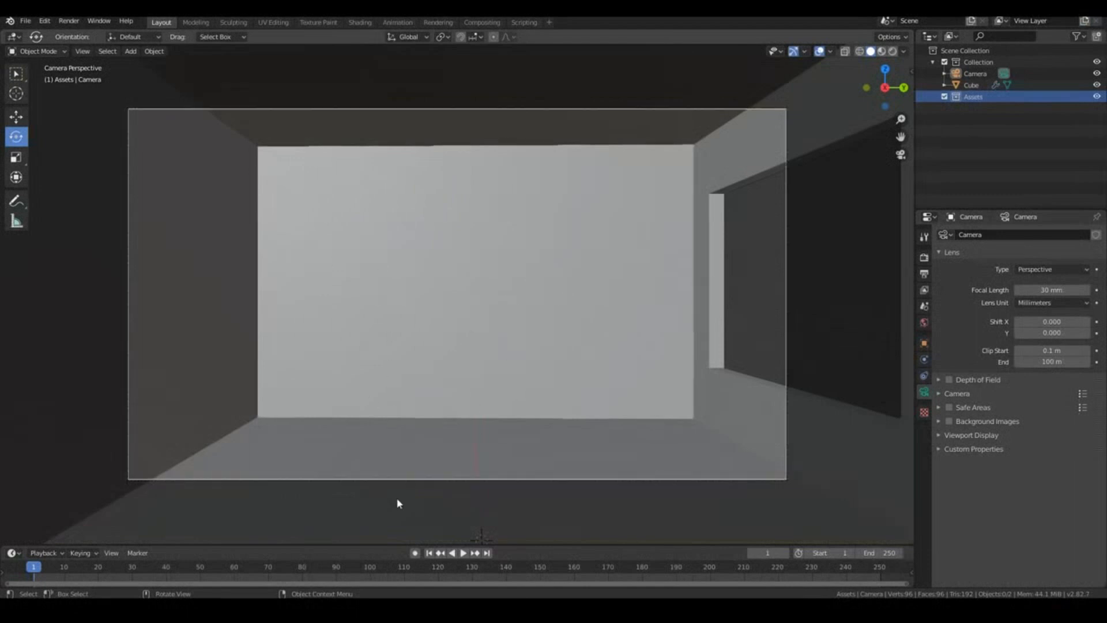
mouse_move(462, 376)
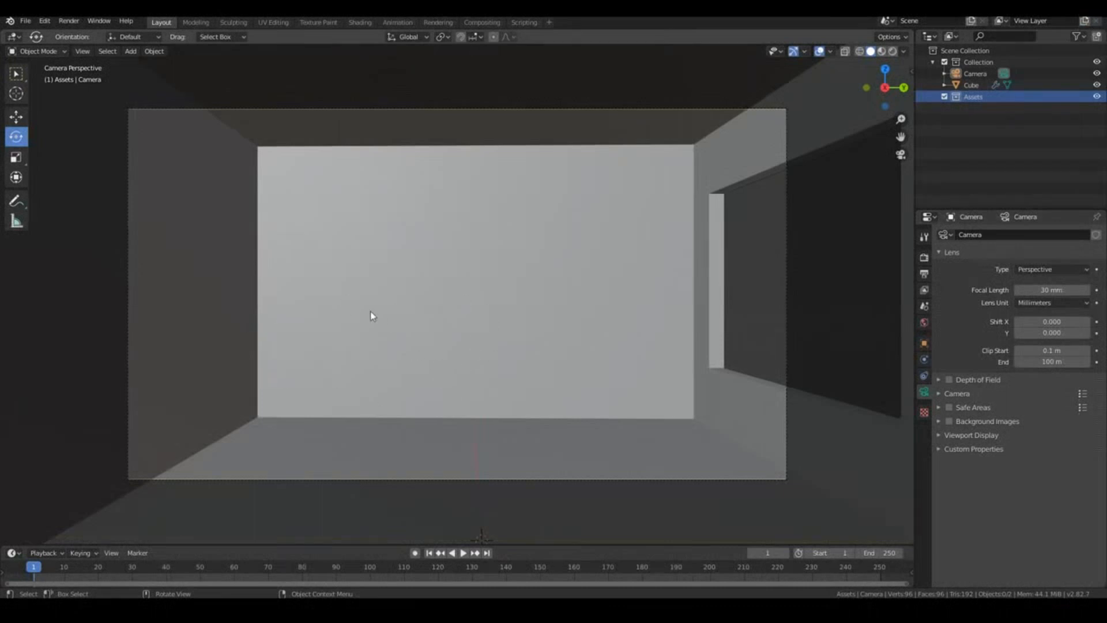
left_click(25, 20)
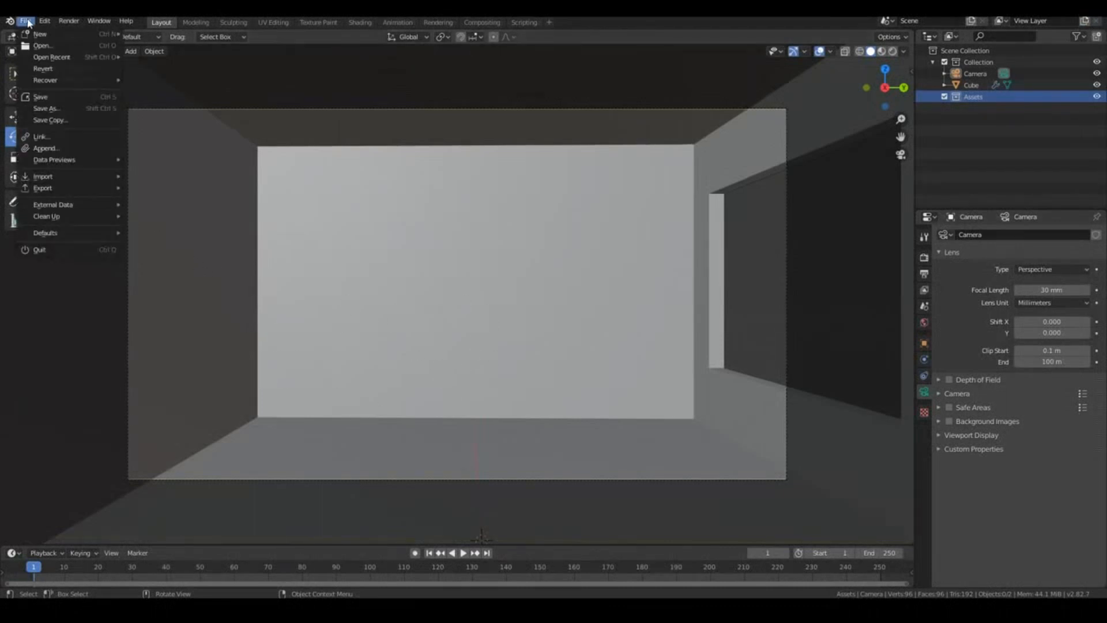
Append the Sofa collection from lowpoly_sofa.blend into the Assets collection.
left_click(47, 148)
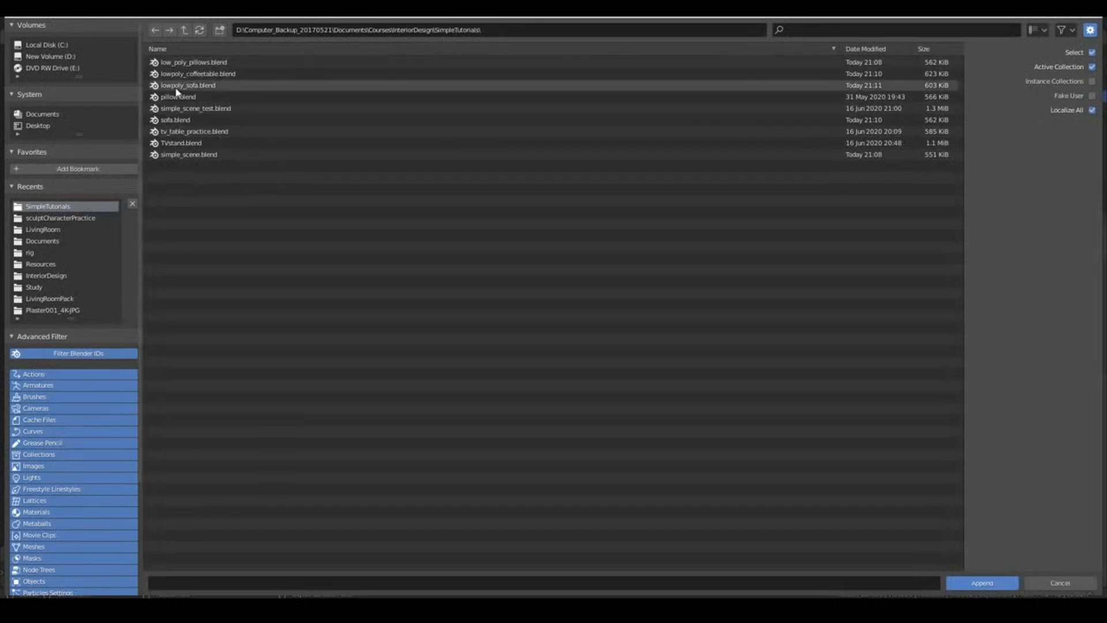
double_click(186, 86)
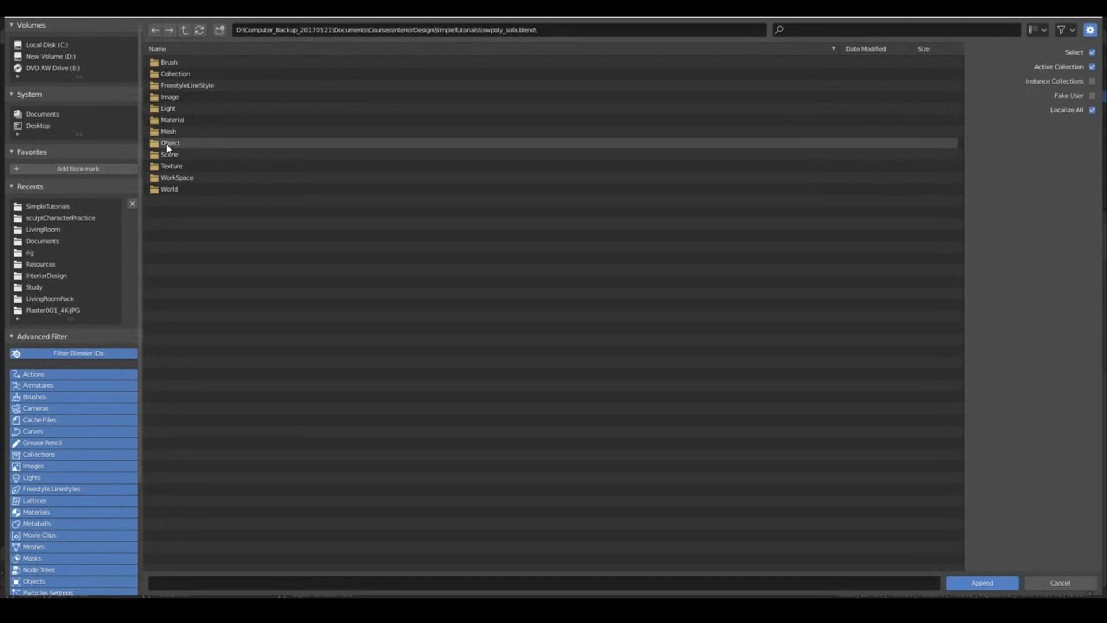
mouse_move(176, 148)
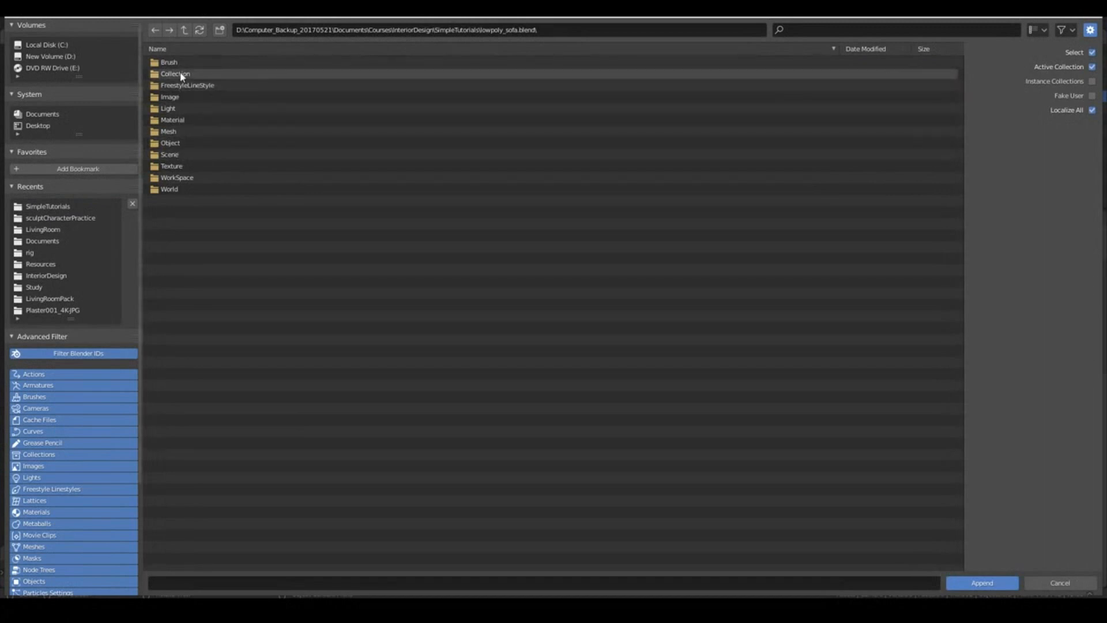
left_click(982, 583)
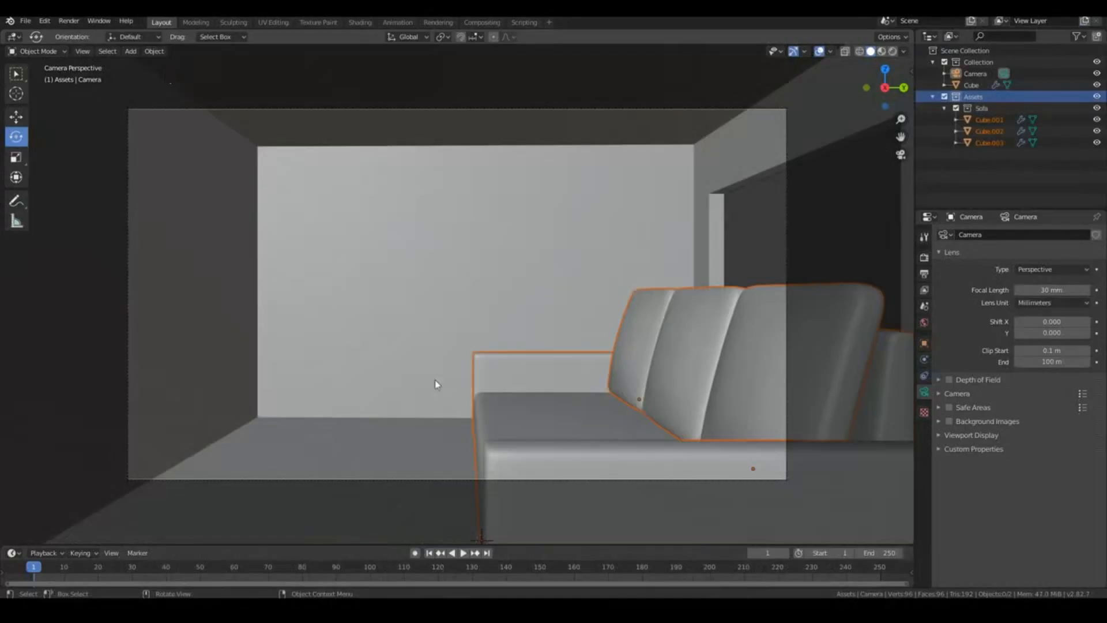
Select all Sofa collection objects, rotate them 180°, shift 1.4 m along Y and raise onto the floor.
left_click_drag(434, 384, 532, 340)
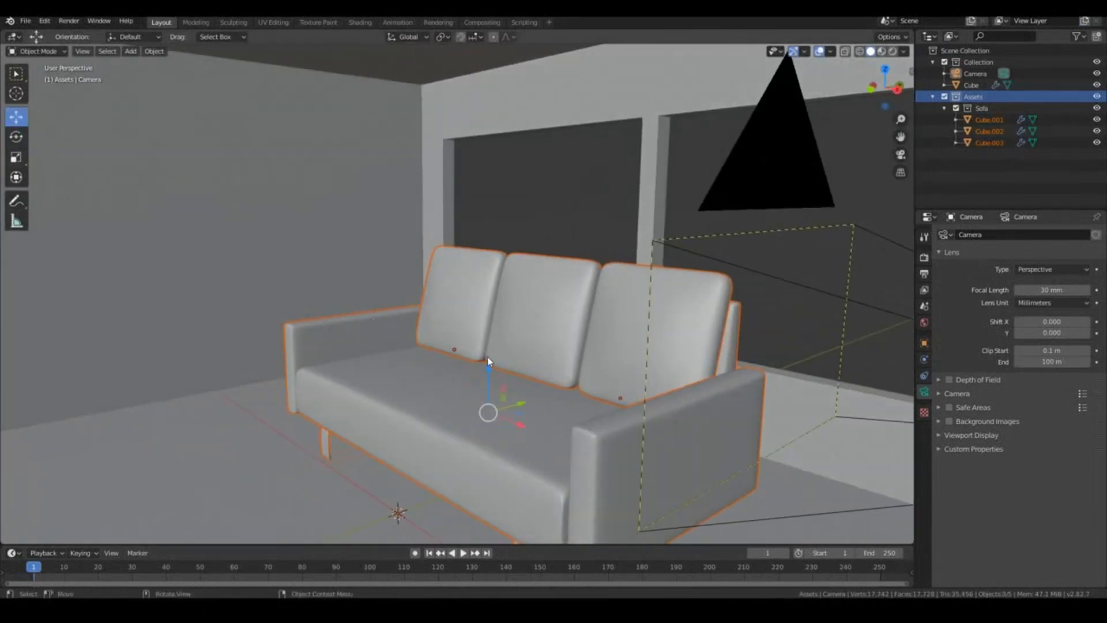
key("g")
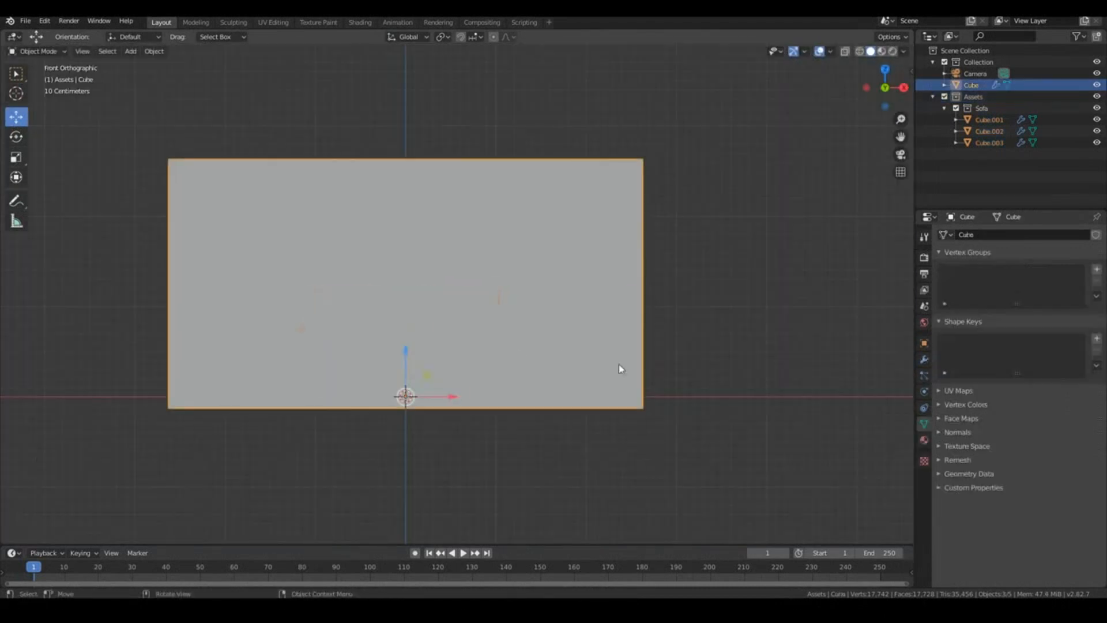
key("g")
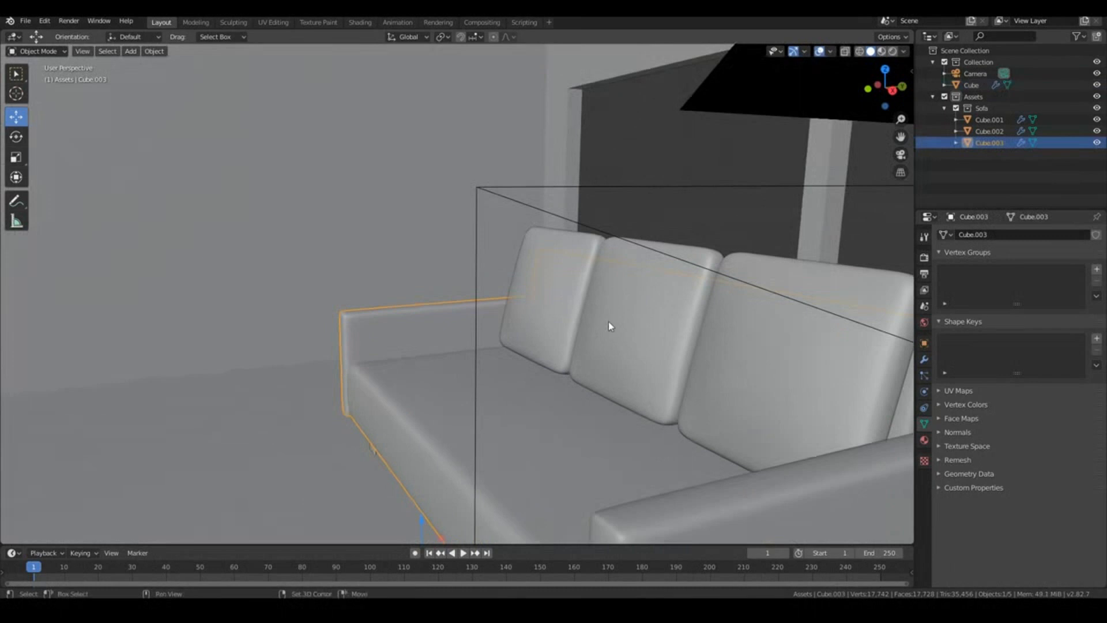
left_click(987, 120)
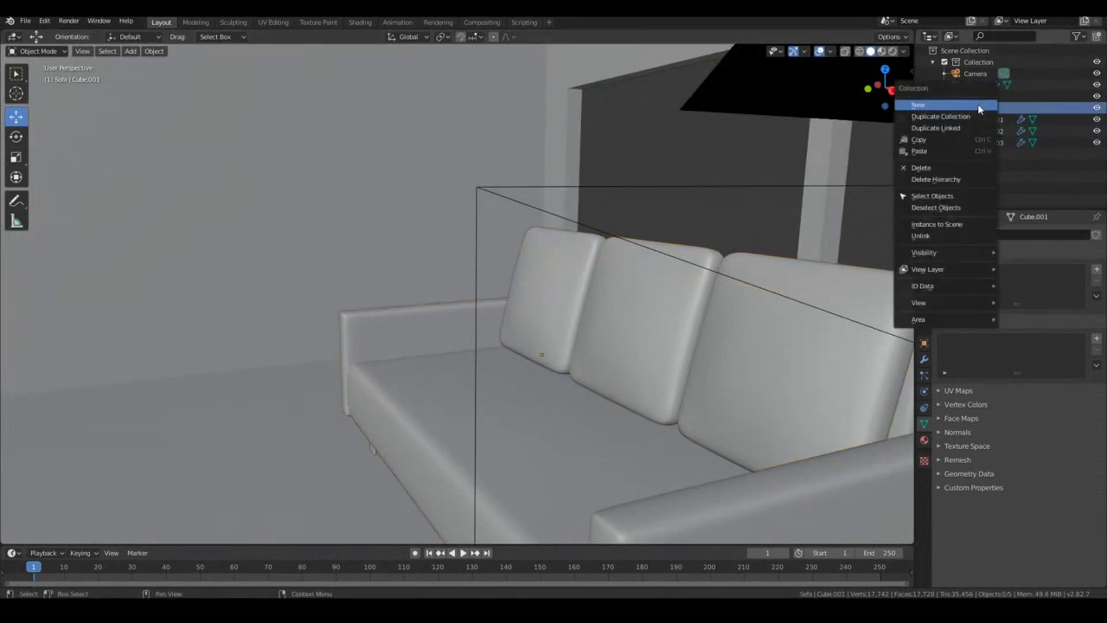
mouse_move(936, 200)
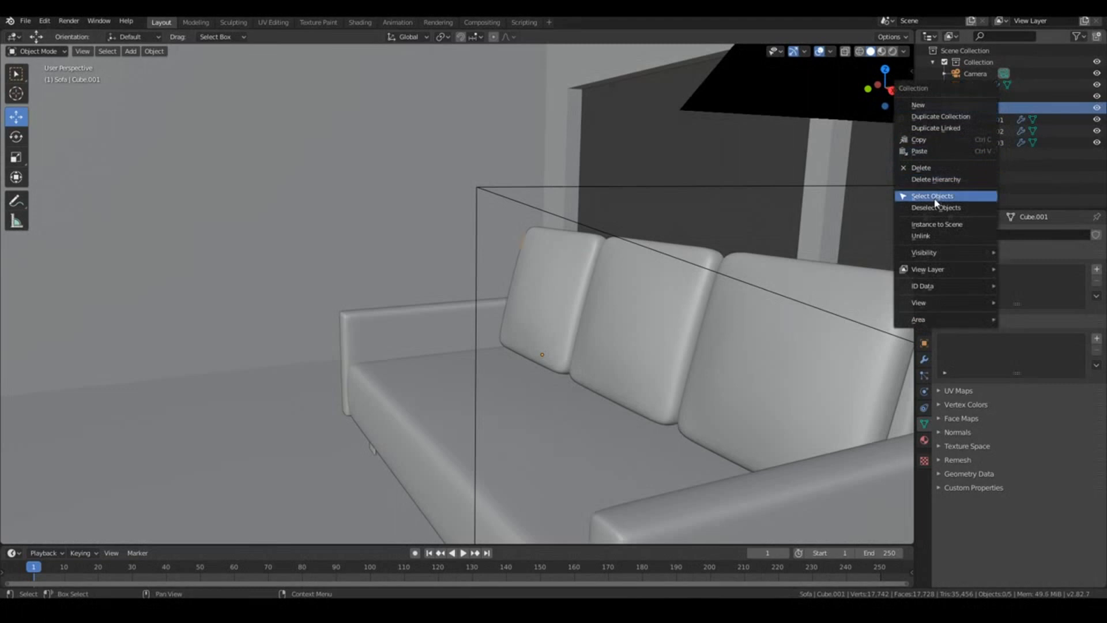
left_click(932, 195)
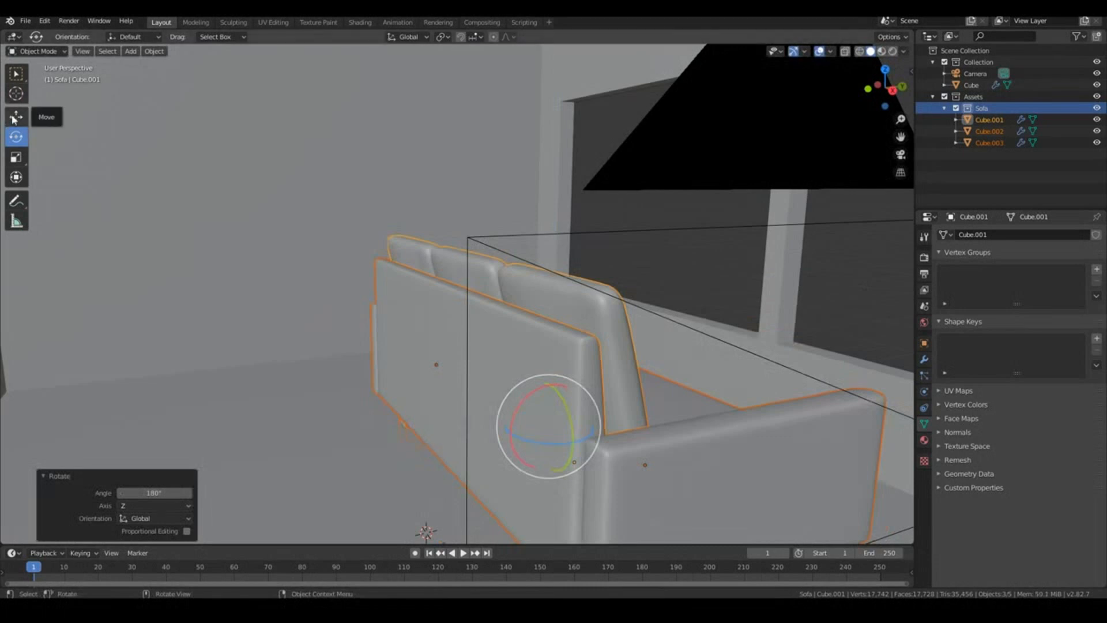
mouse_move(14, 119)
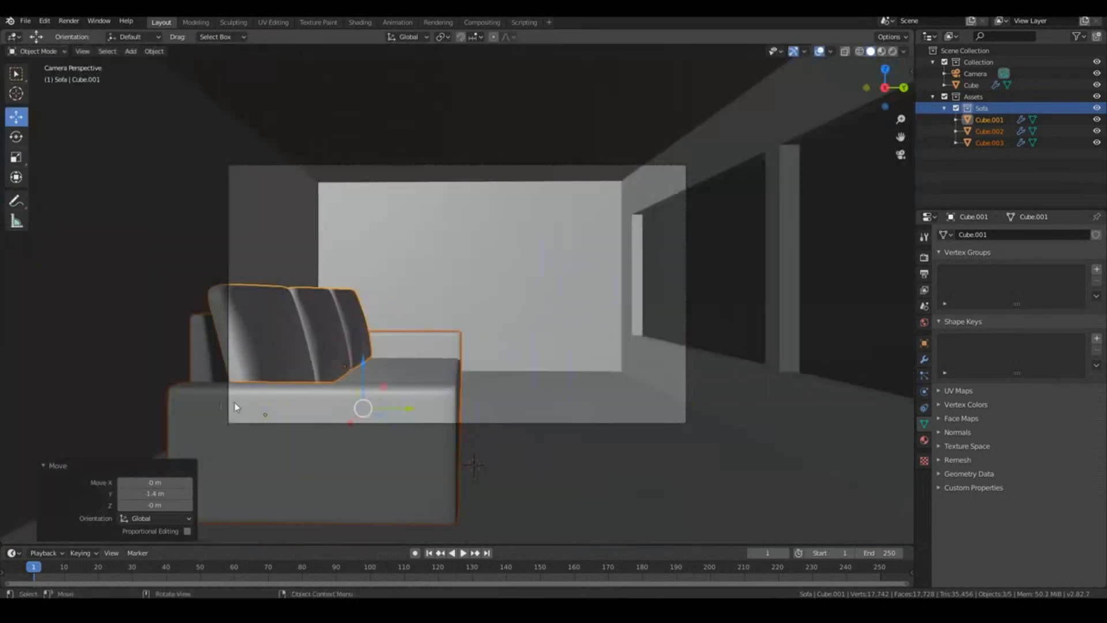
left_click_drag(362, 408, 296, 431)
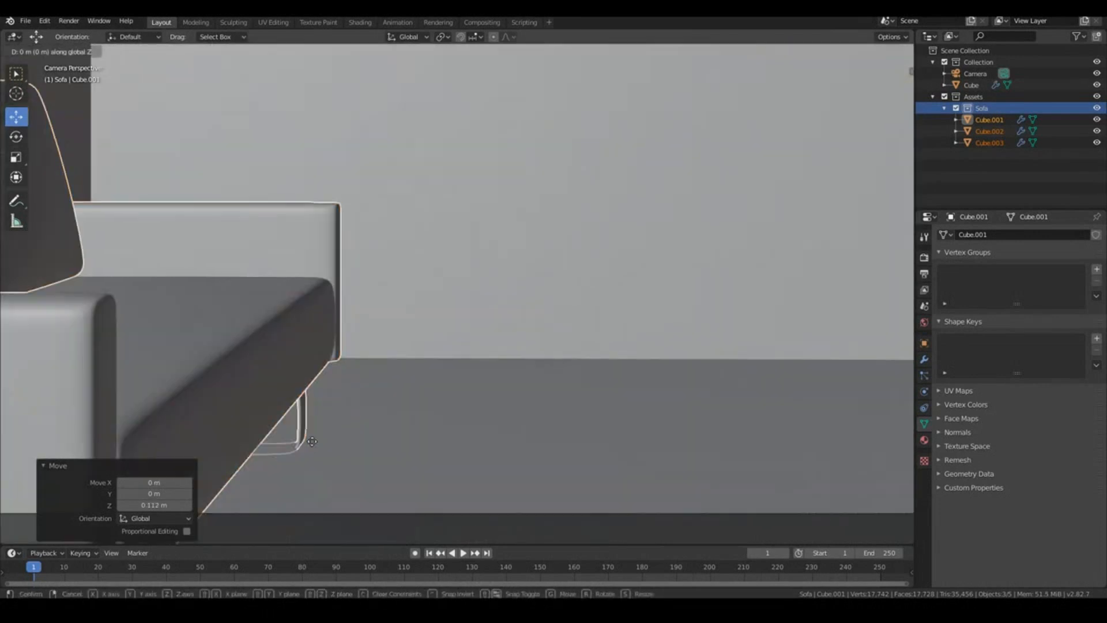
mouse_move(306, 392)
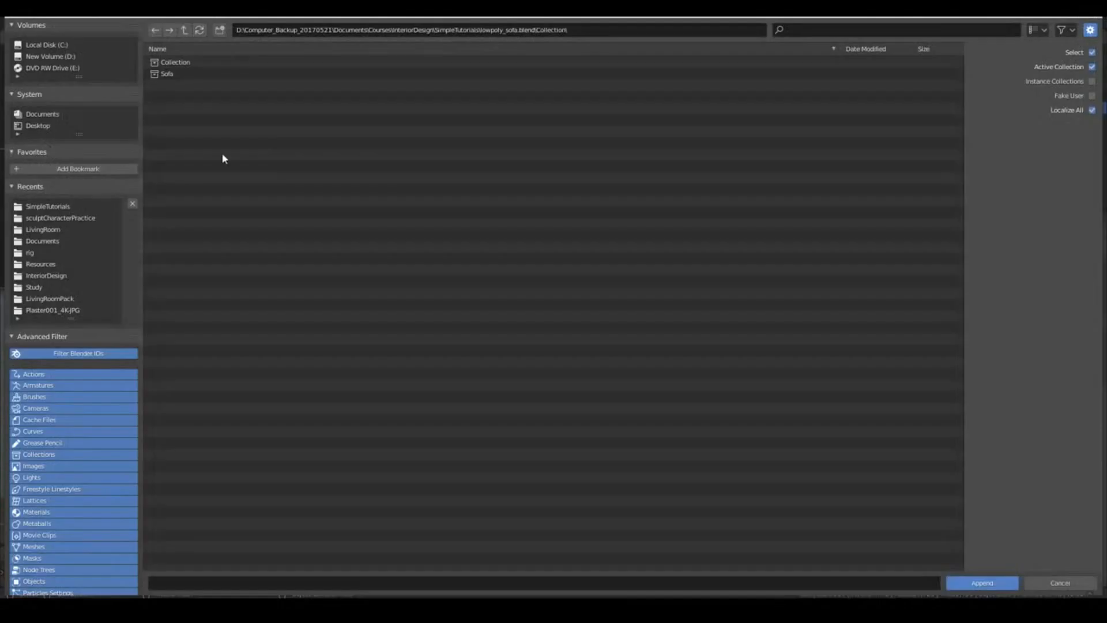
Append the CoffeeTable collection from lowpoly_coffeetable.blend and position it in front of the sofa.
left_click(186, 30)
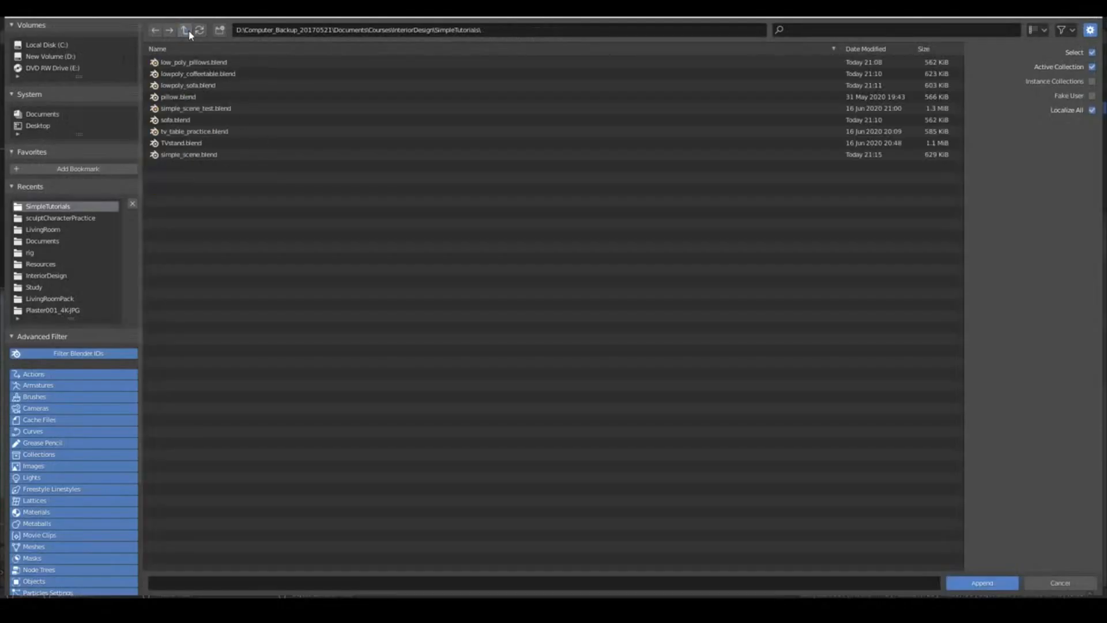
double_click(183, 73)
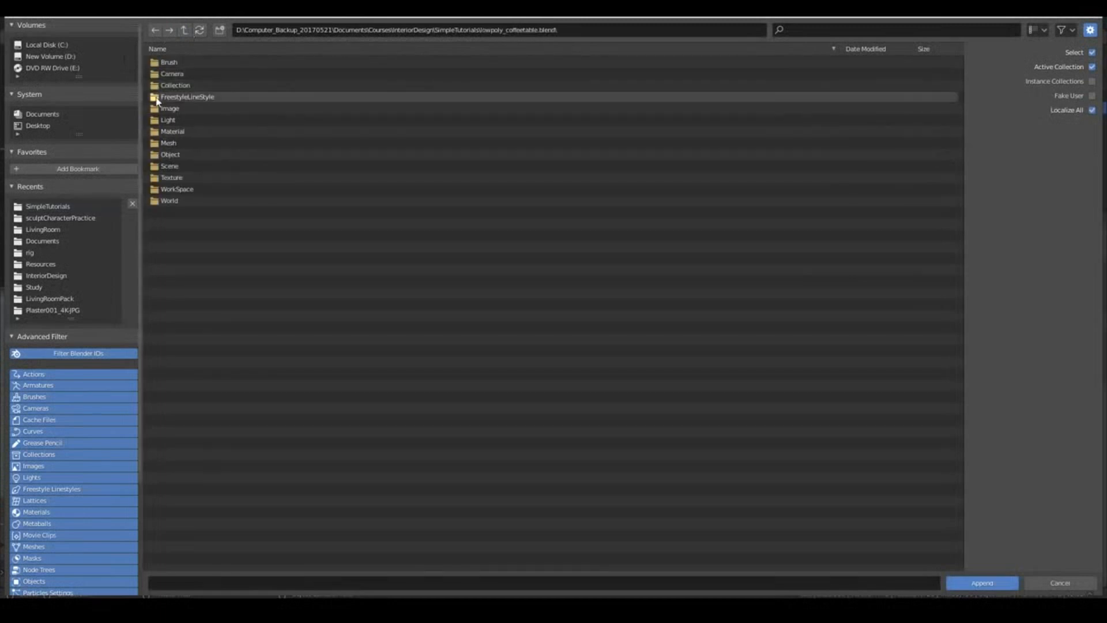
double_click(181, 84)
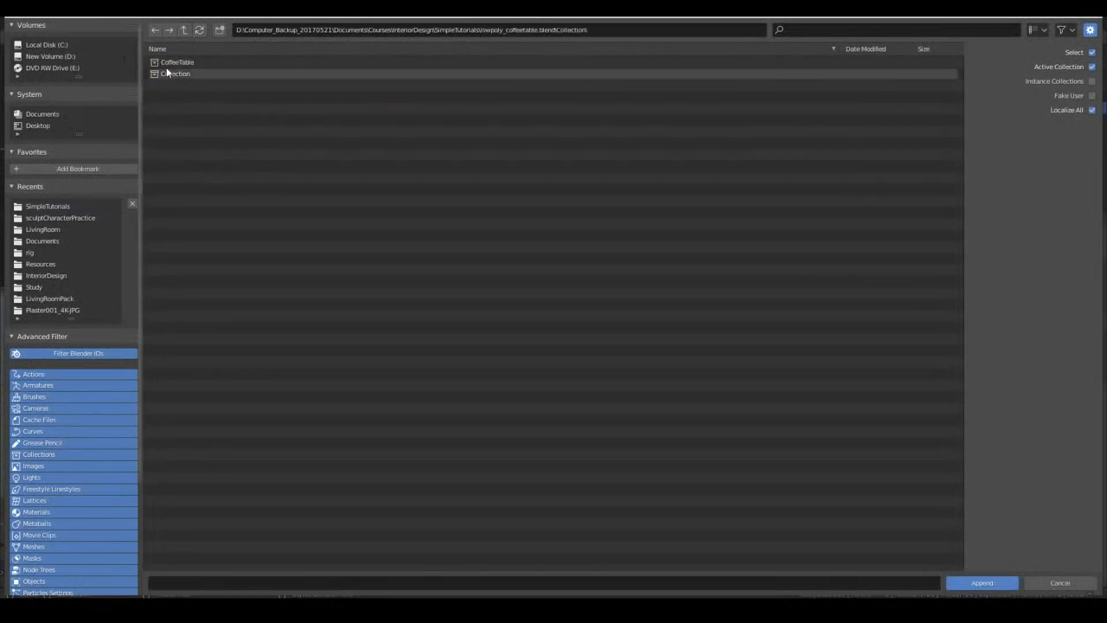
left_click(983, 582)
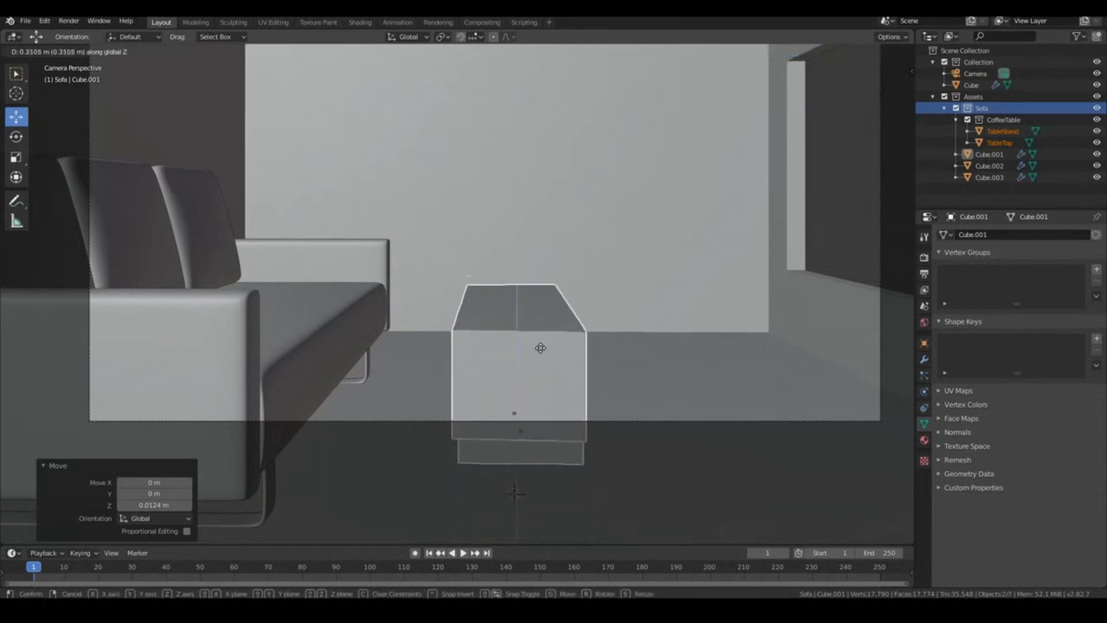
left_click_drag(541, 347, 545, 436)
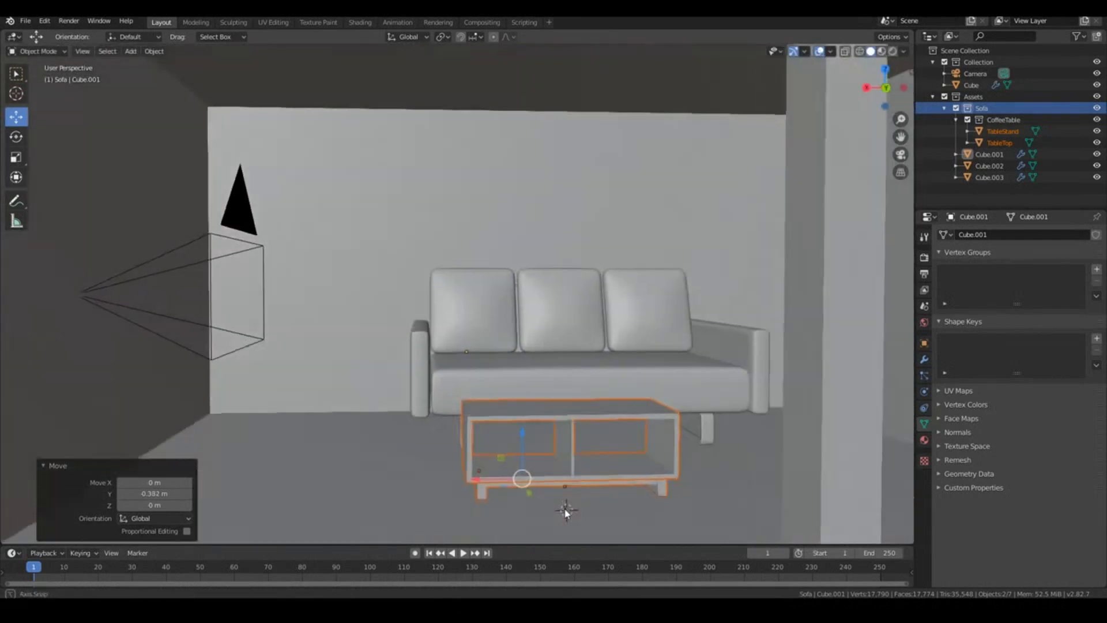
key("s")
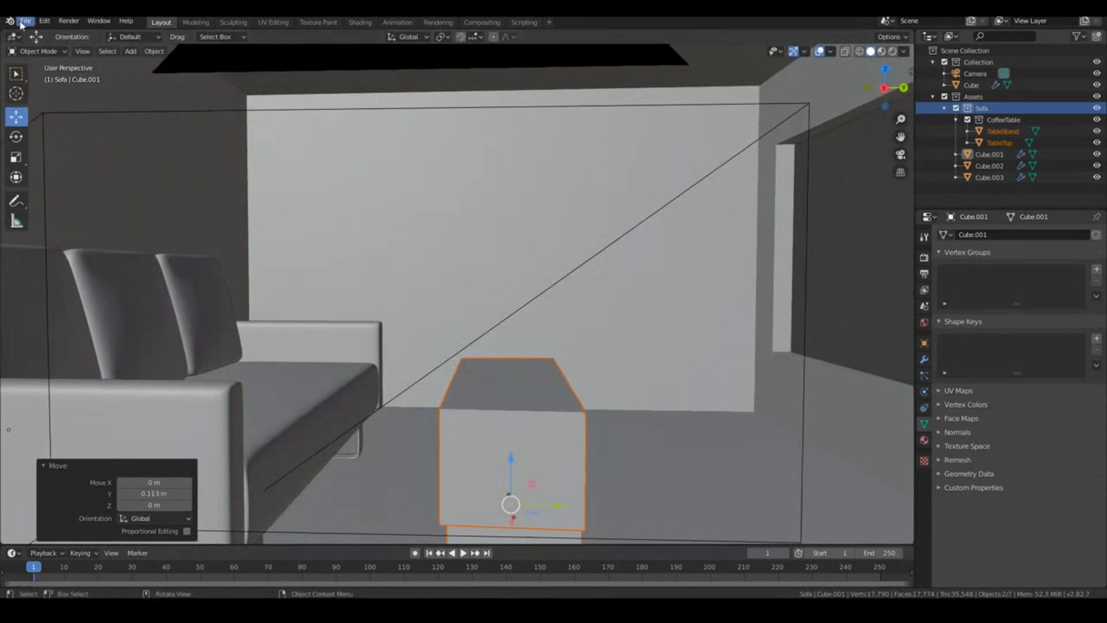
Append the Pillow object from low_poly_pillows.blend and tilt it against the sofa's left armrest.
left_click(27, 19)
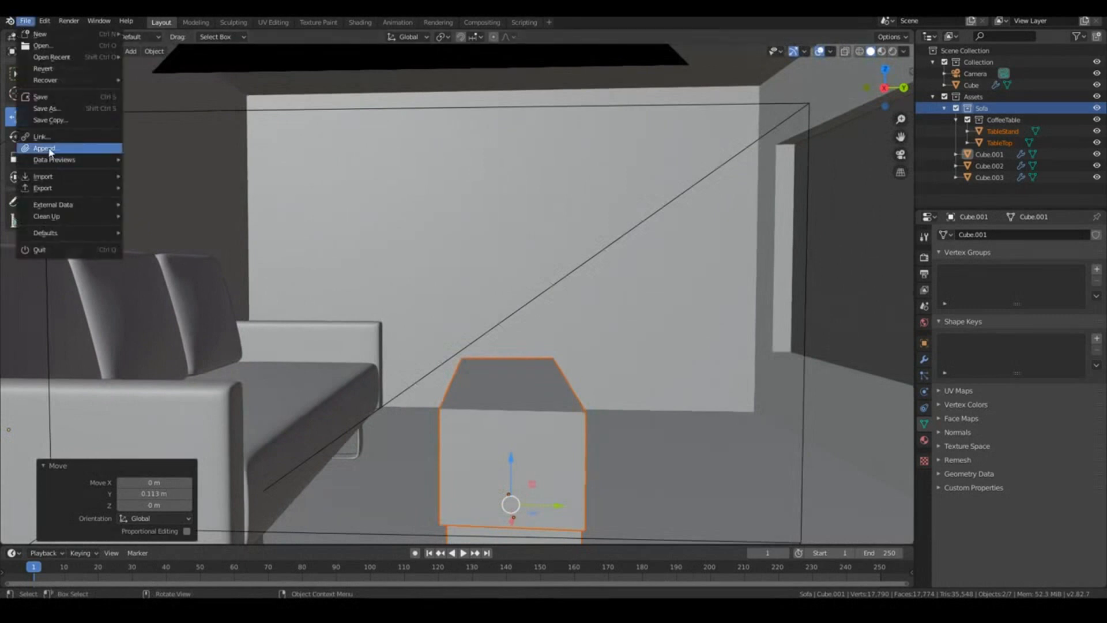
left_click(42, 149)
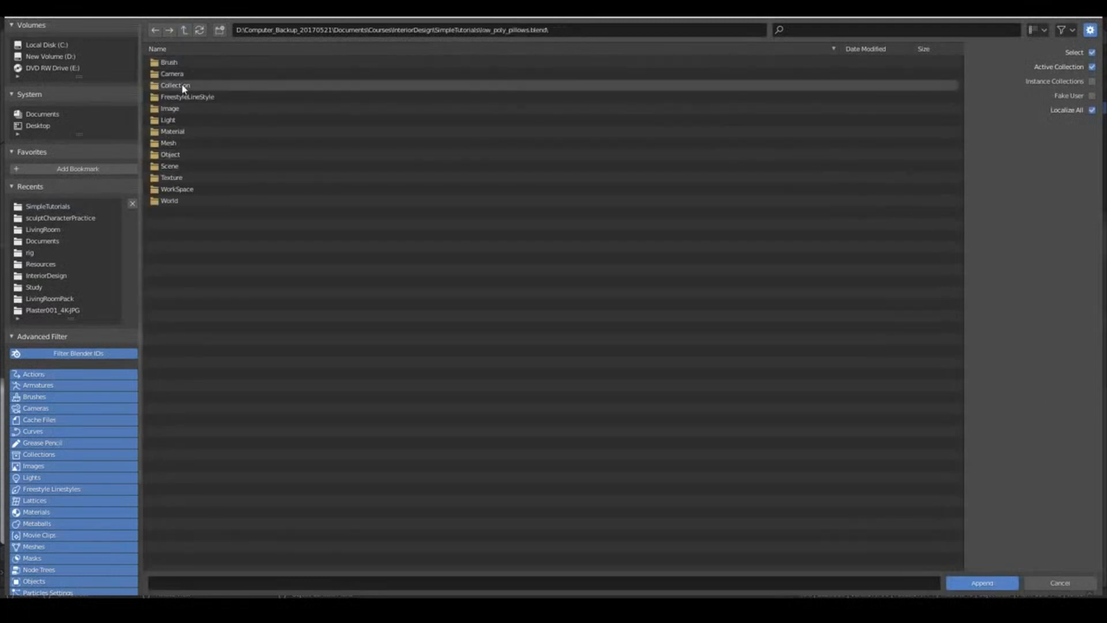
mouse_move(168, 160)
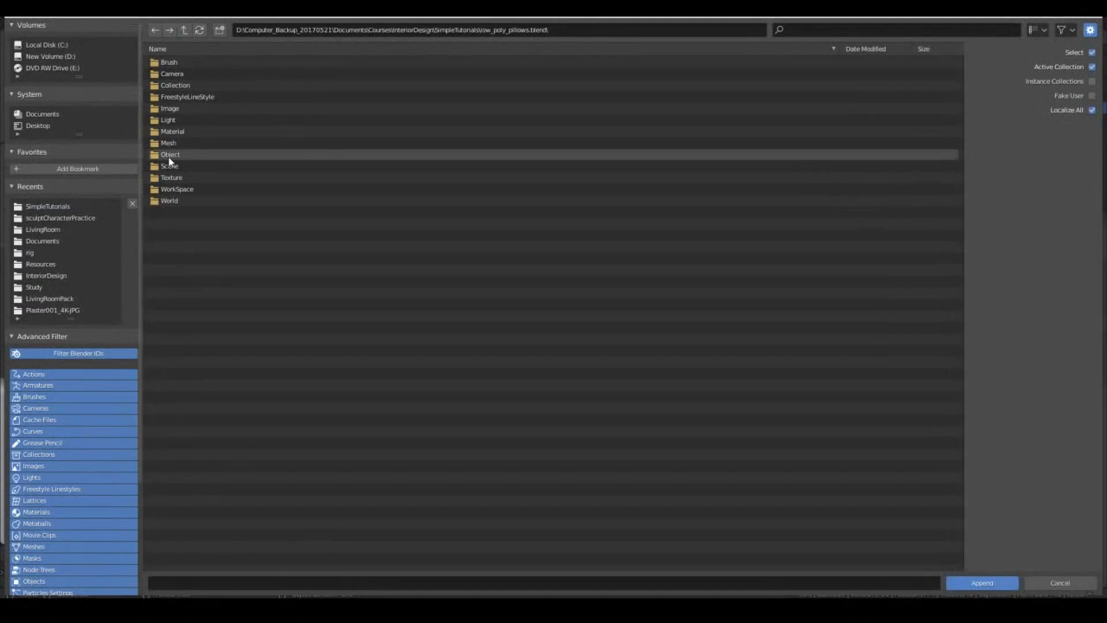
left_click(986, 583)
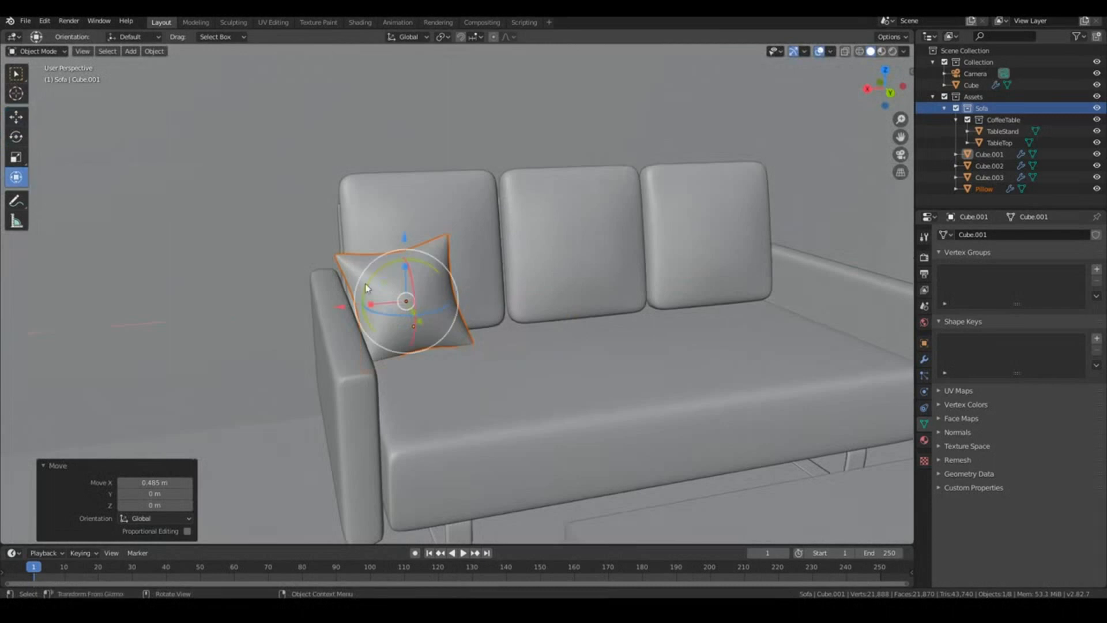
key("r")
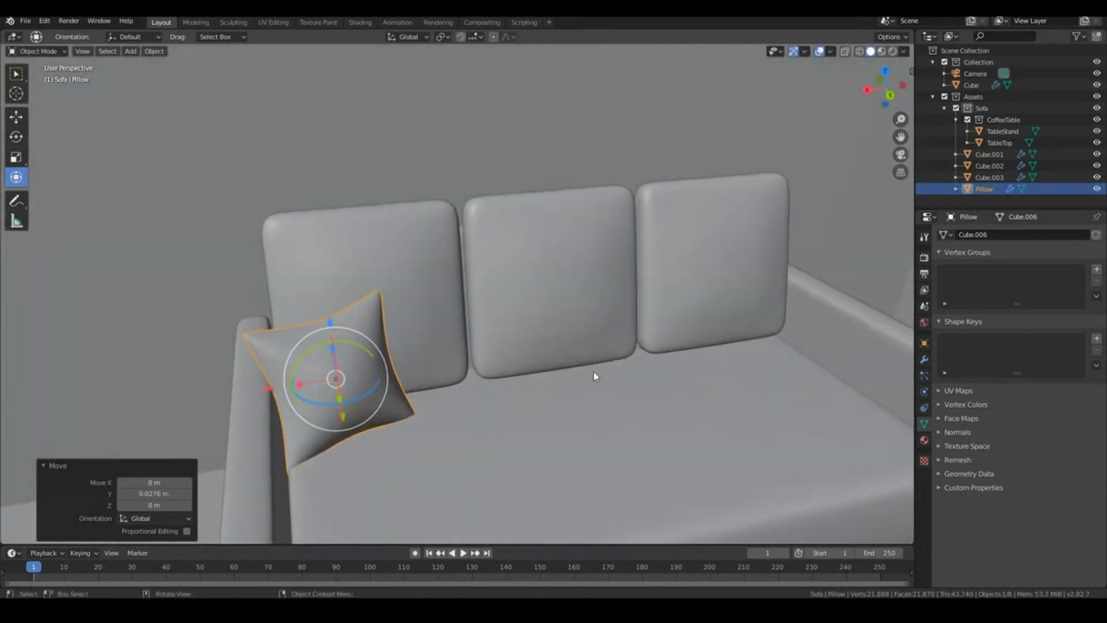
Duplicate the pillow as Pillow.001 and move and turn it toward the sofa's right end.
left_click(154, 51)
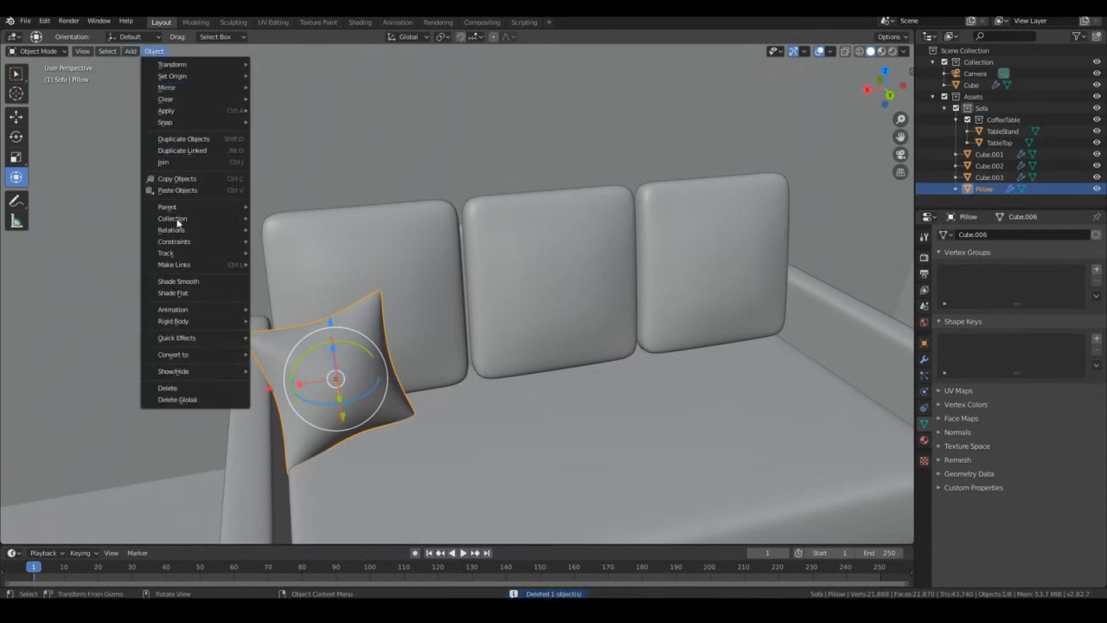
mouse_move(183, 139)
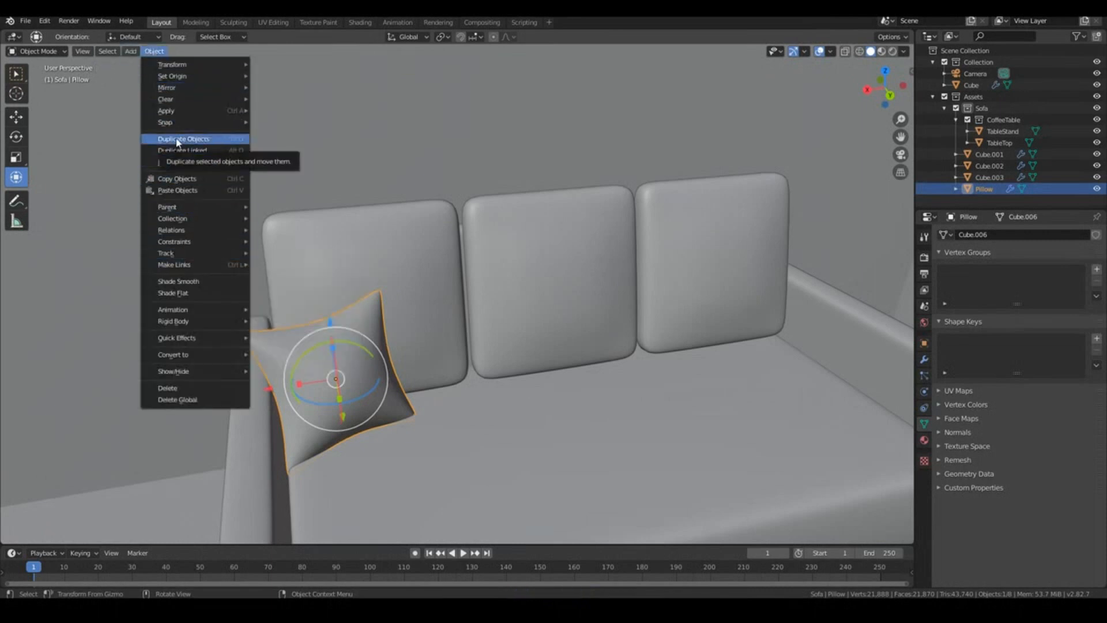
left_click(184, 150)
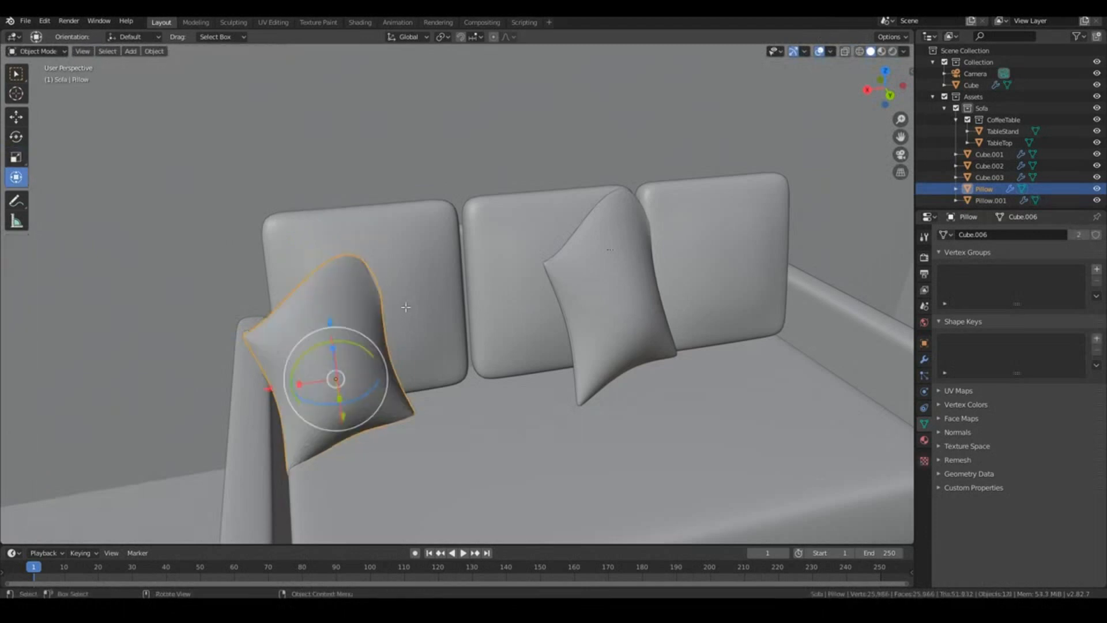
key("Tab")
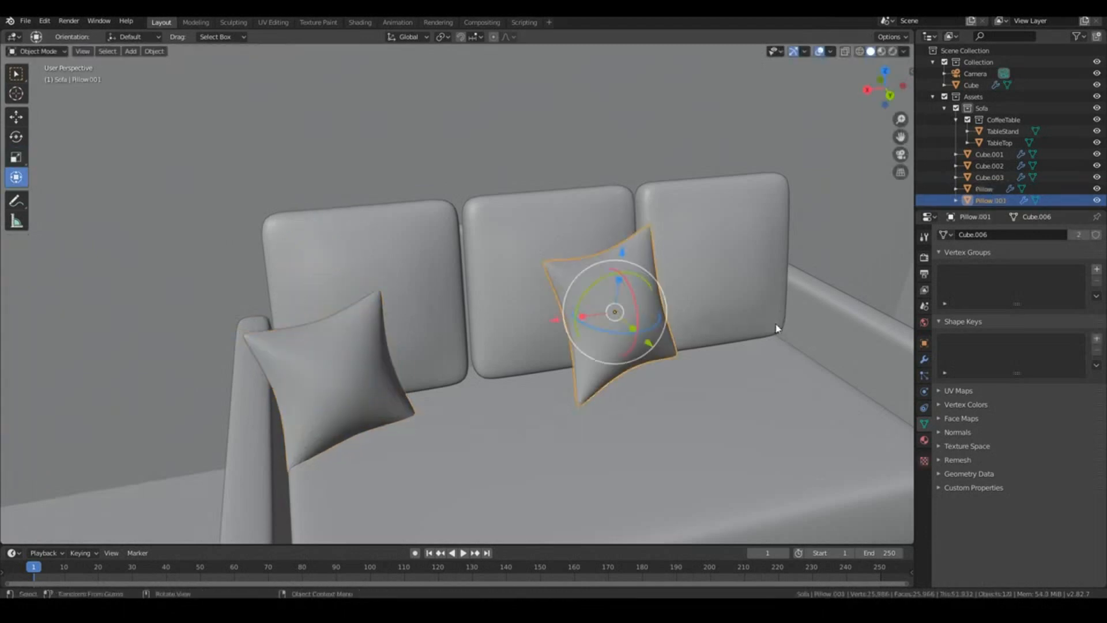
left_click_drag(614, 311, 596, 310)
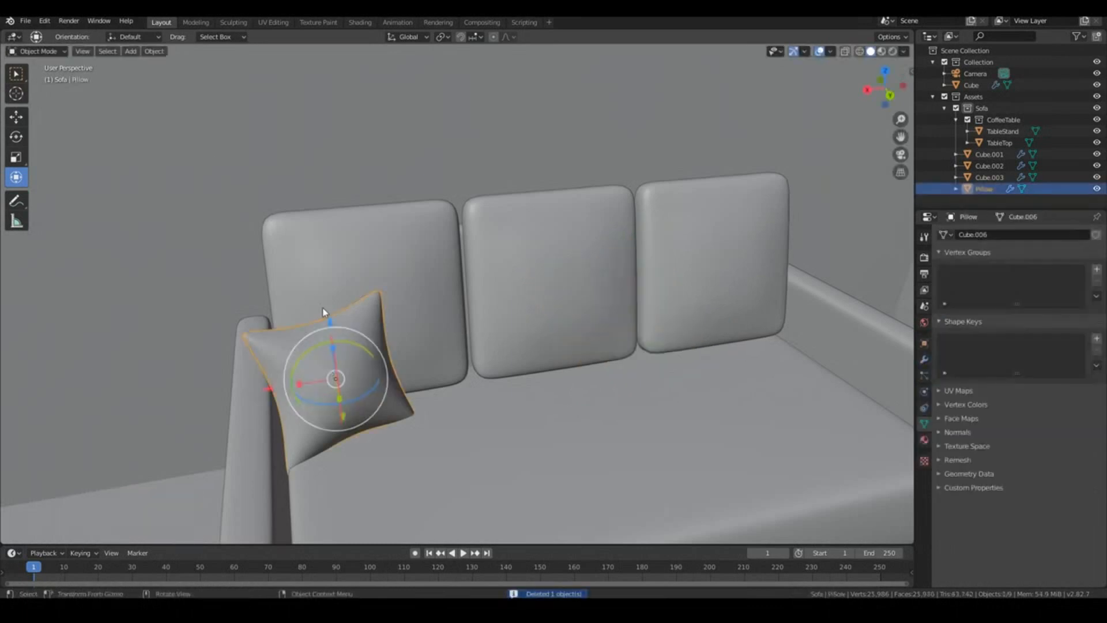
left_click(153, 51)
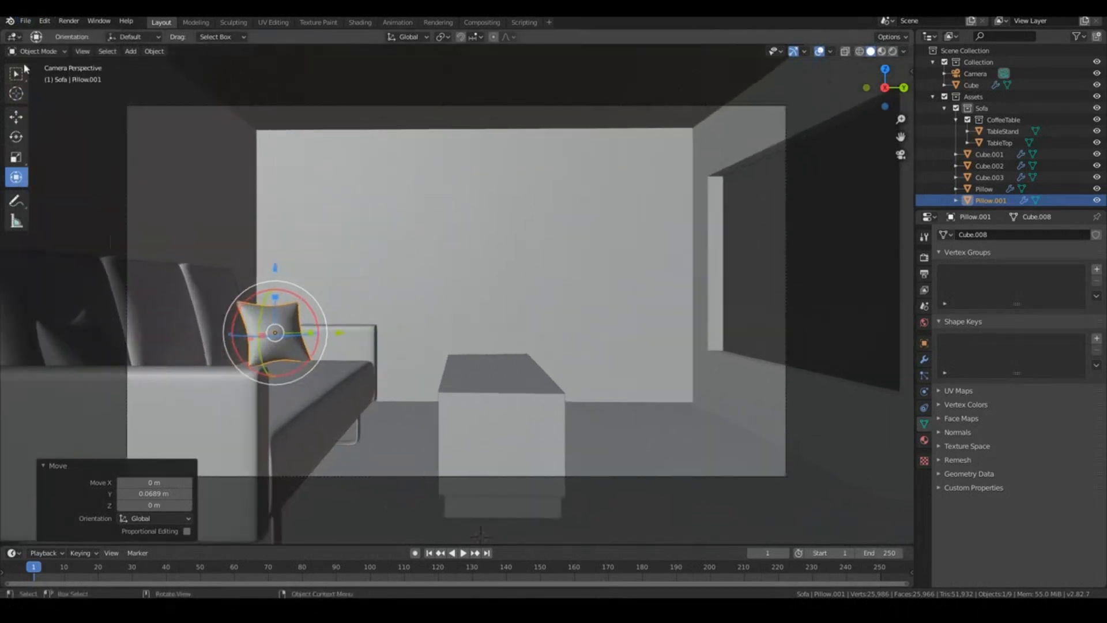
Append the TV and TVstand objects from TVstand.blend against the far wall facing the sofa.
left_click(26, 21)
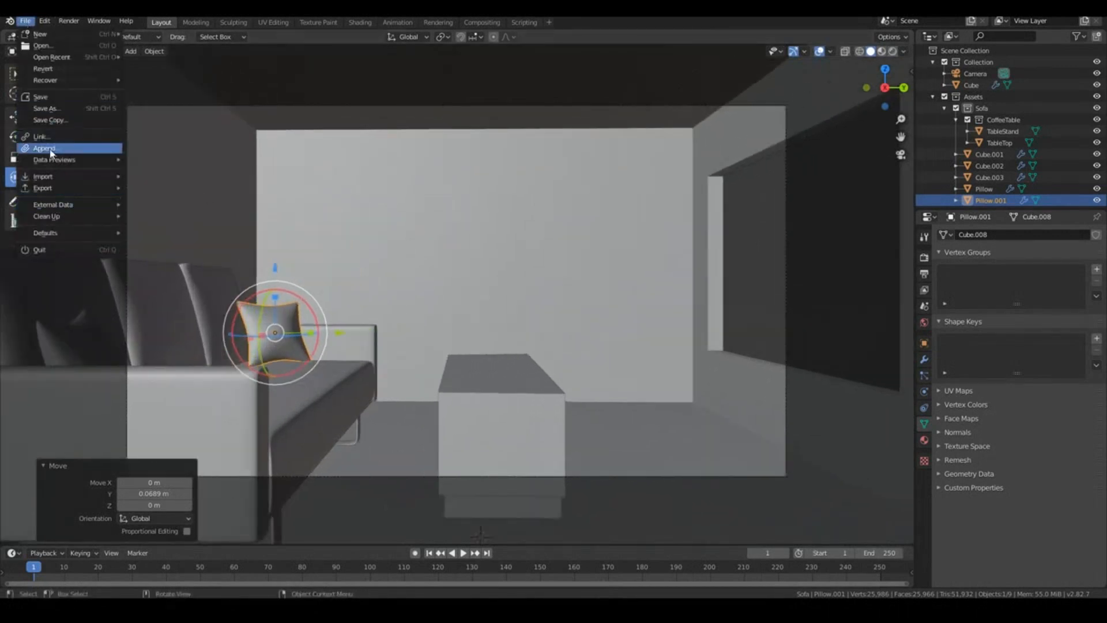
left_click(44, 149)
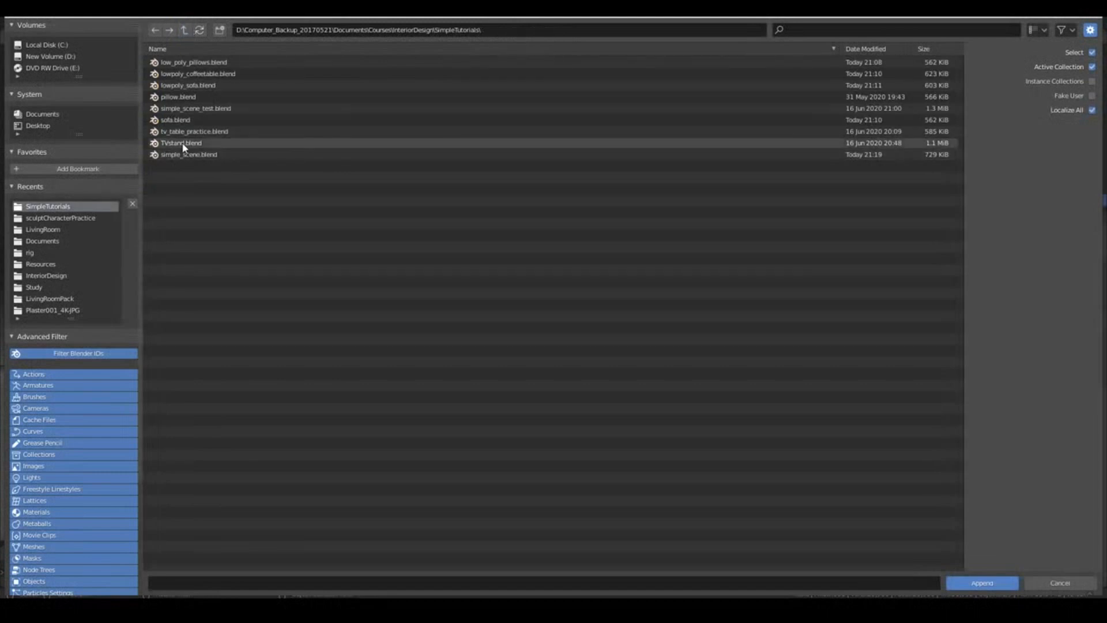
double_click(174, 142)
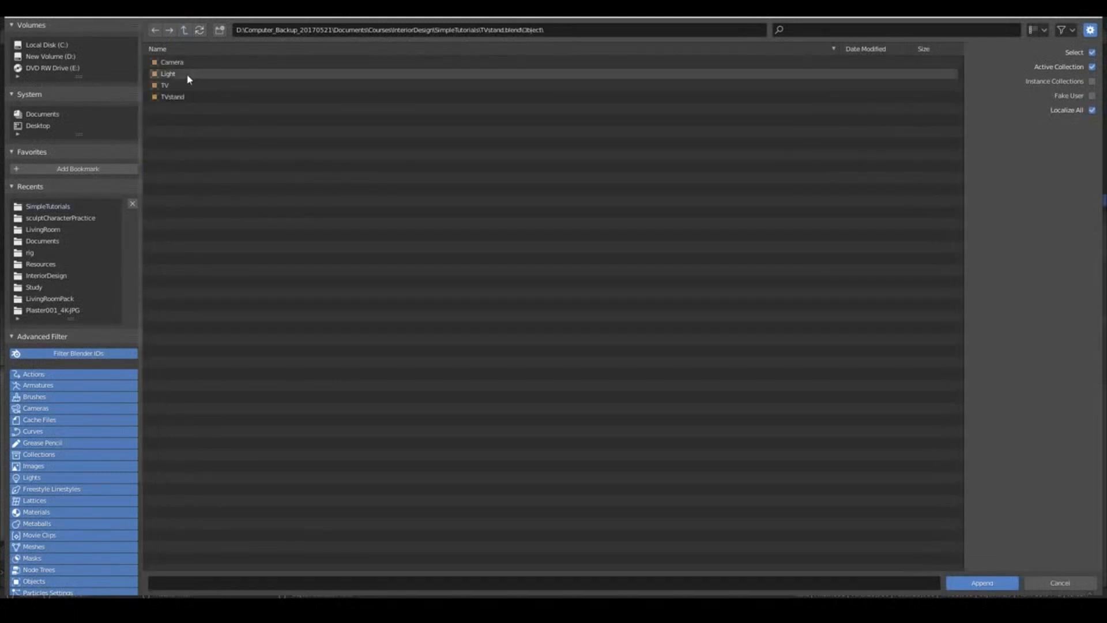
left_click(172, 97)
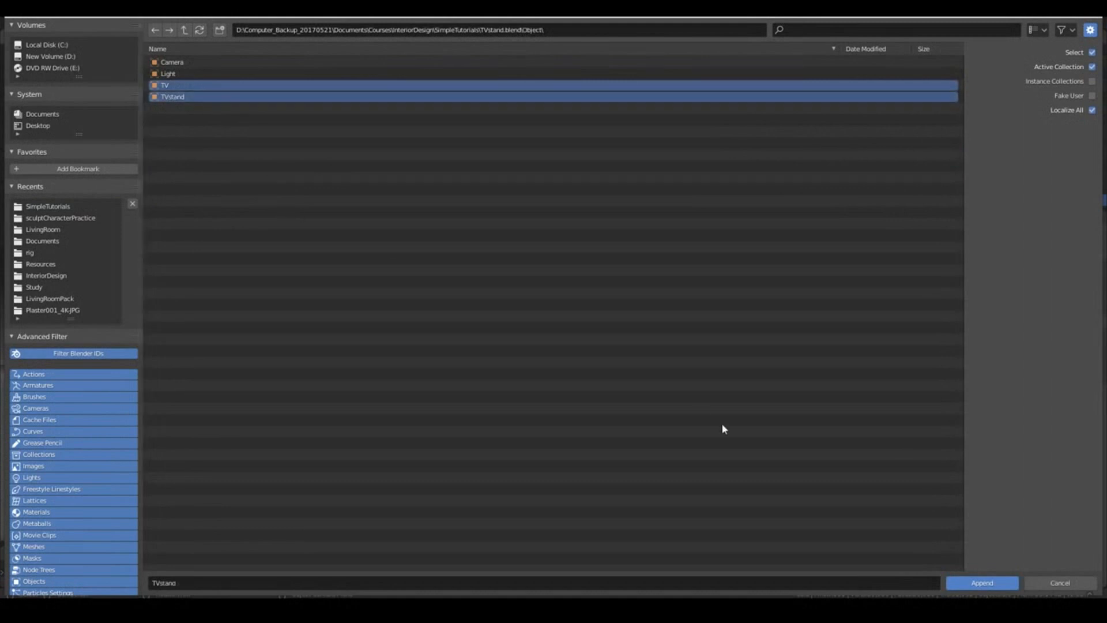
left_click(983, 582)
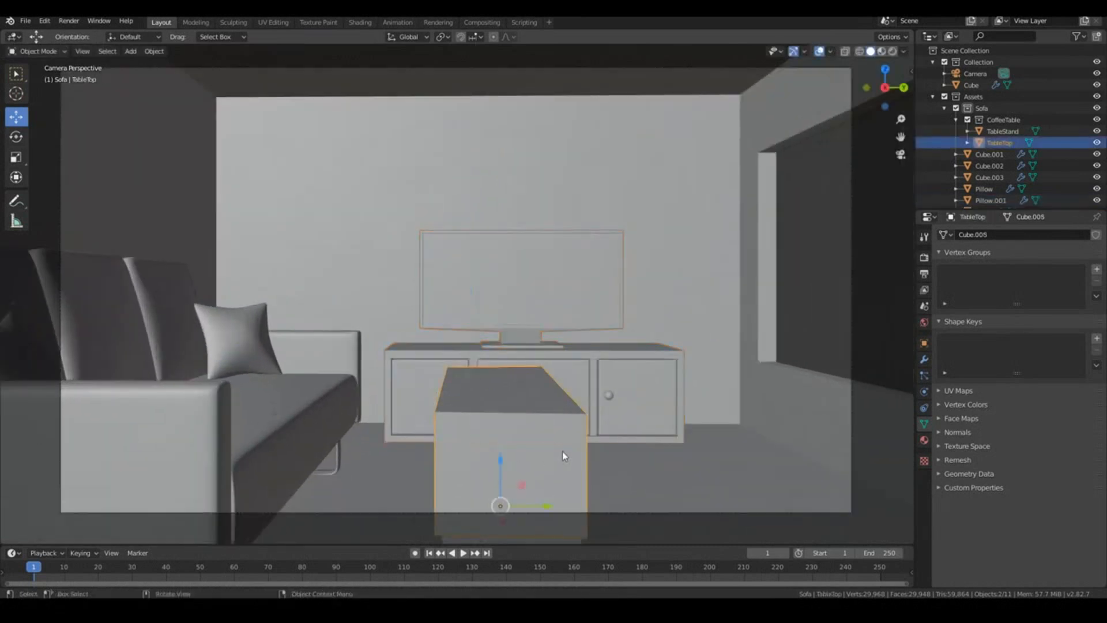
left_click(977, 73)
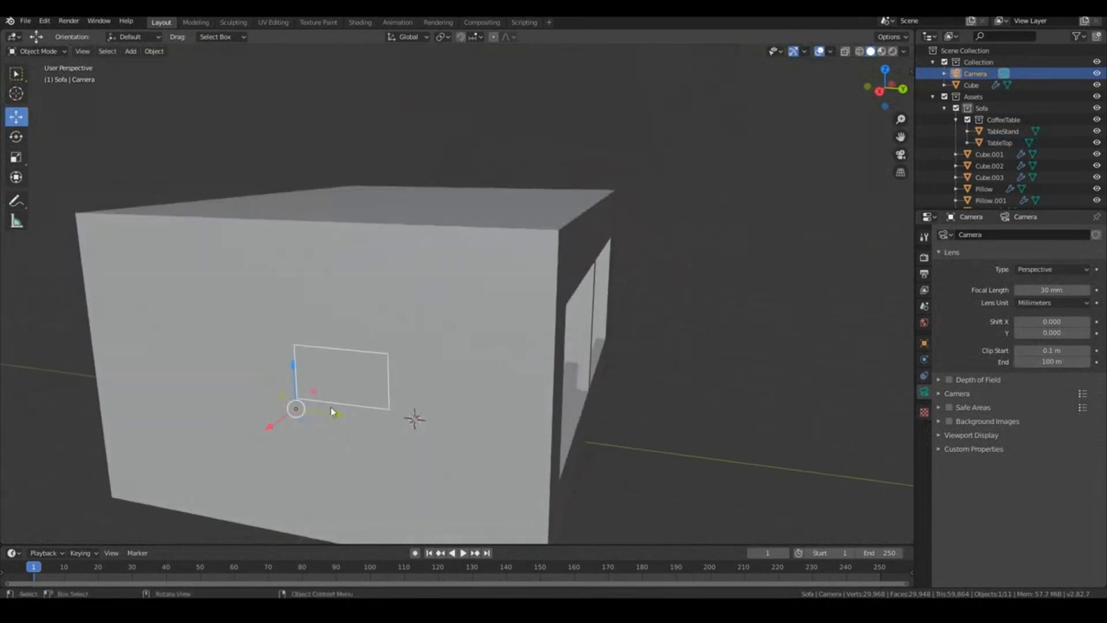
Pull the camera back about 2 m and tilt it to frame sofa, table and TV stand.
left_click_drag(295, 409, 607, 444)
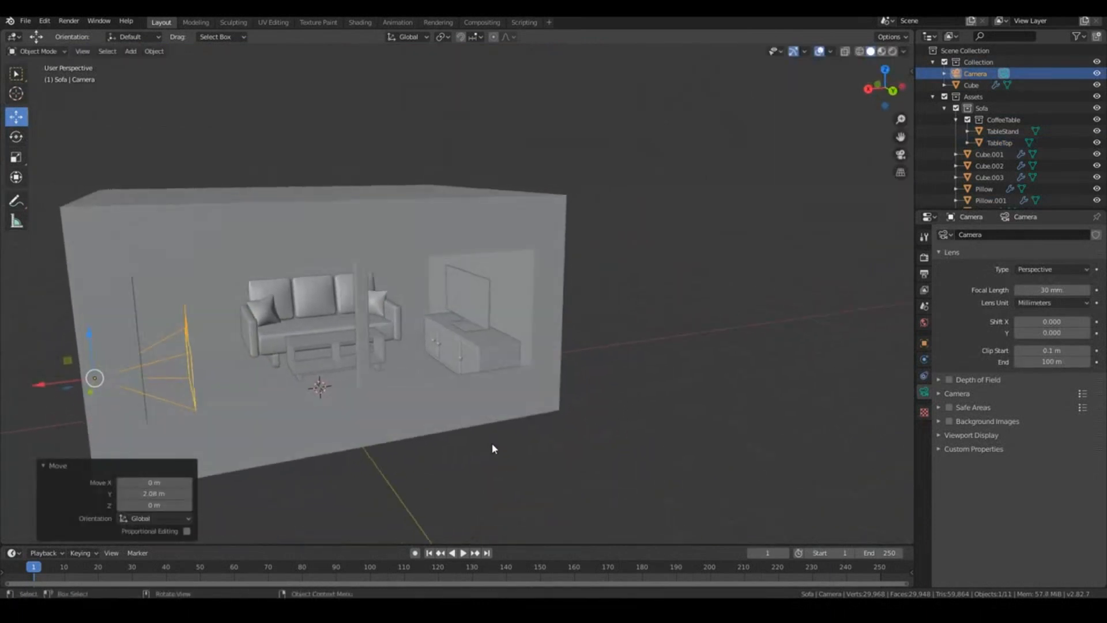
key("KP_0")
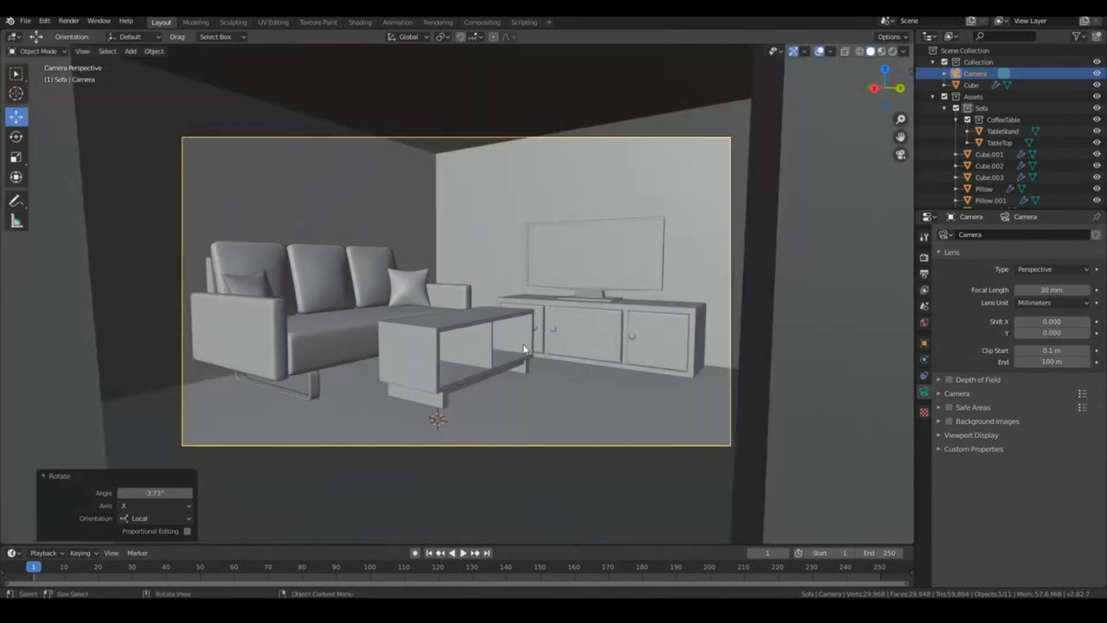
left_click(25, 21)
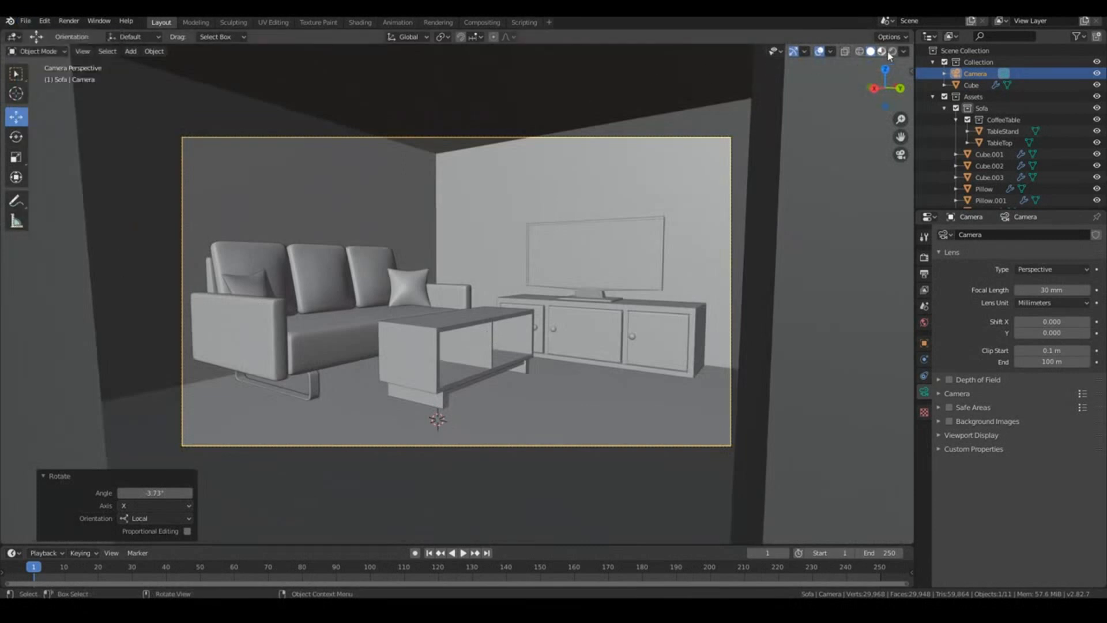
mouse_move(893, 52)
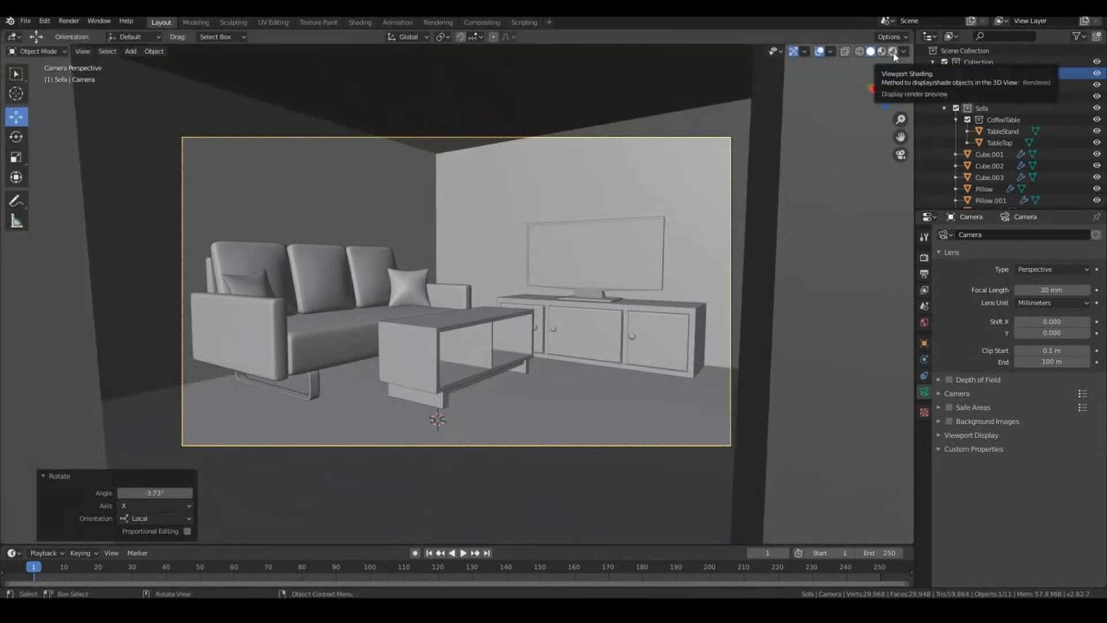
Switch the viewport shading to Rendered to see the coloured, textured camera view.
left_click(894, 51)
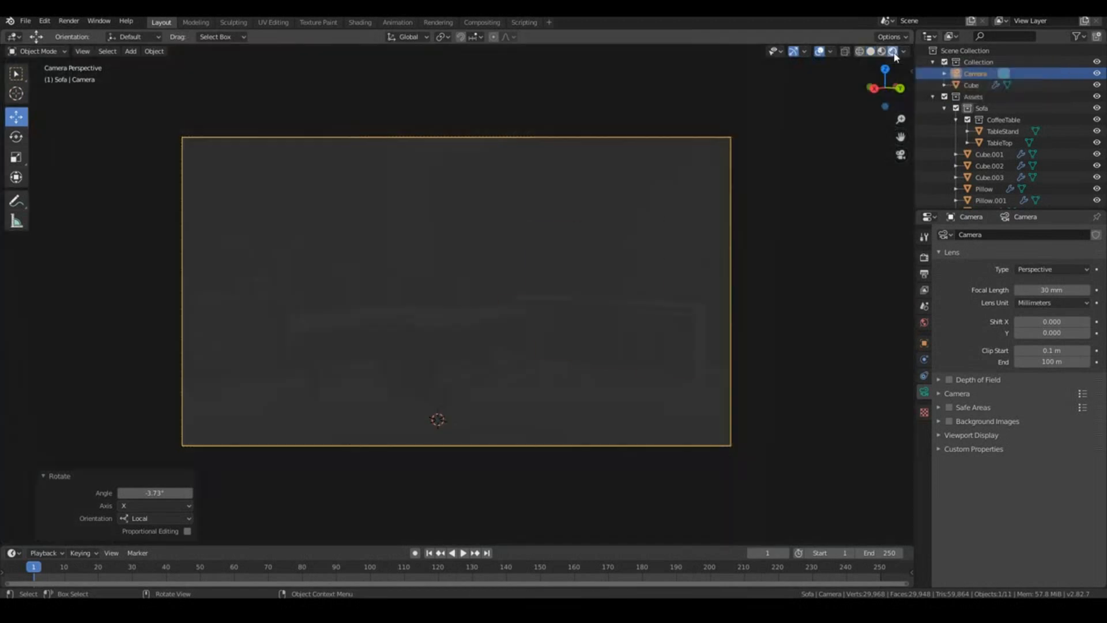
left_click(892, 51)
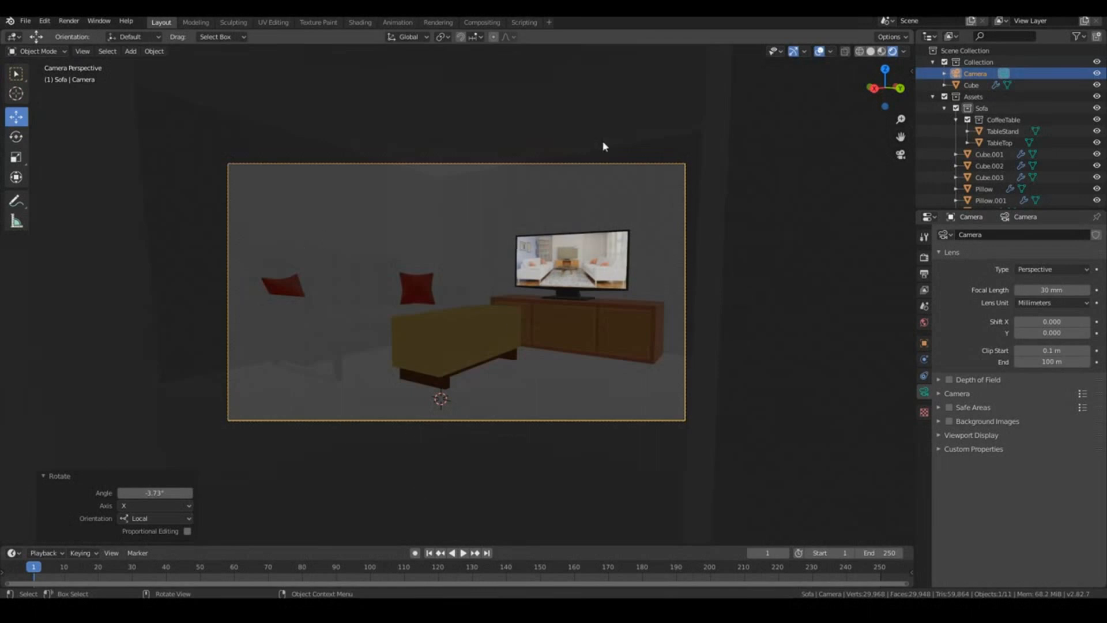
mouse_move(357, 322)
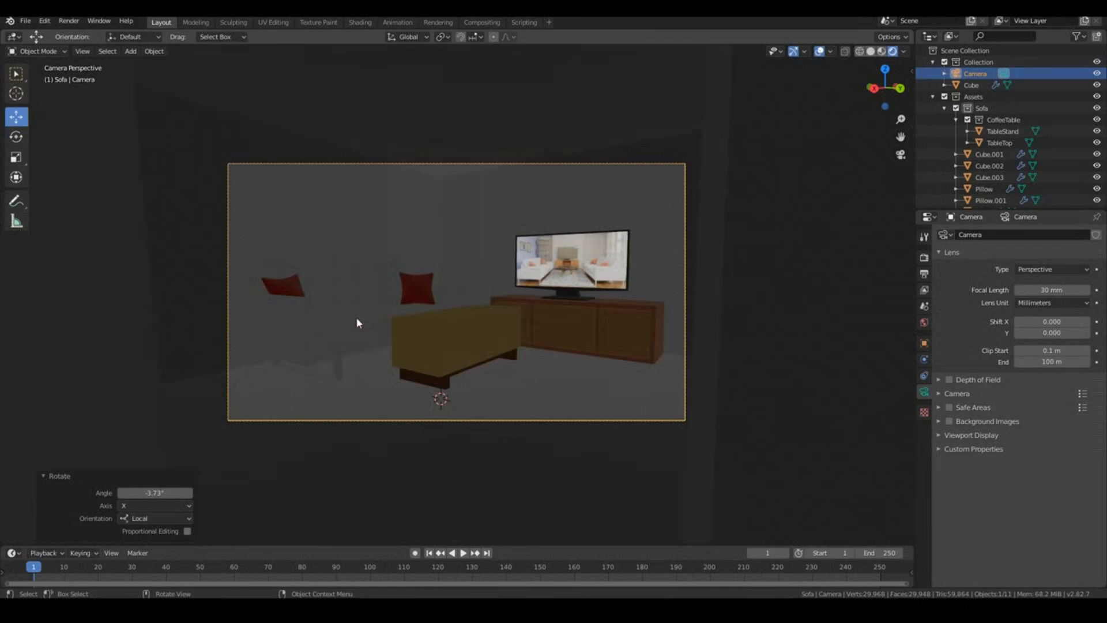